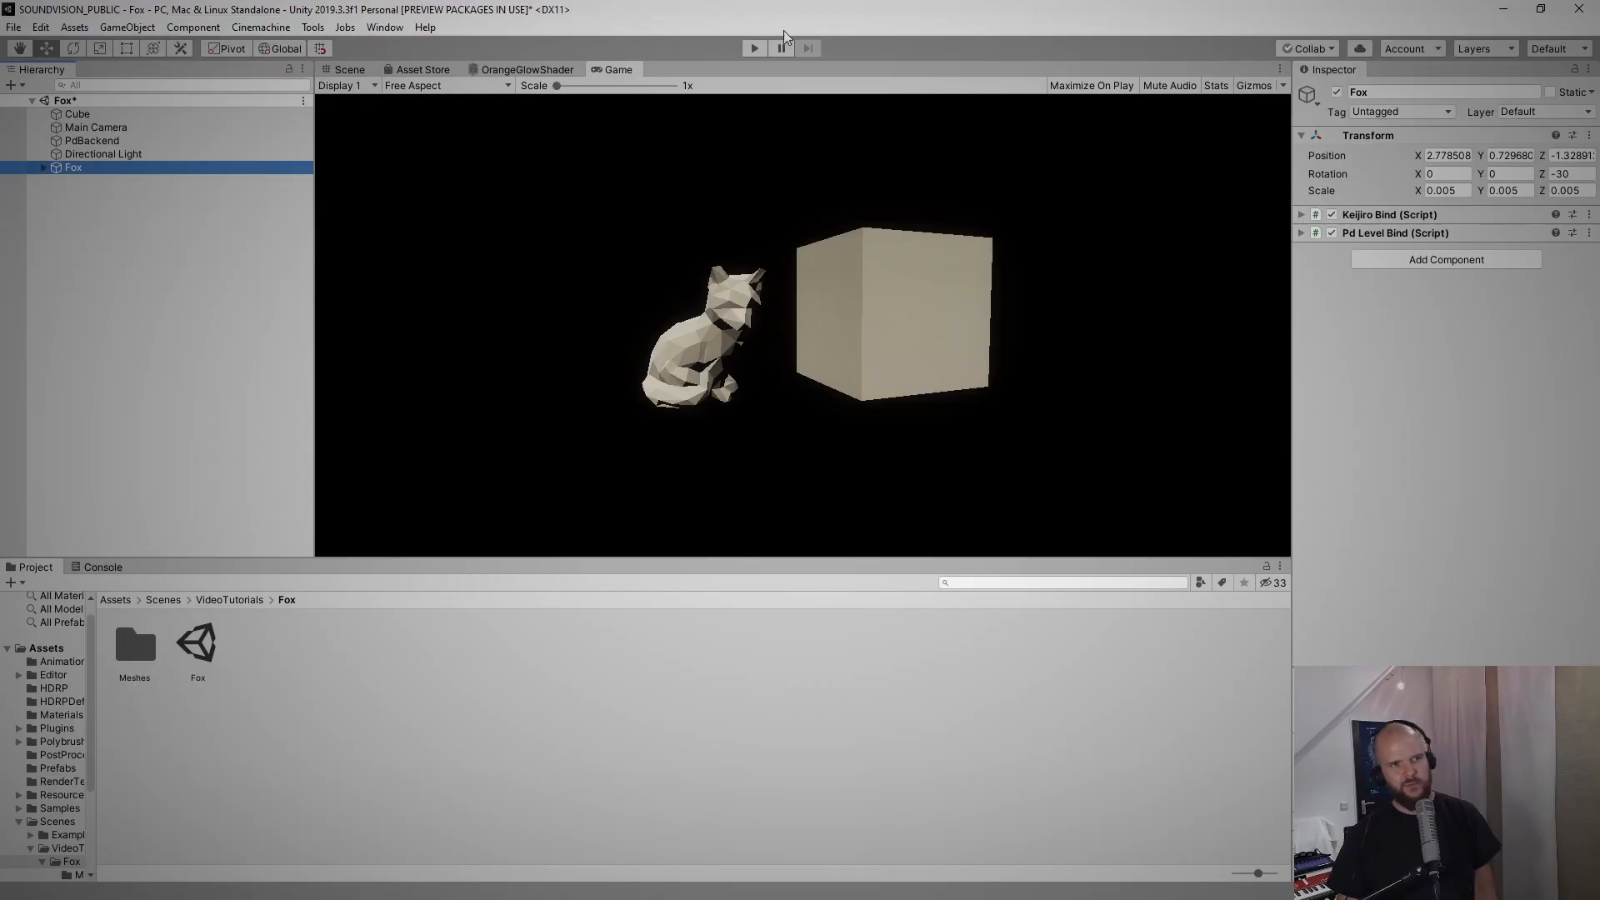
Deselect the Fox and dock the Scene tab beside the Game tab
{"action": "left_click", "coordinate": [753, 49]}
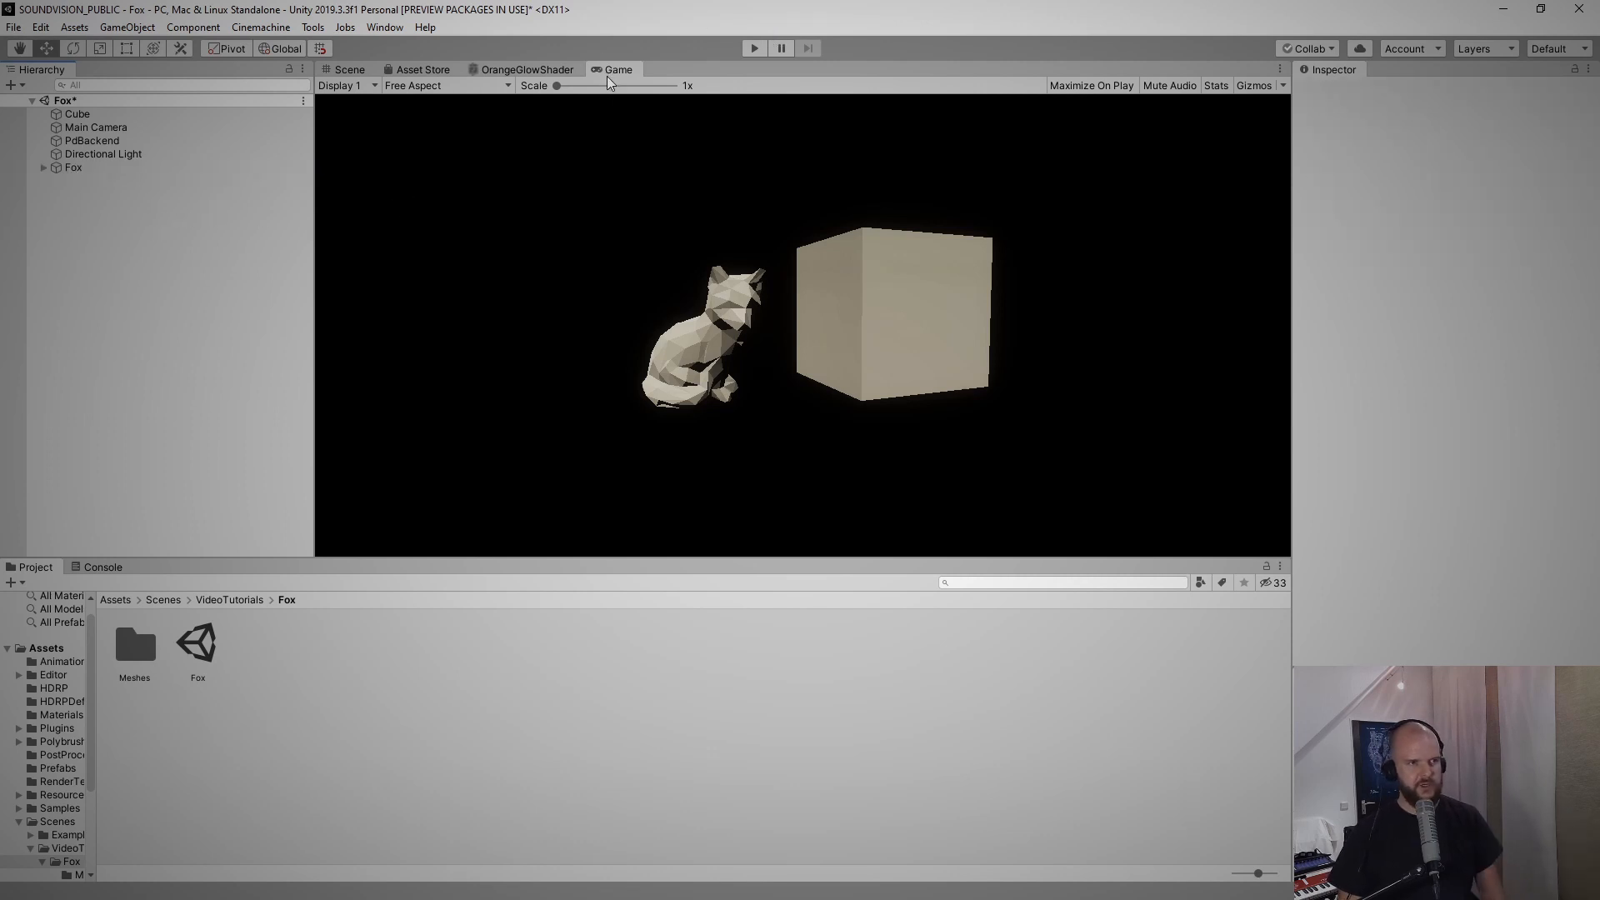
{"action": "left_click", "coordinate": [350, 69]}
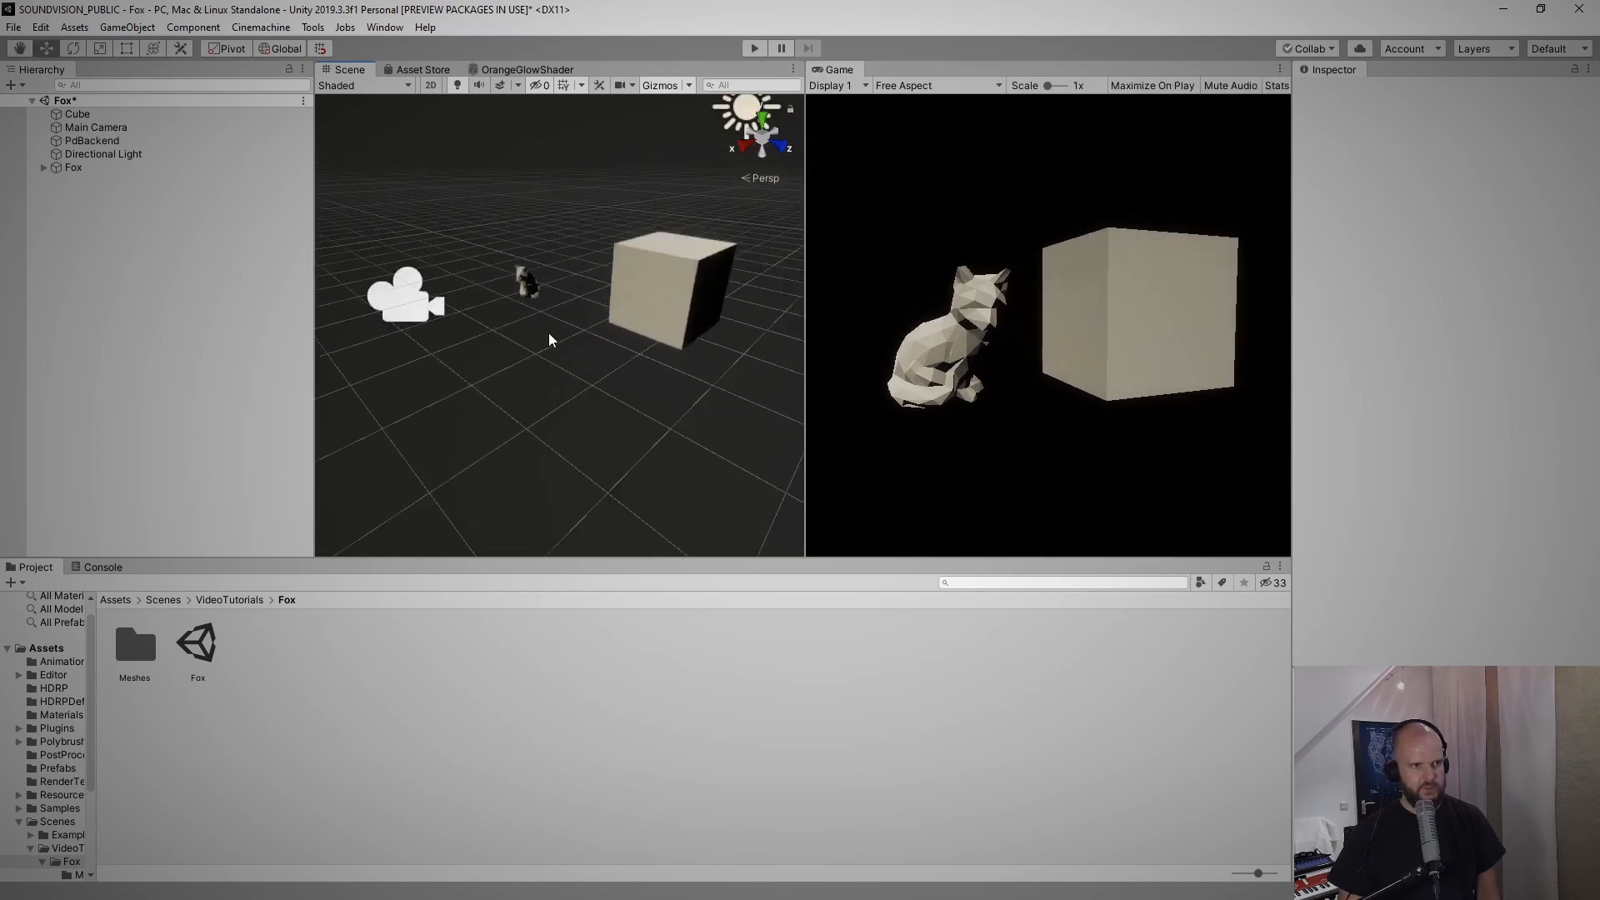
Duplicate the Fox and expand the copy to select its 'default' mesh child
{"action": "left_click", "coordinate": [73, 166]}
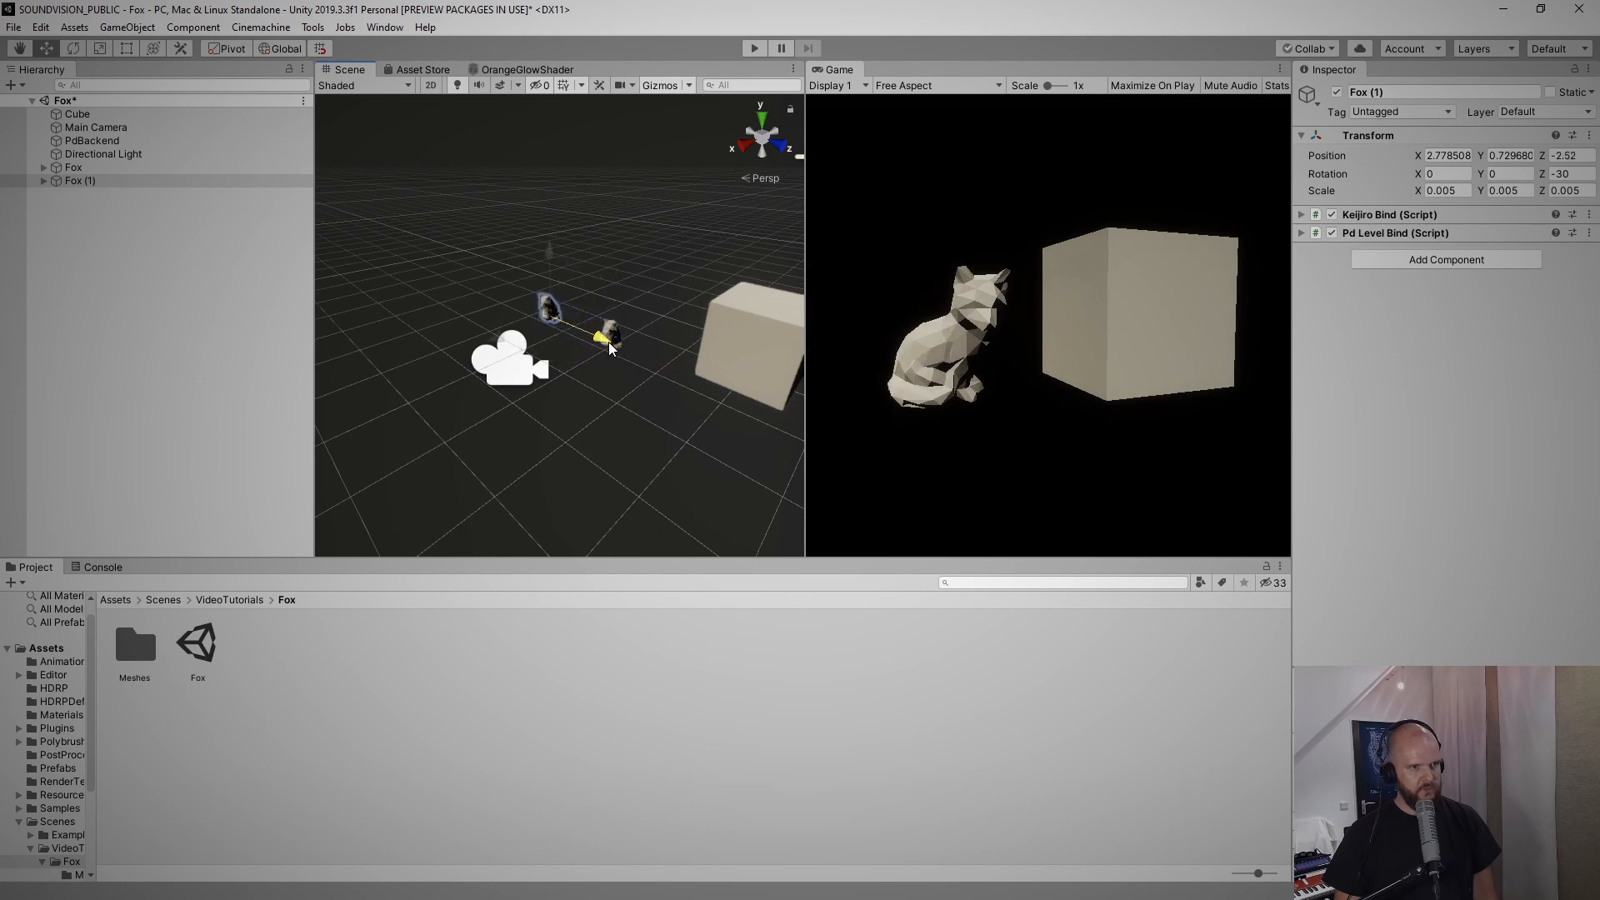
{"action": "left_click", "coordinate": [95, 126]}
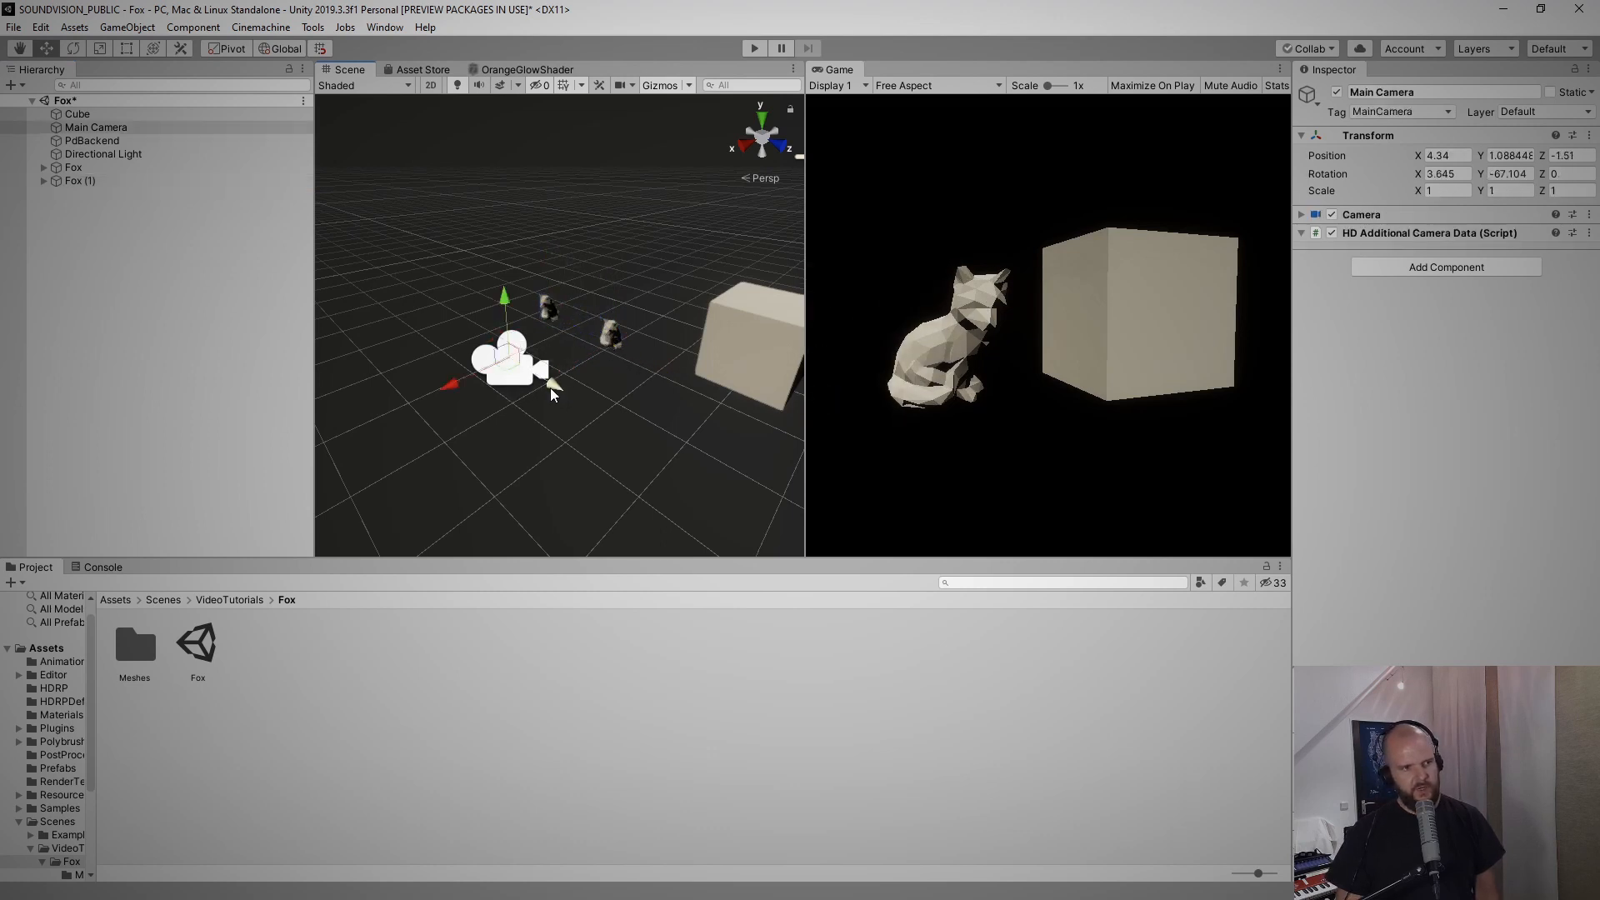
{"action": "left_click", "coordinate": [78, 181]}
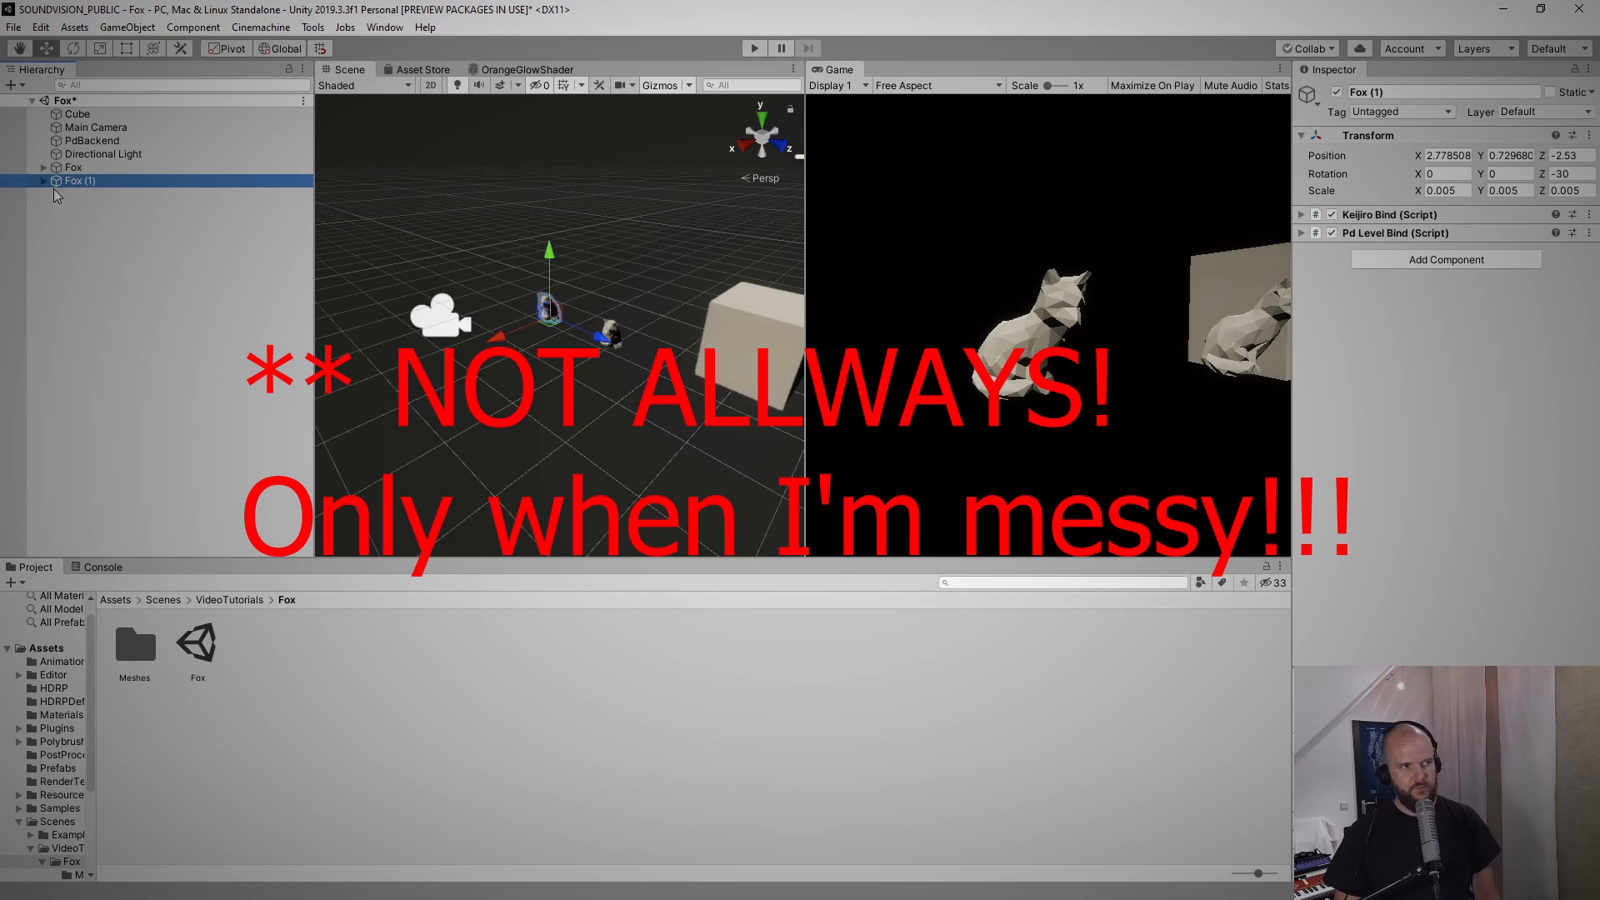
{"action": "left_click", "coordinate": [45, 181]}
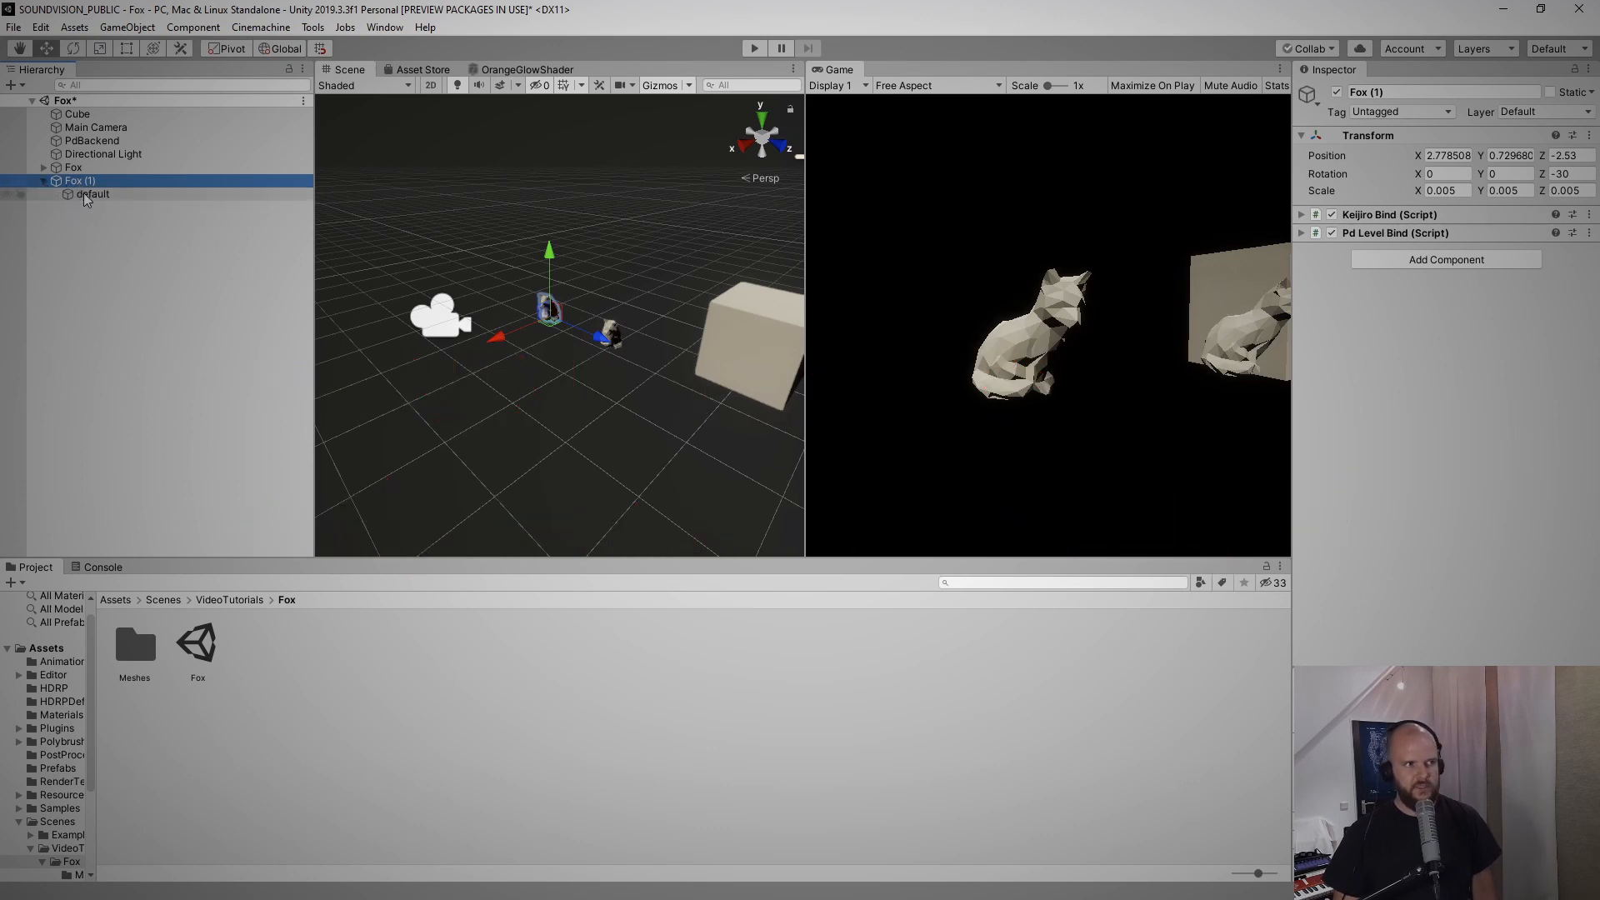
{"action": "left_click", "coordinate": [92, 194]}
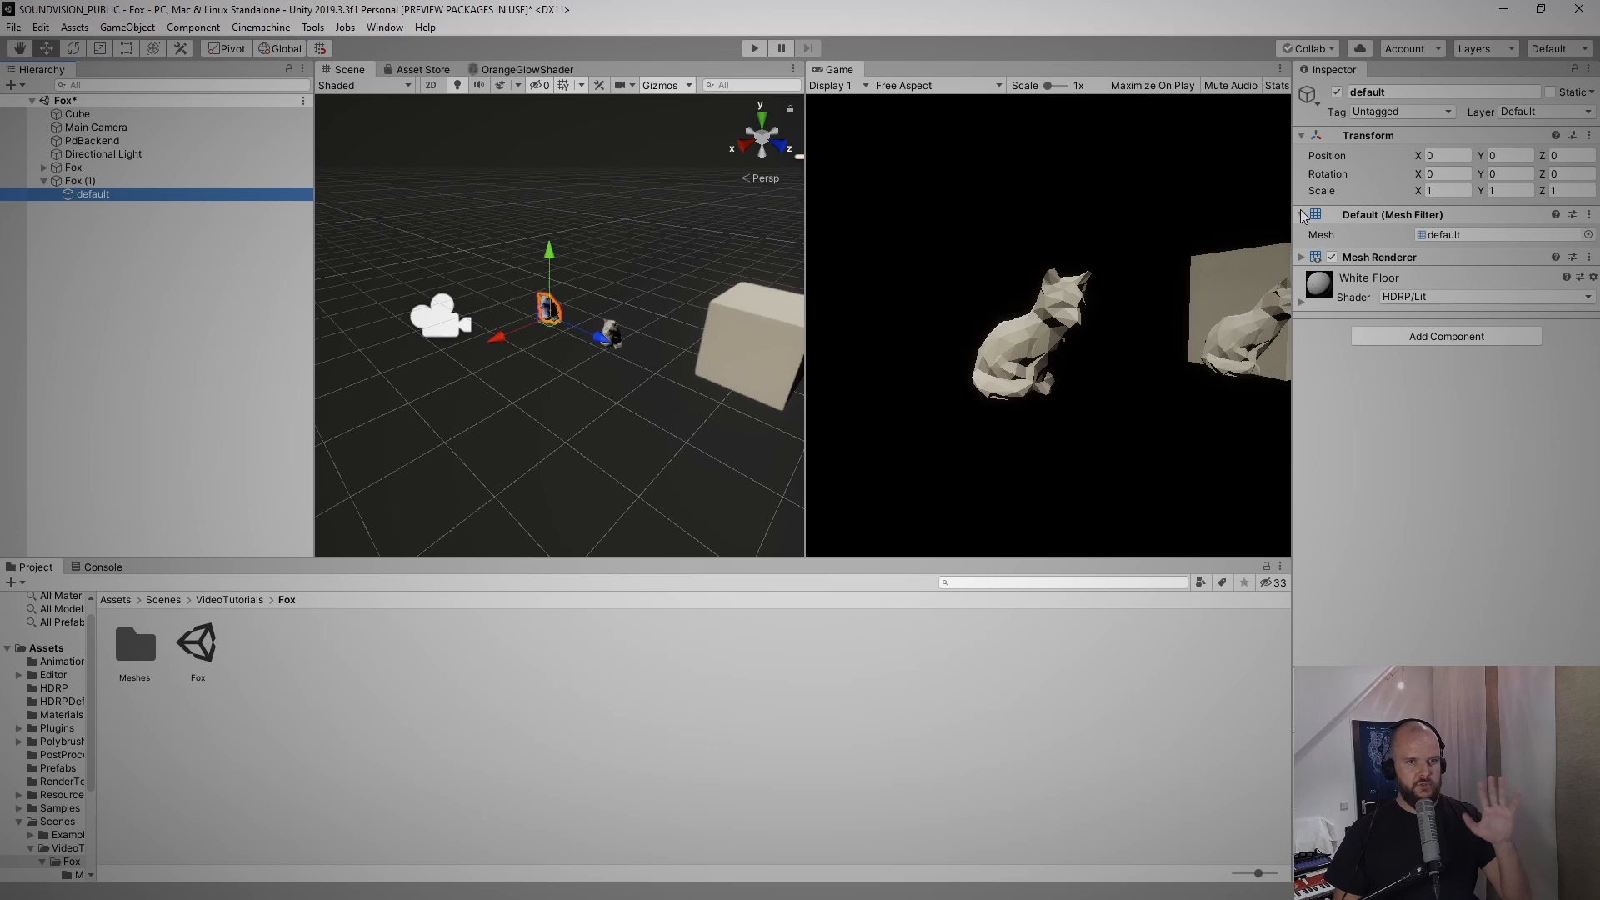
{"action": "left_click", "coordinate": [1302, 214]}
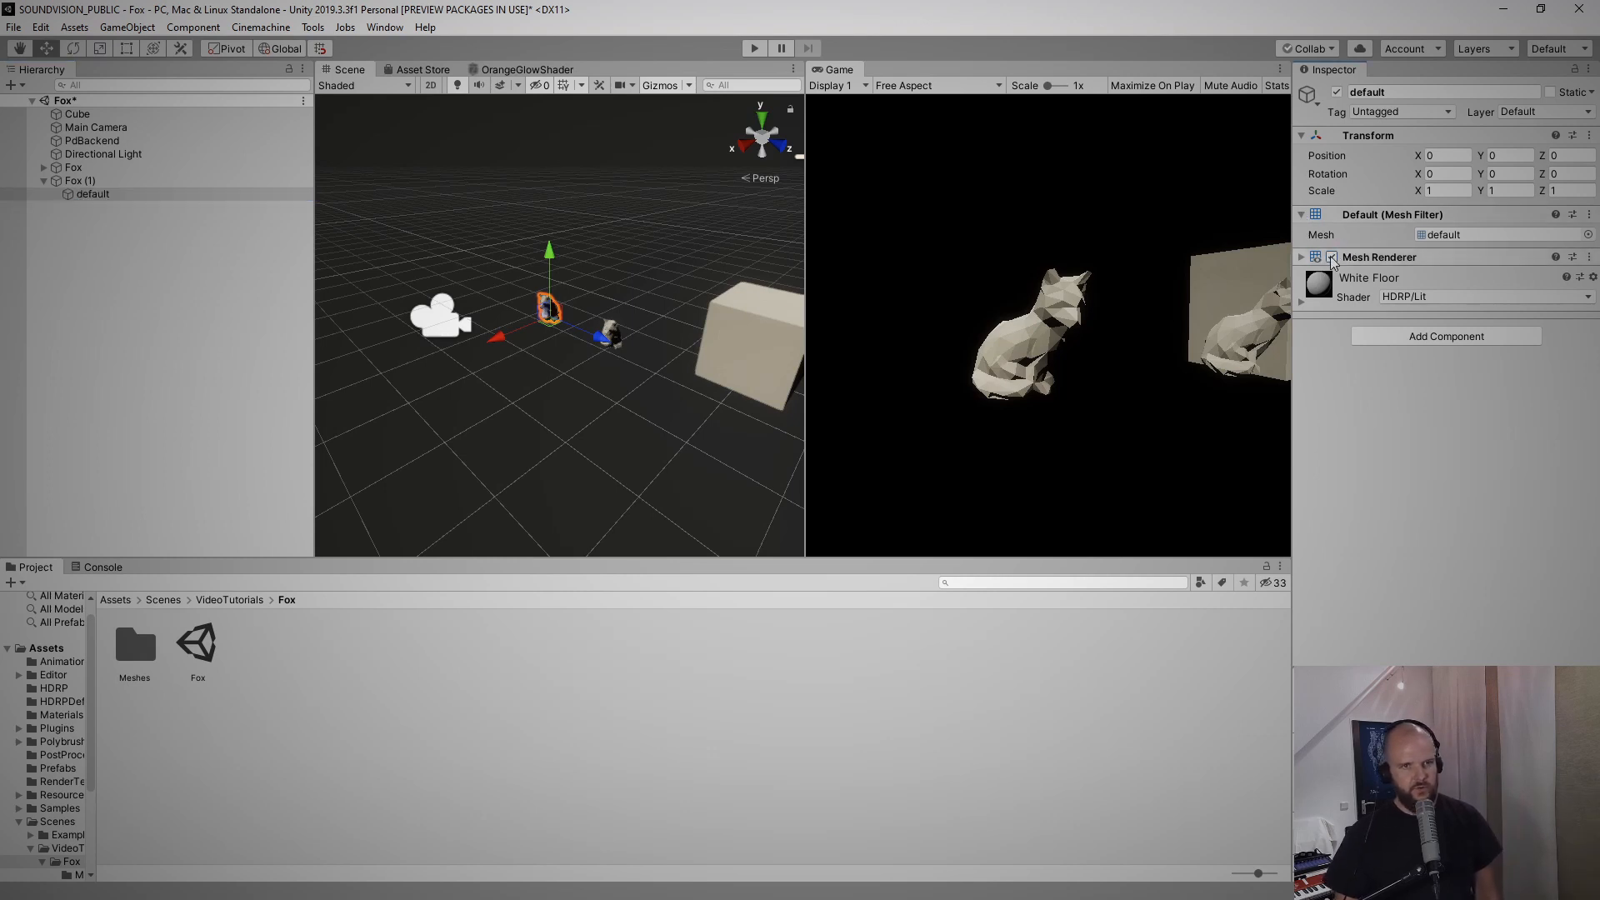
{"action": "left_click", "coordinate": [1332, 256]}
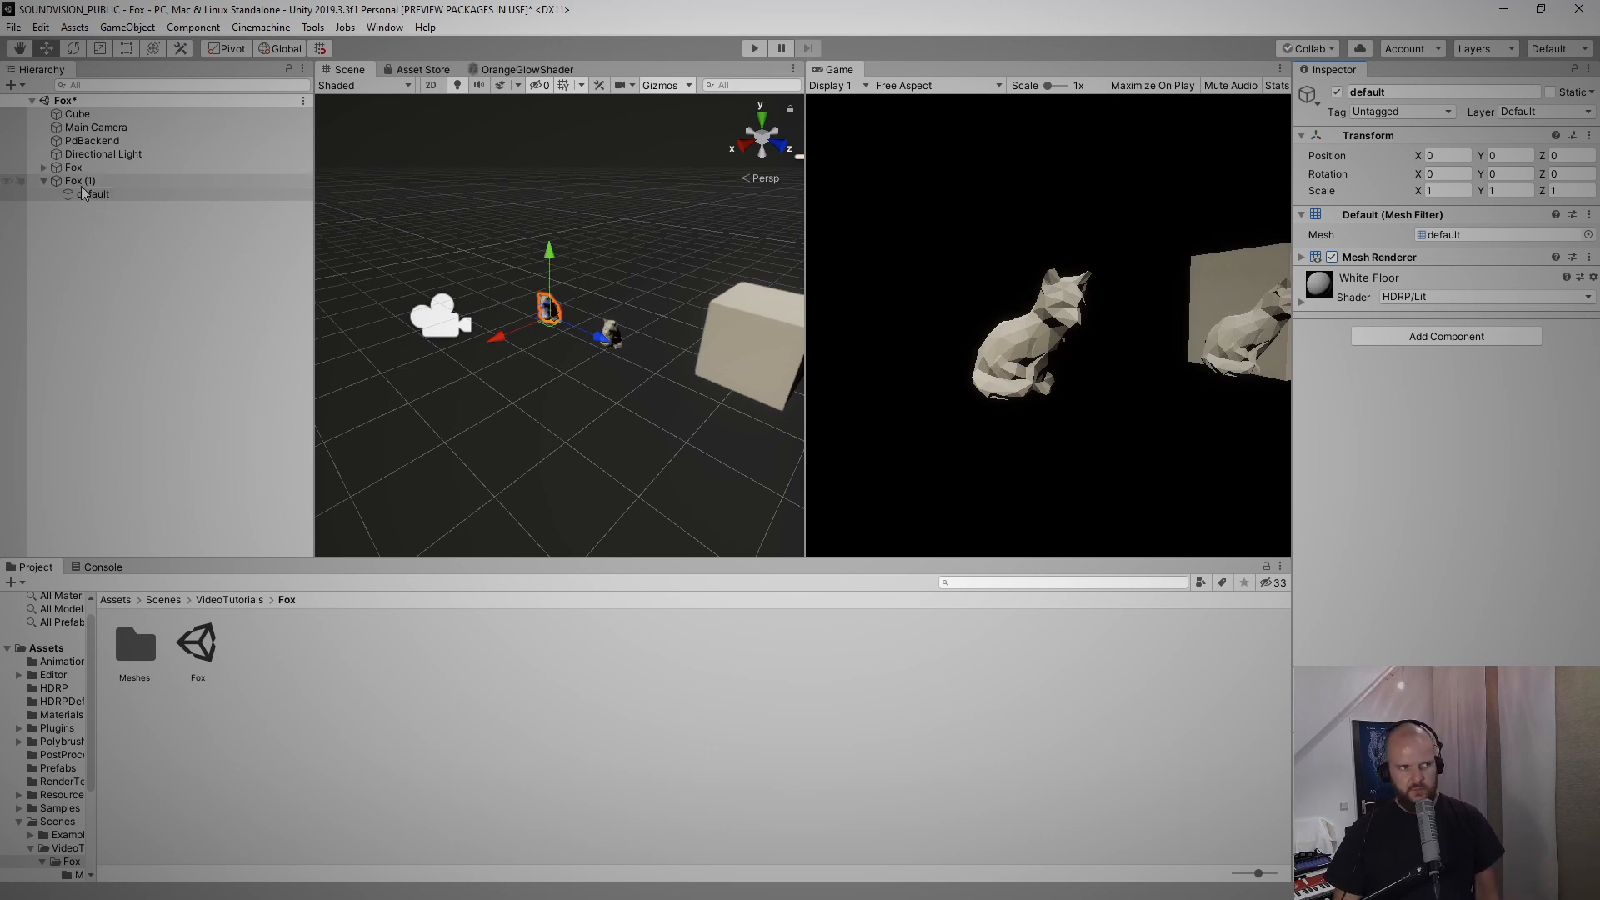
Move the 'default' mesh to the hierarchy root and delete the empty Fox (1) copy
{"action": "left_click", "coordinate": [95, 194]}
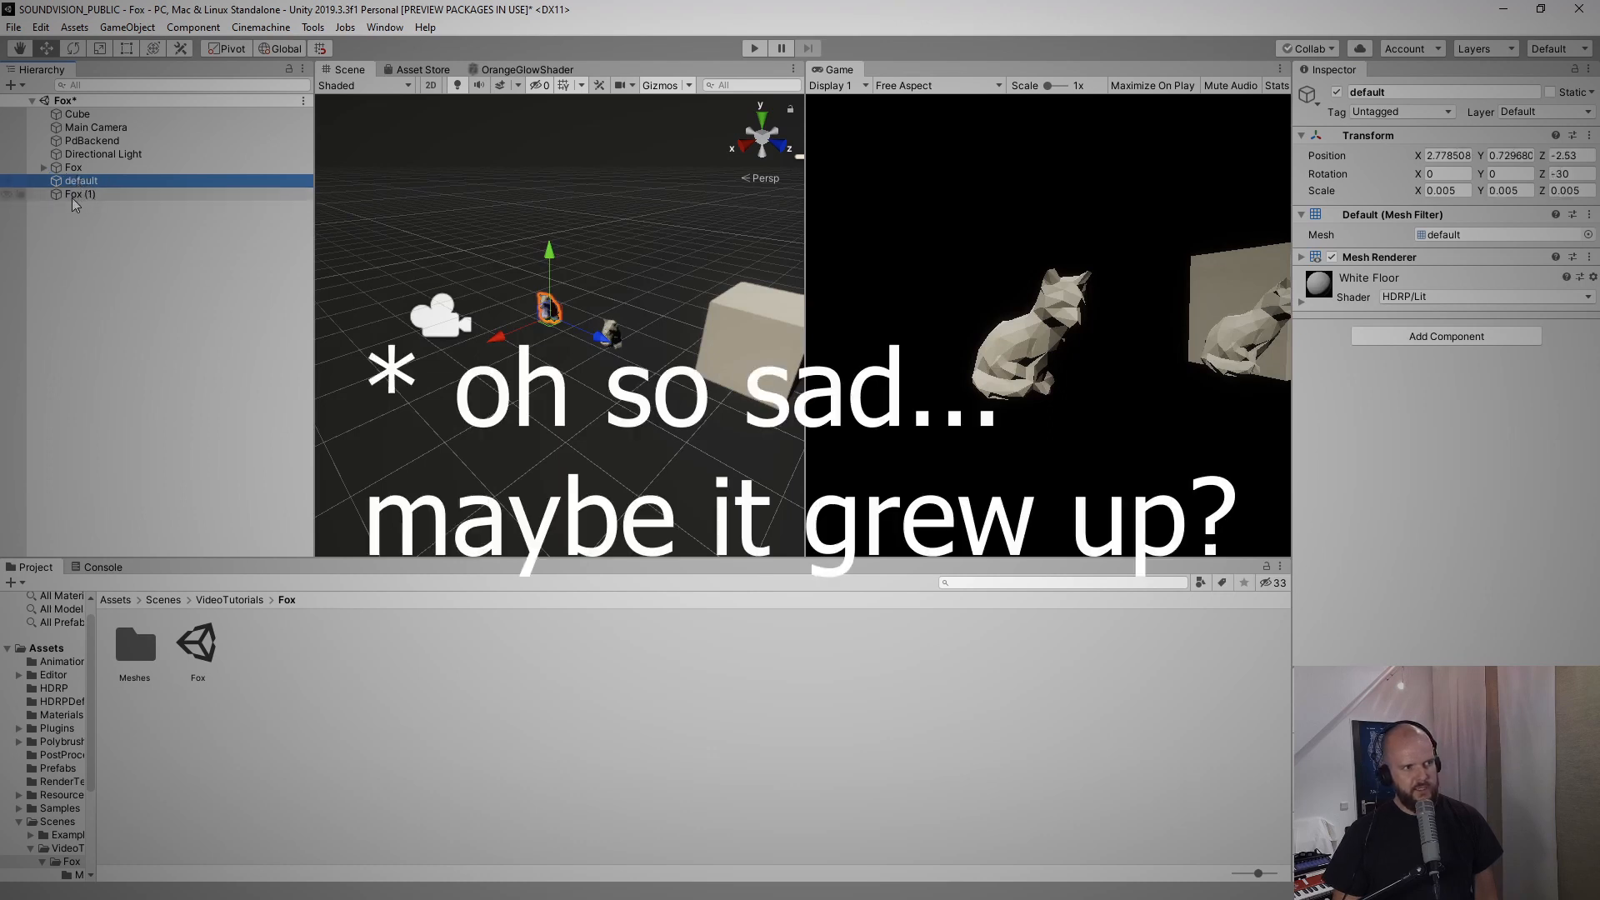
{"action": "left_click", "coordinate": [81, 194]}
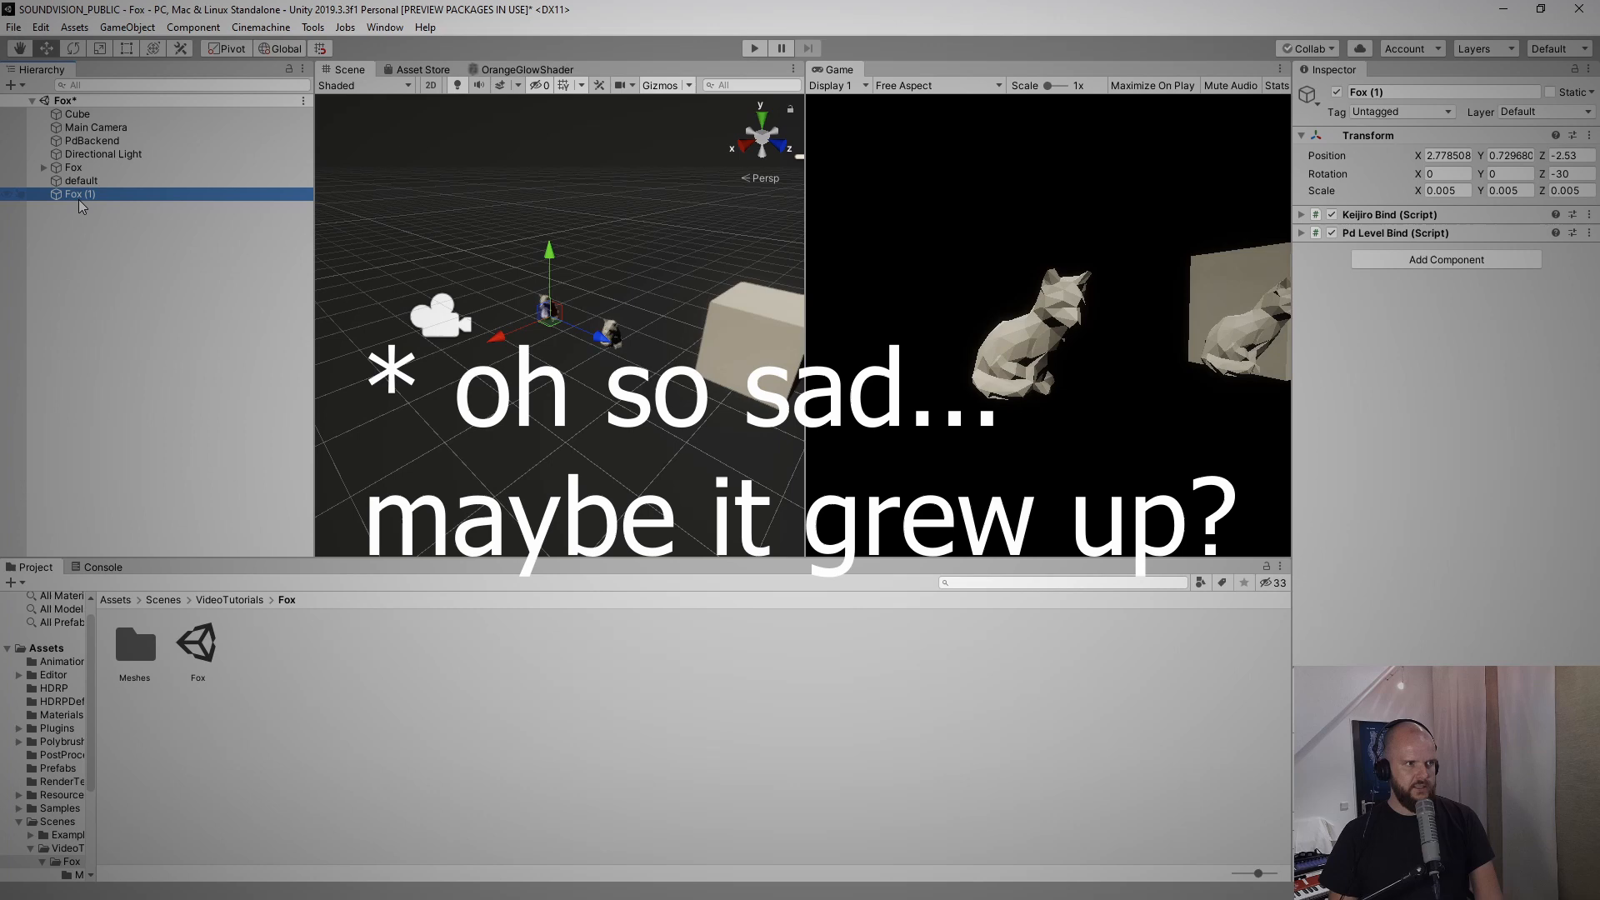
{"action": "right_click", "coordinate": [80, 181]}
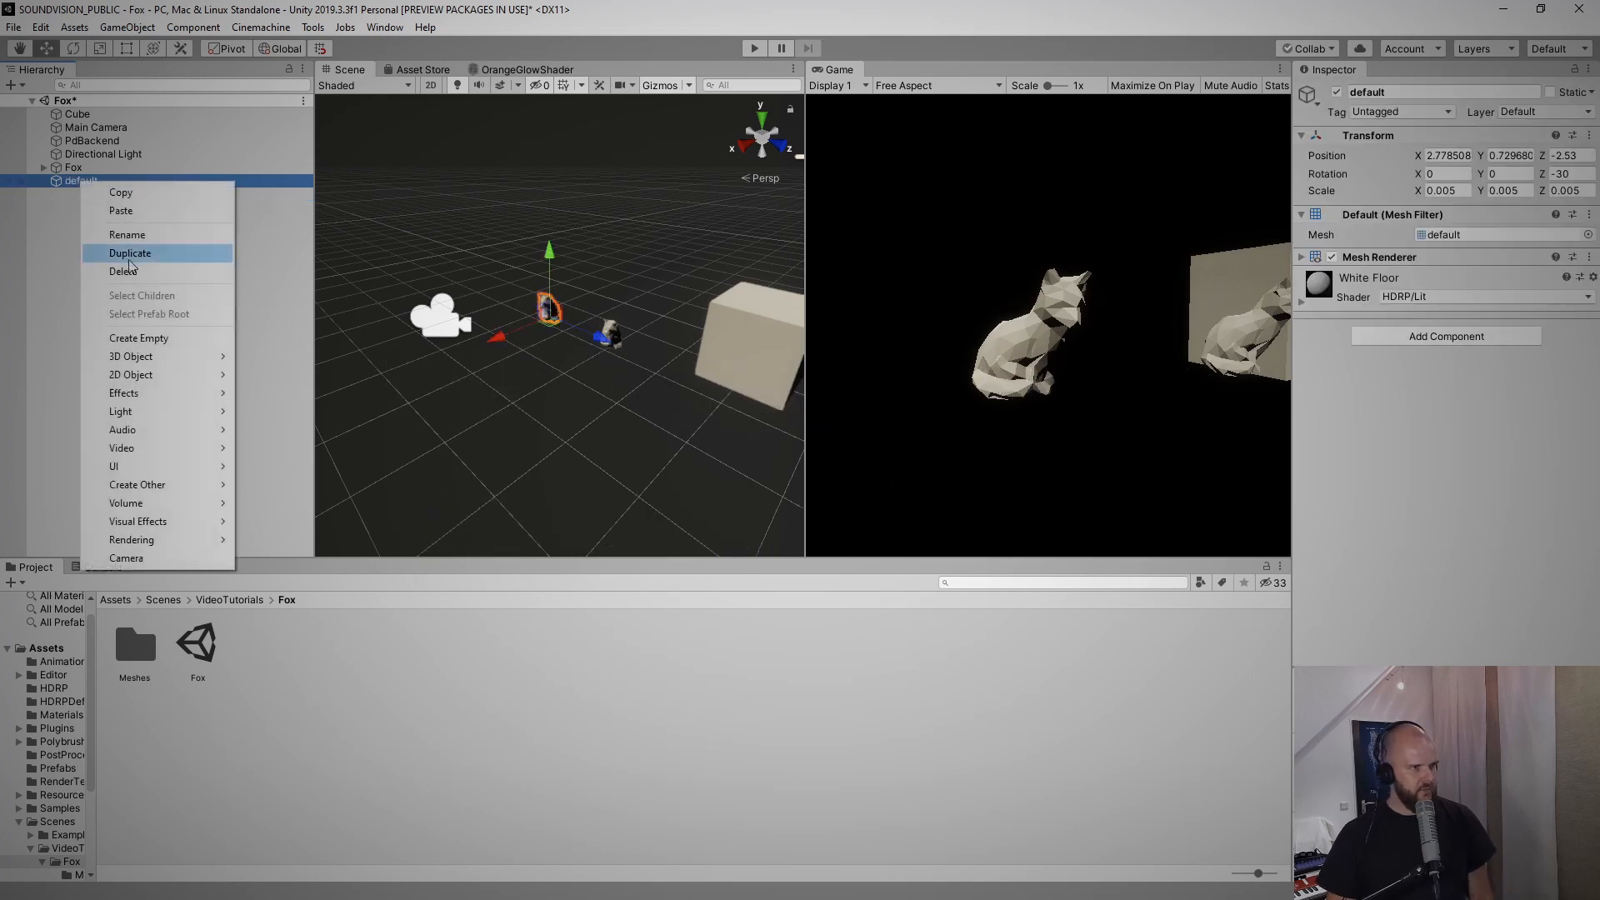
{"action": "left_click", "coordinate": [127, 234]}
{"action": "type", "text": "GlowFox"}
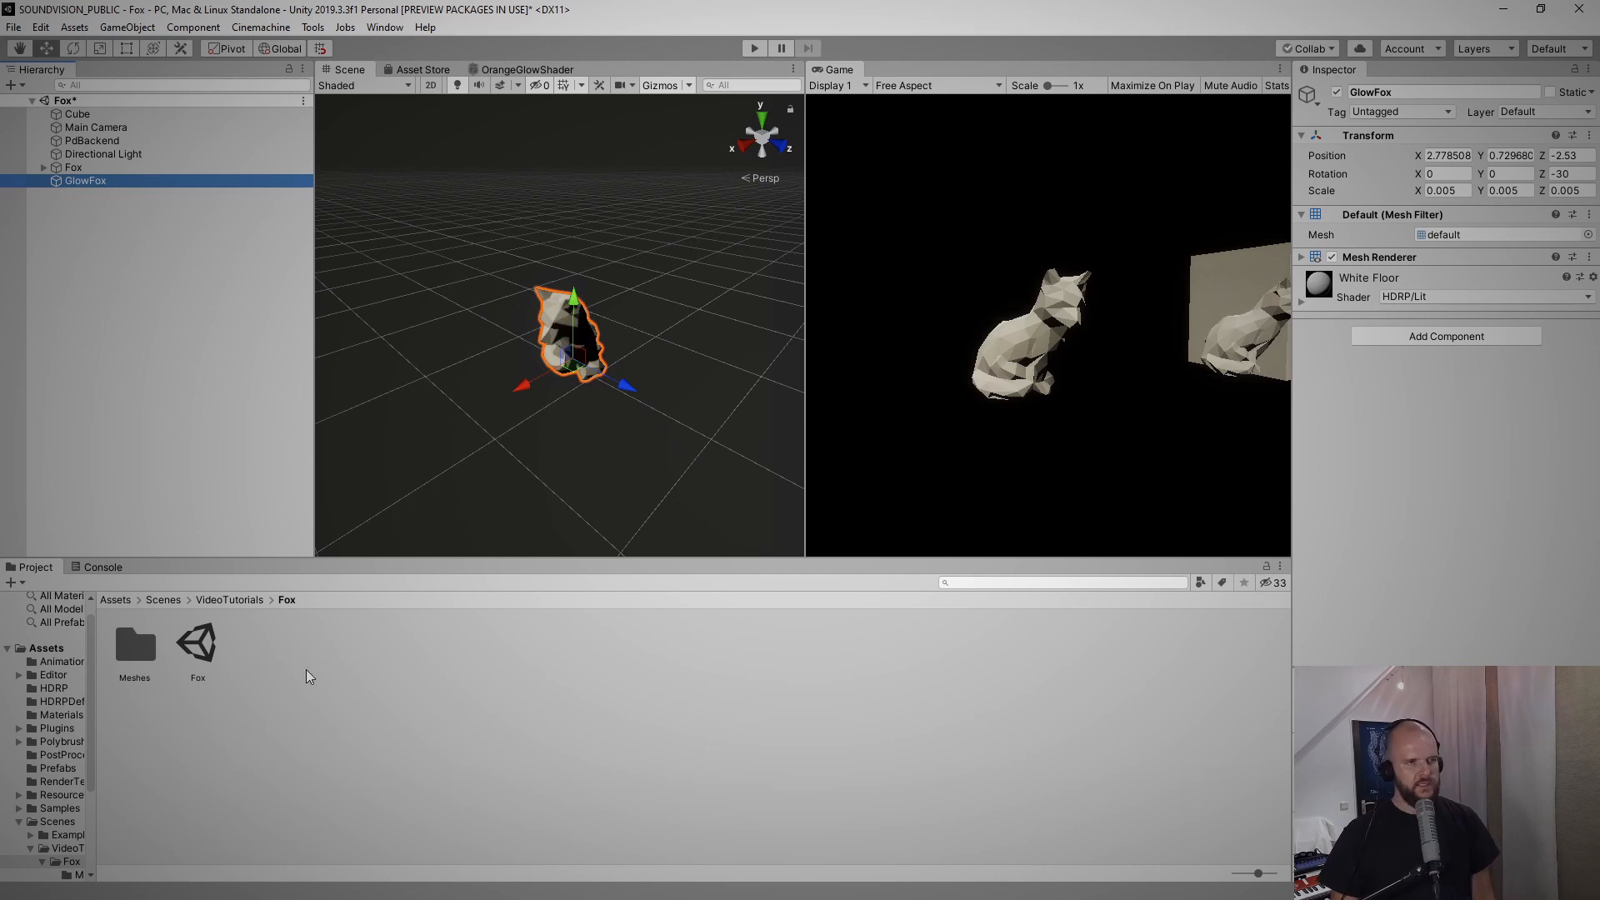
Create a new Materials folder inside the Fox scene folder
{"action": "right_click", "coordinate": [197, 642]}
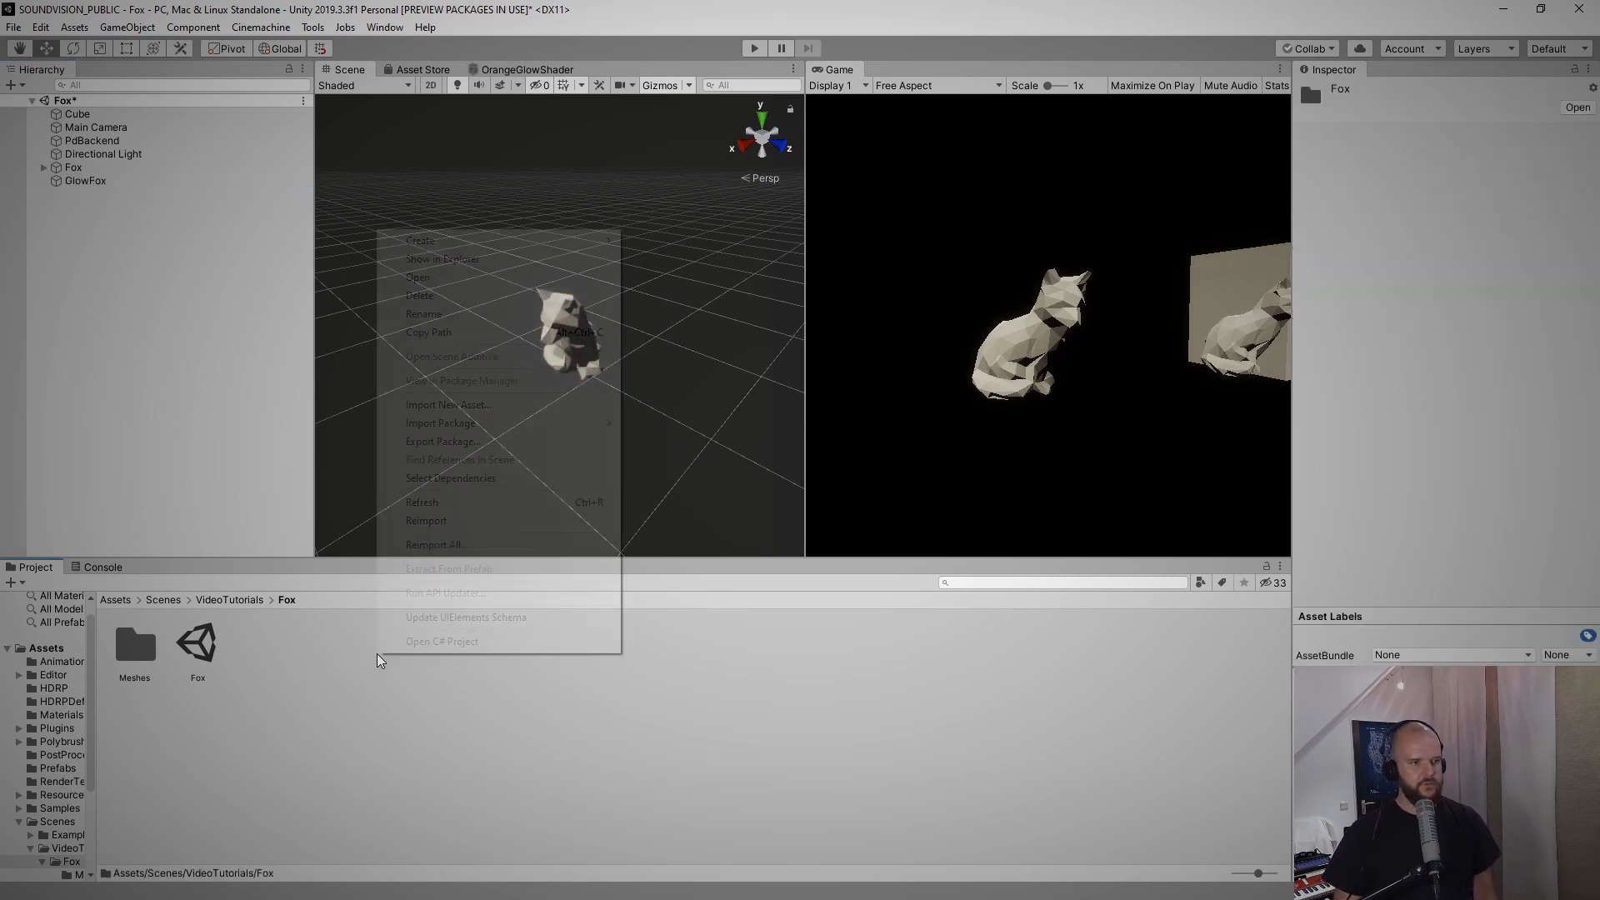
{"action": "left_click", "coordinate": [420, 240]}
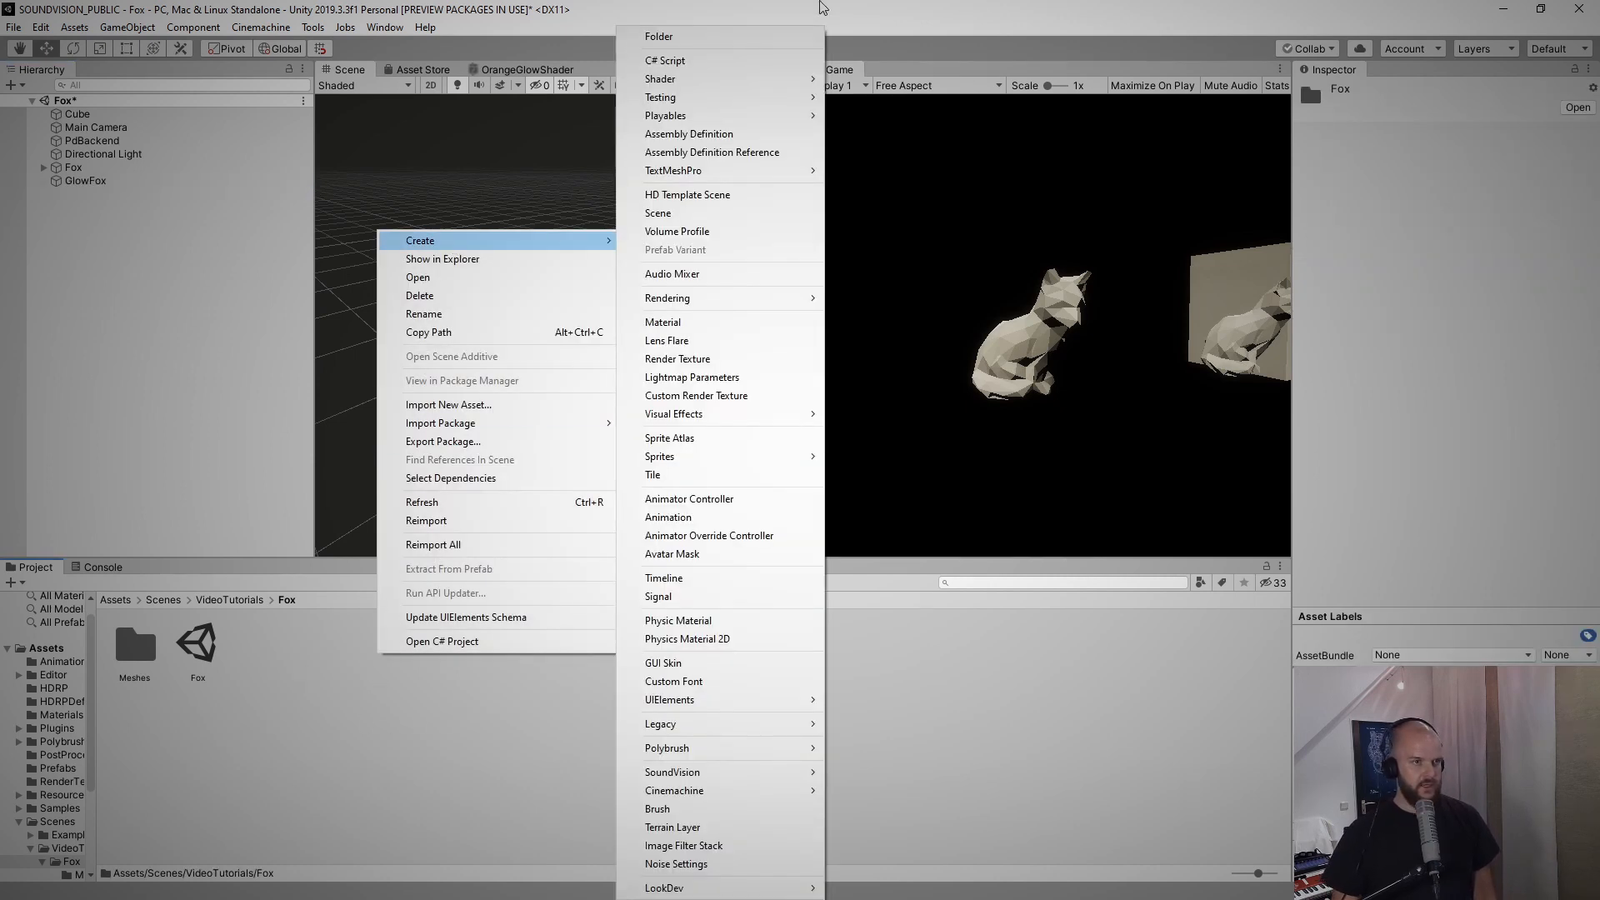
{"action": "left_click", "coordinate": [658, 36]}
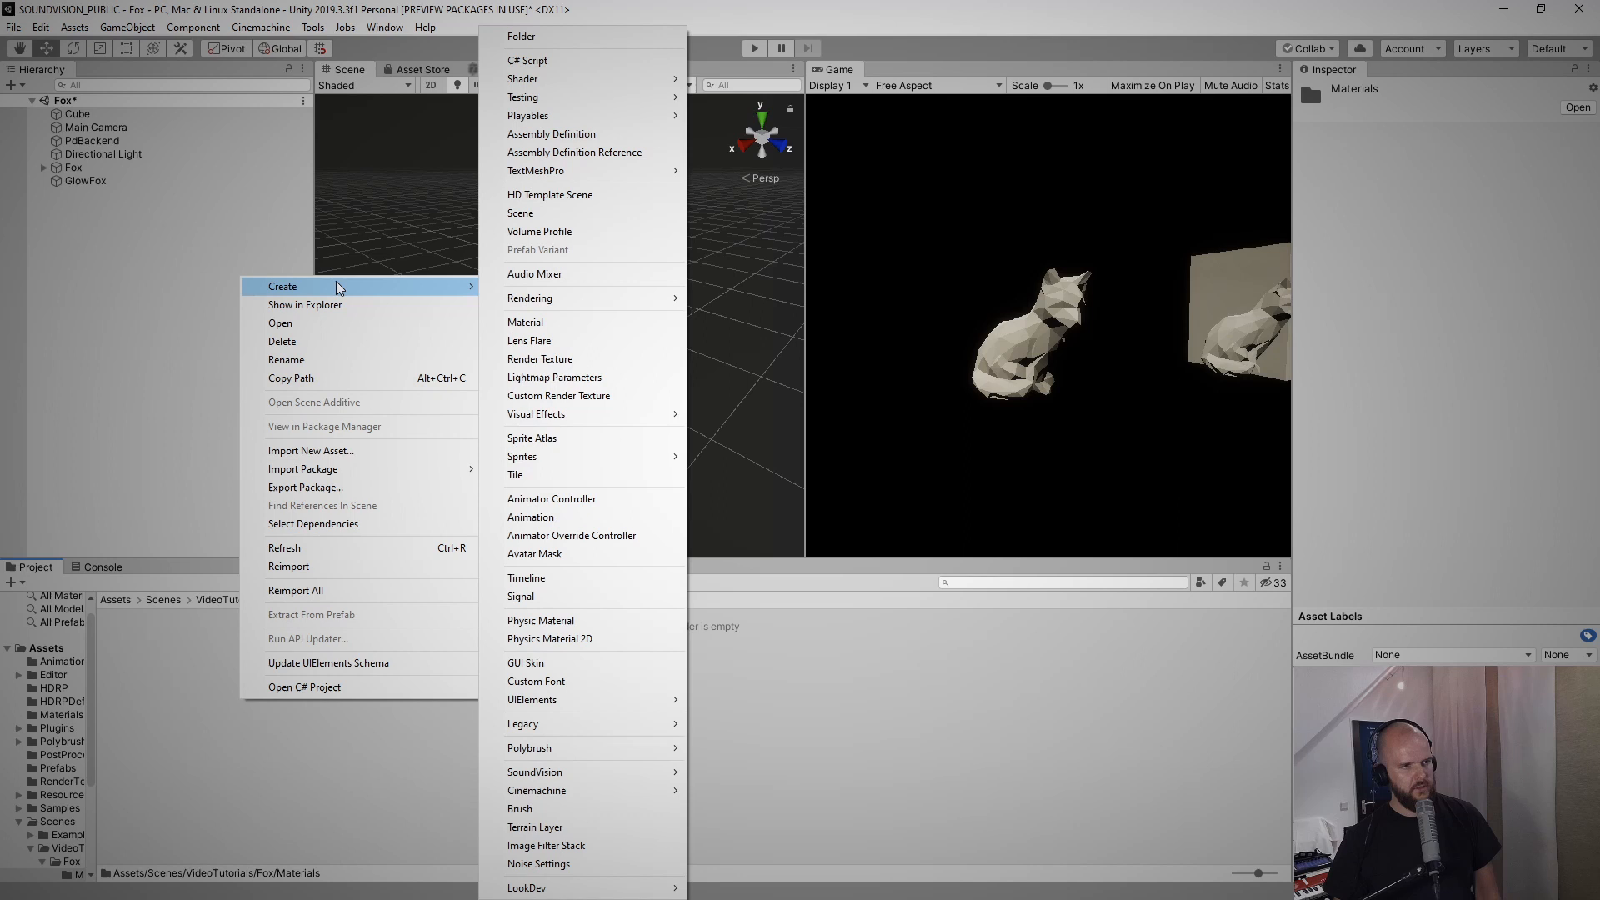
{"action": "mouse_move", "coordinate": [577, 80]}
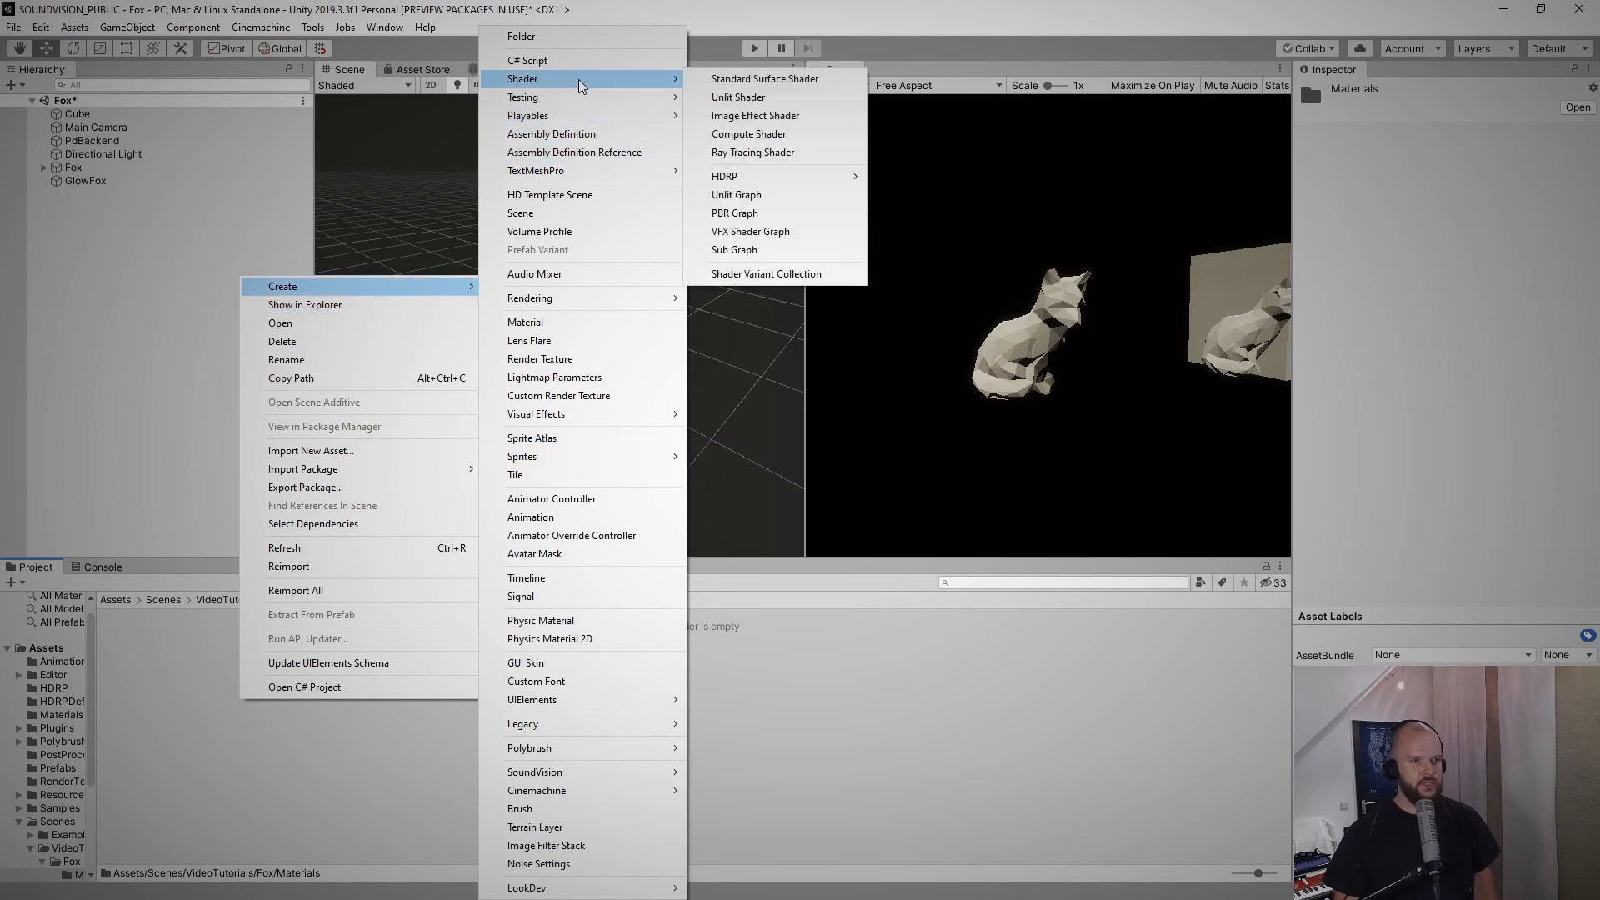
{"action": "mouse_move", "coordinate": [735, 213]}
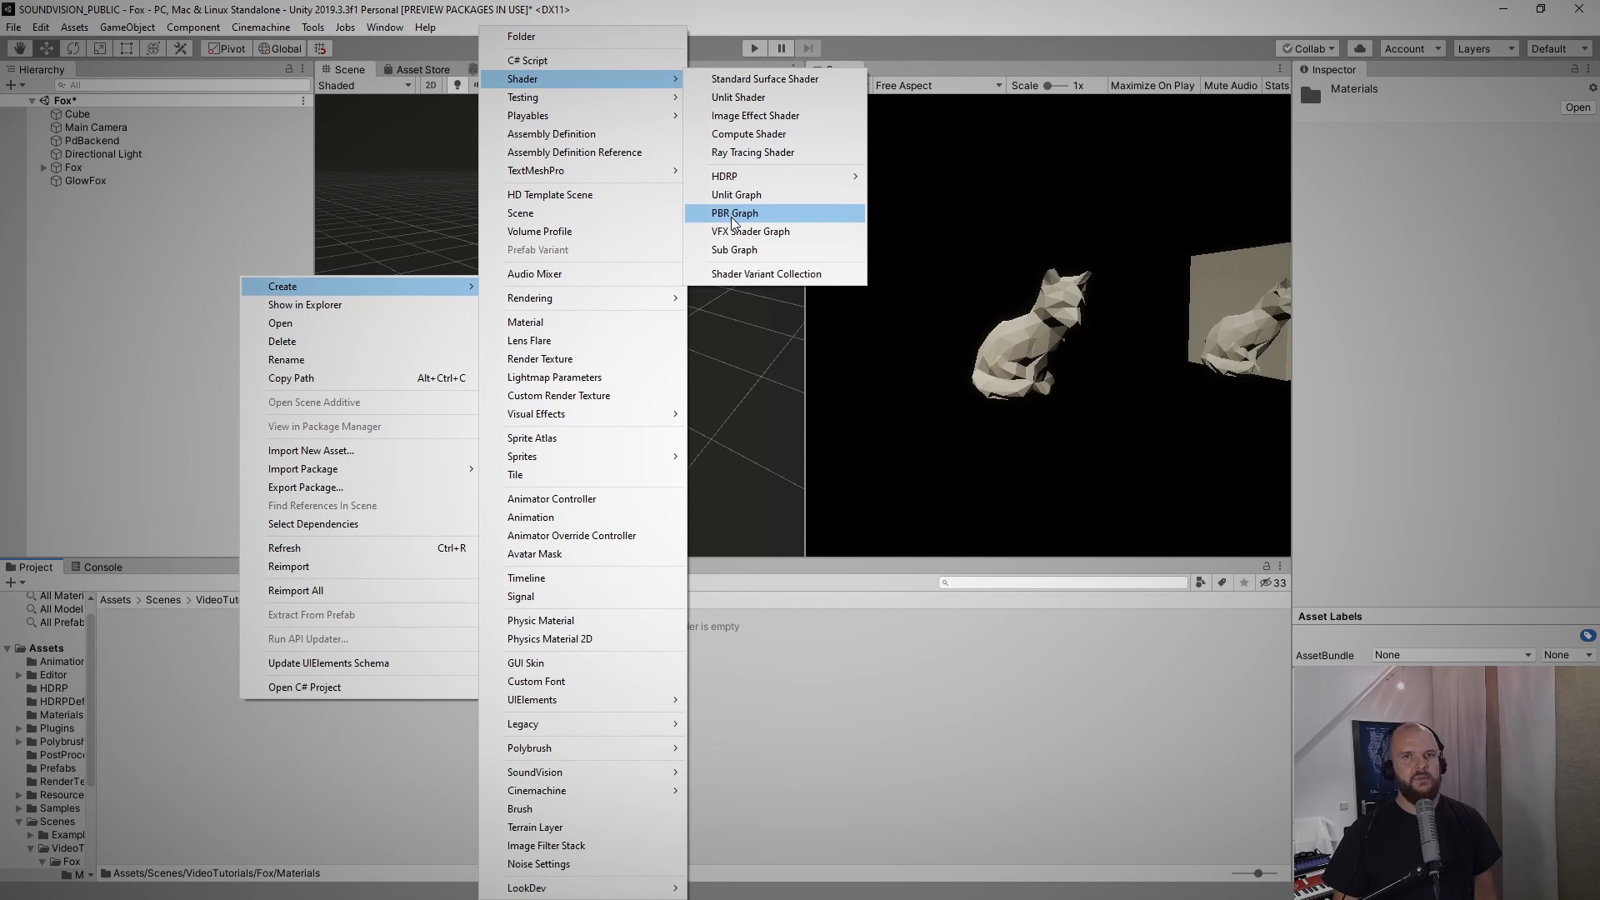
Create a PBR shader graph named GlowShader in the Materials folder
{"action": "left_click", "coordinate": [733, 213]}
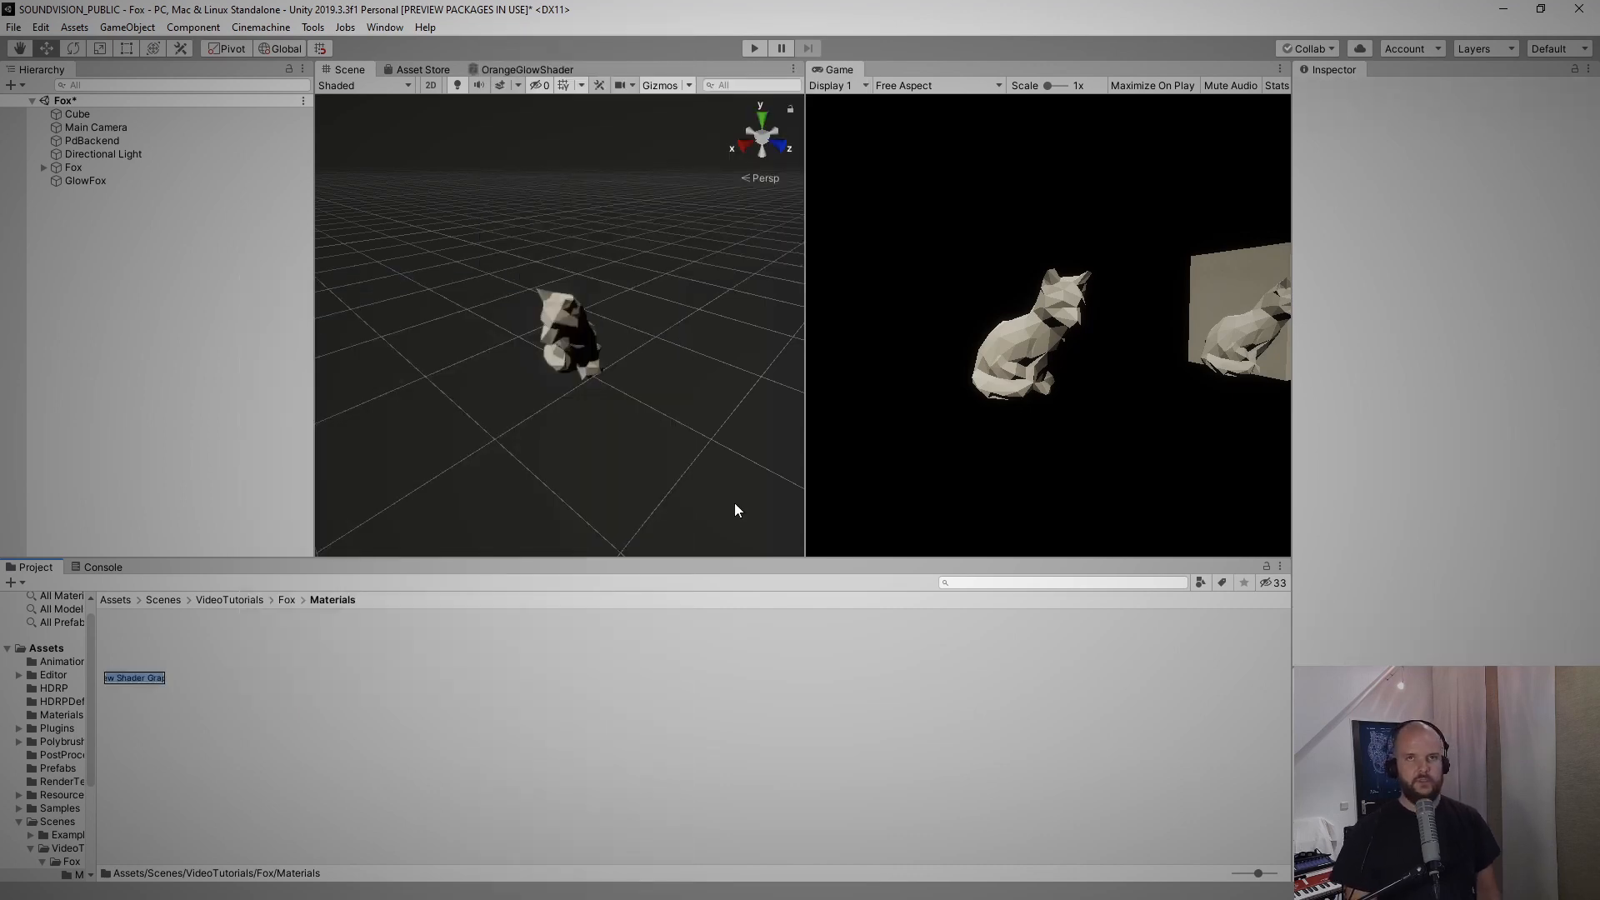
{"action": "type", "text": "Glow"}
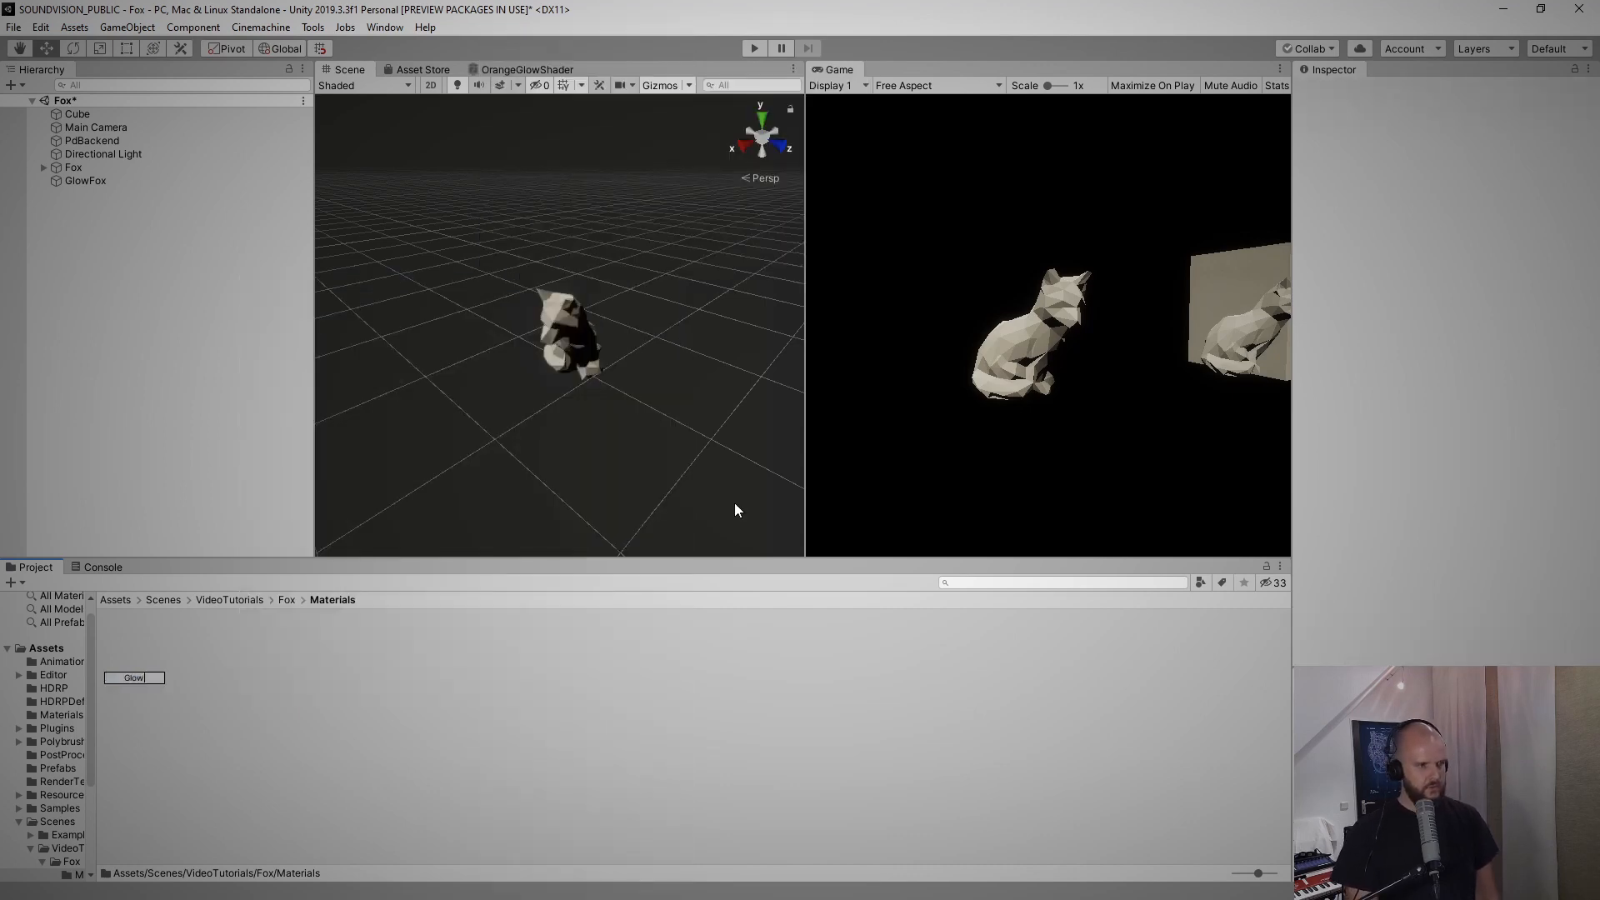
{"action": "left_click", "coordinate": [134, 650]}
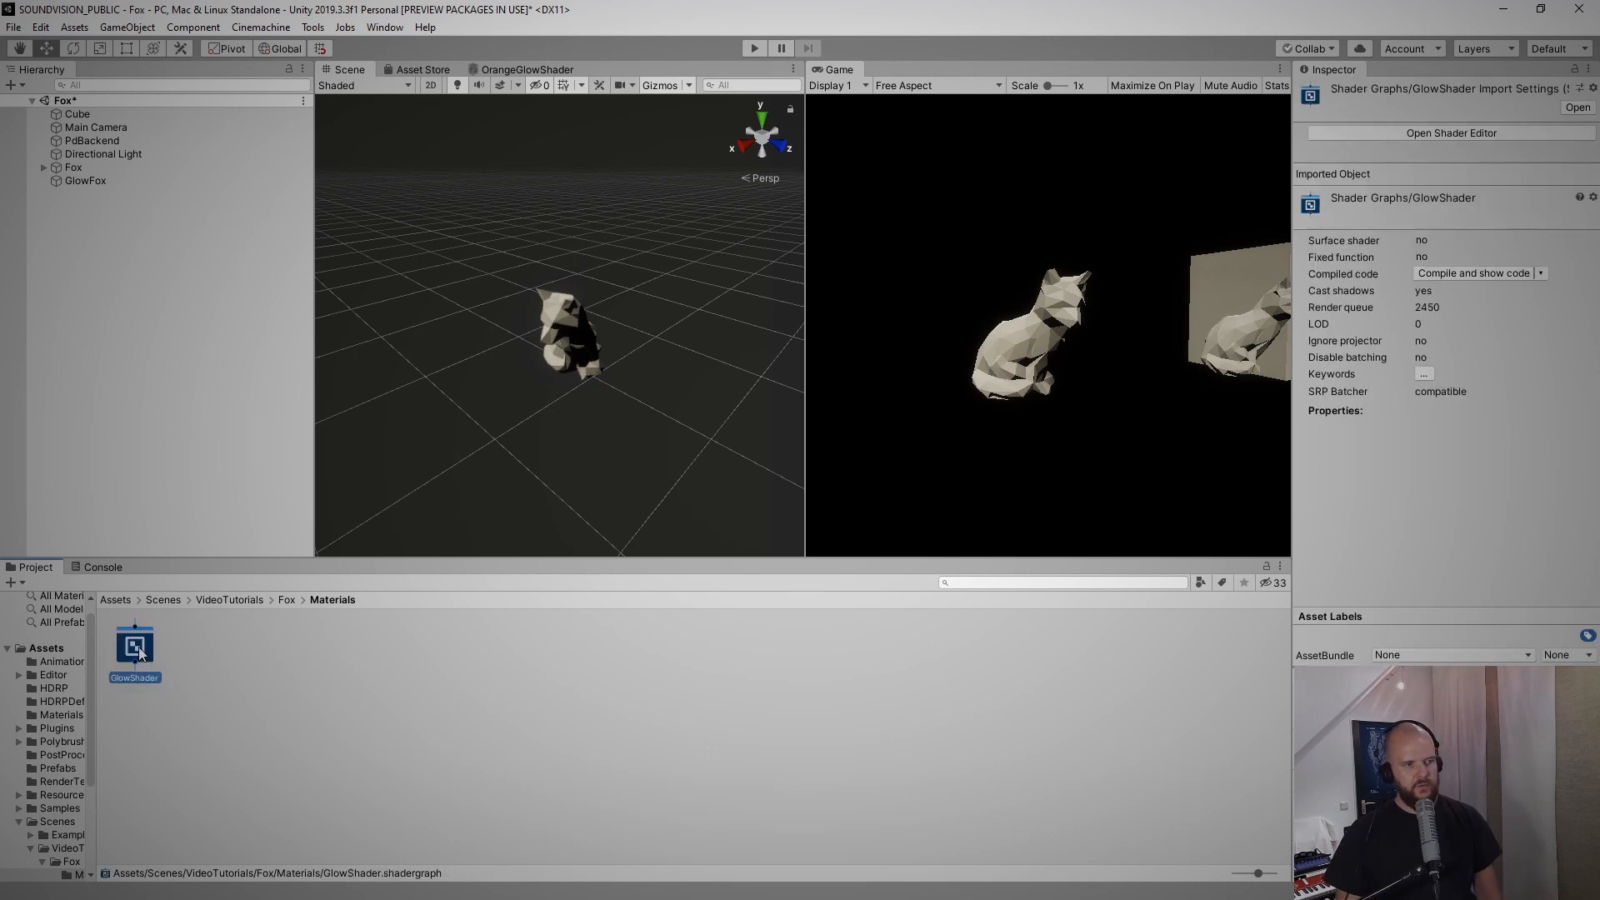
Create GlowMaterial from the GlowShader graph and apply it to GlowFox
{"action": "right_click", "coordinate": [135, 649]}
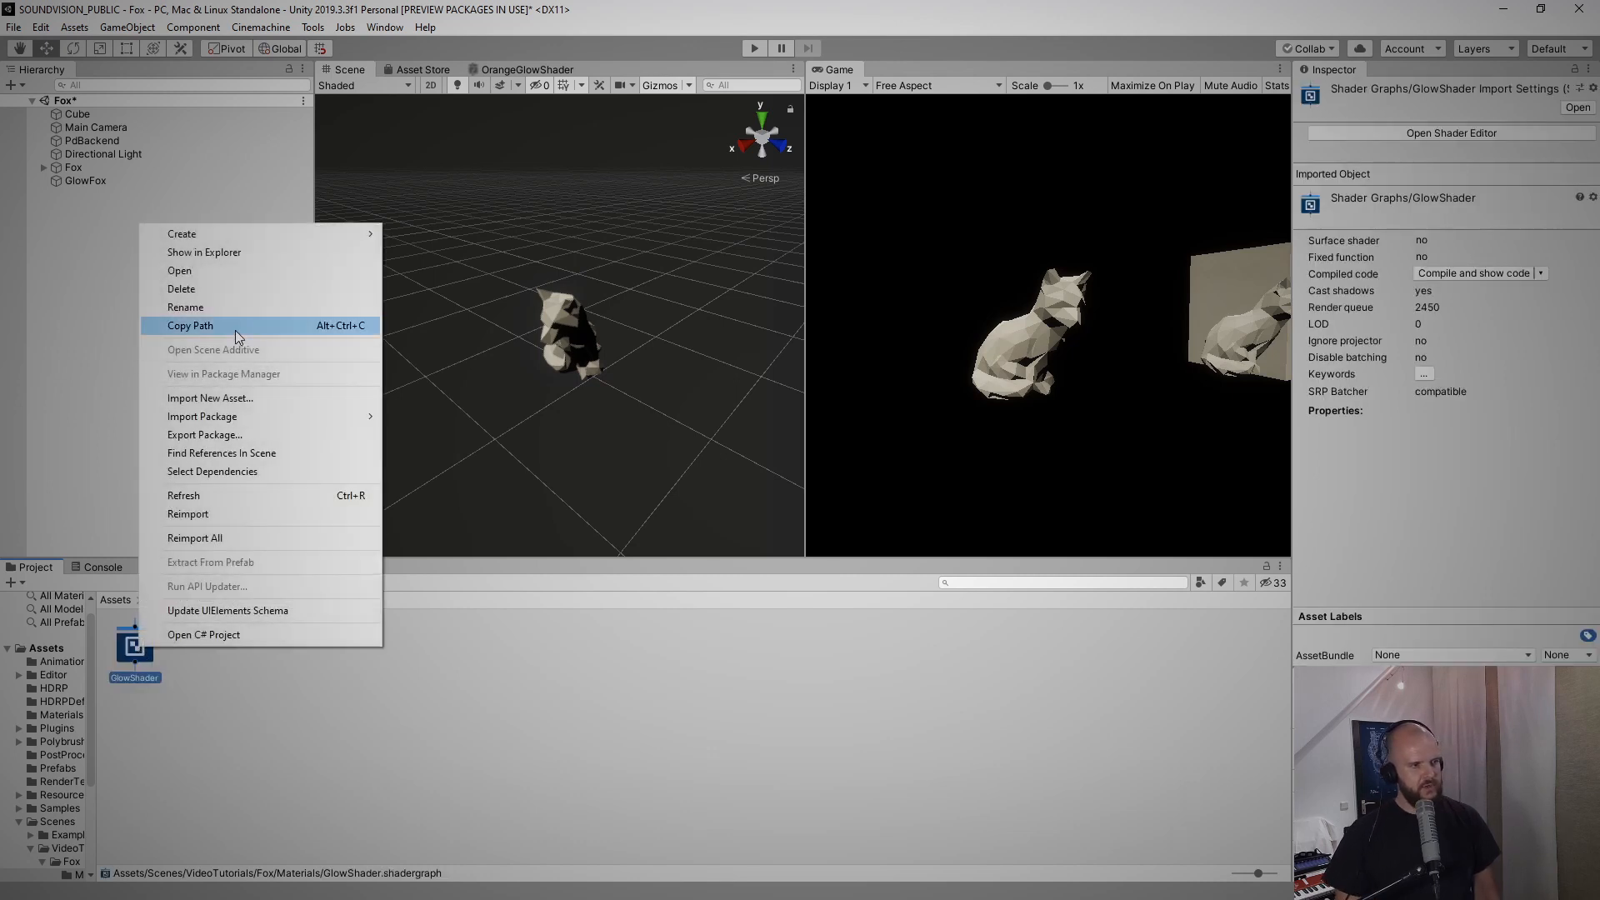
{"action": "left_click", "coordinate": [181, 233]}
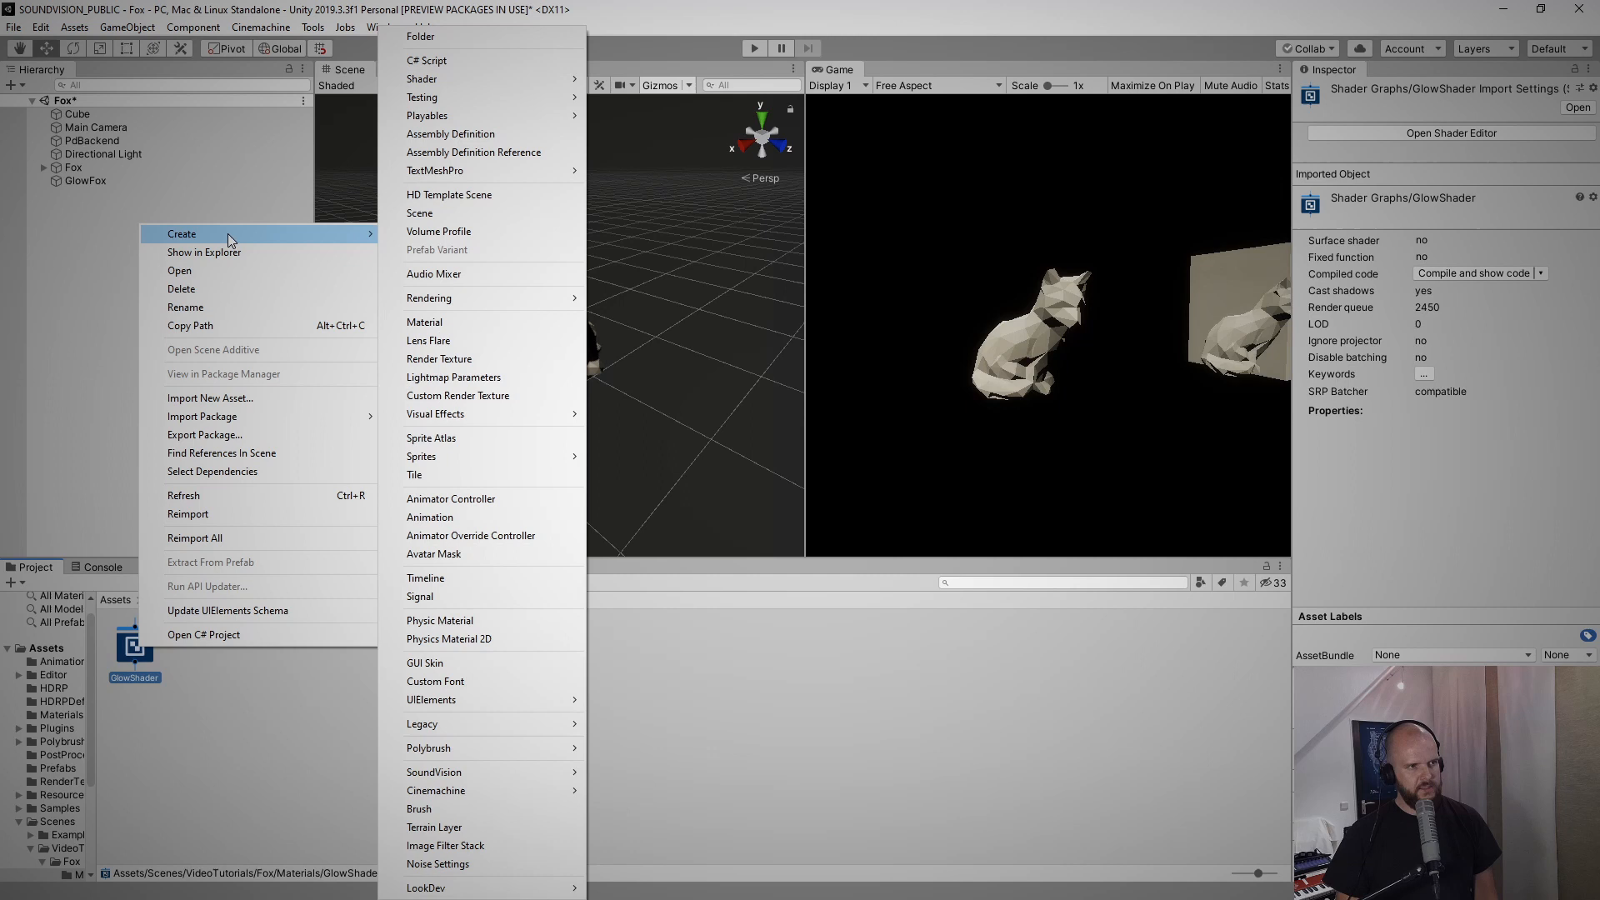
{"action": "mouse_move", "coordinate": [446, 323]}
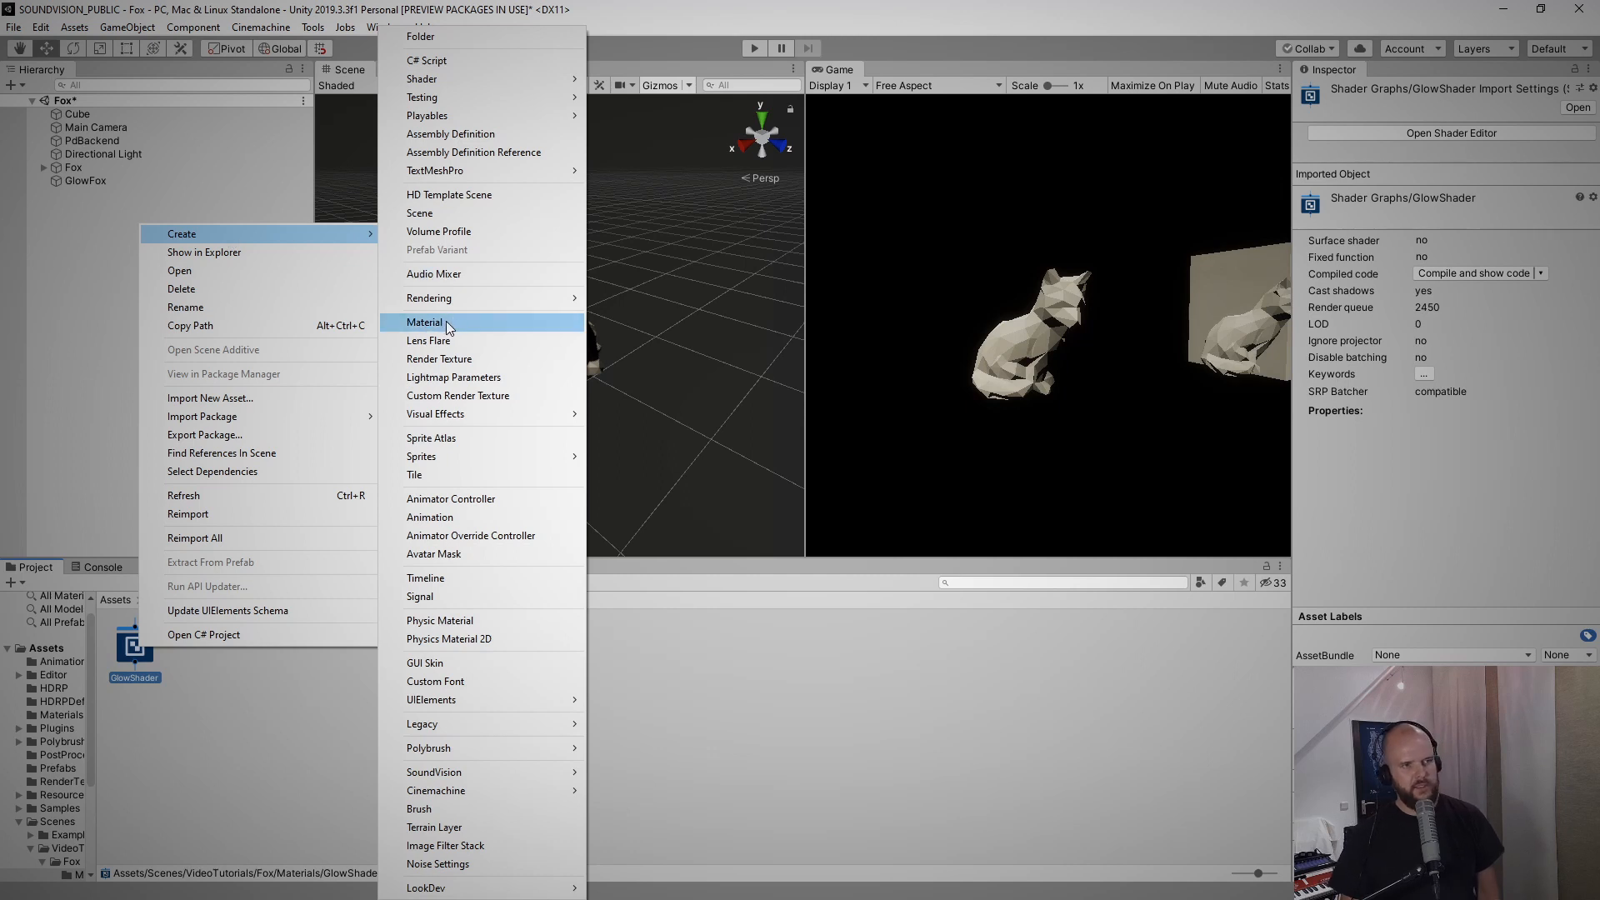
{"action": "left_click", "coordinate": [426, 322]}
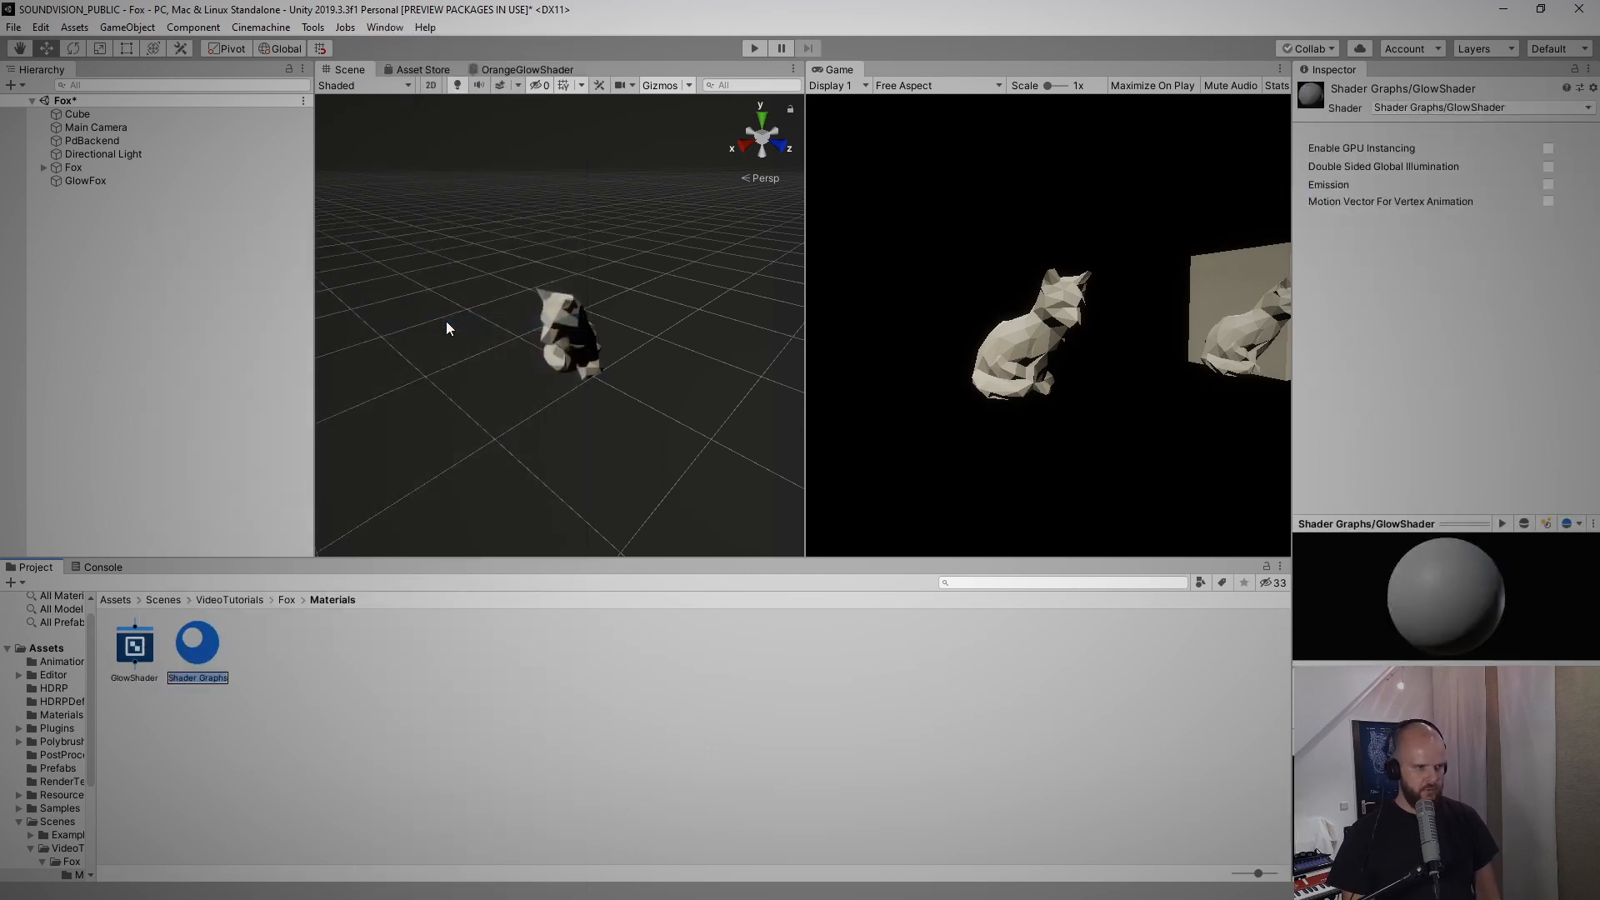
{"action": "type", "text": "GlowMater..."}
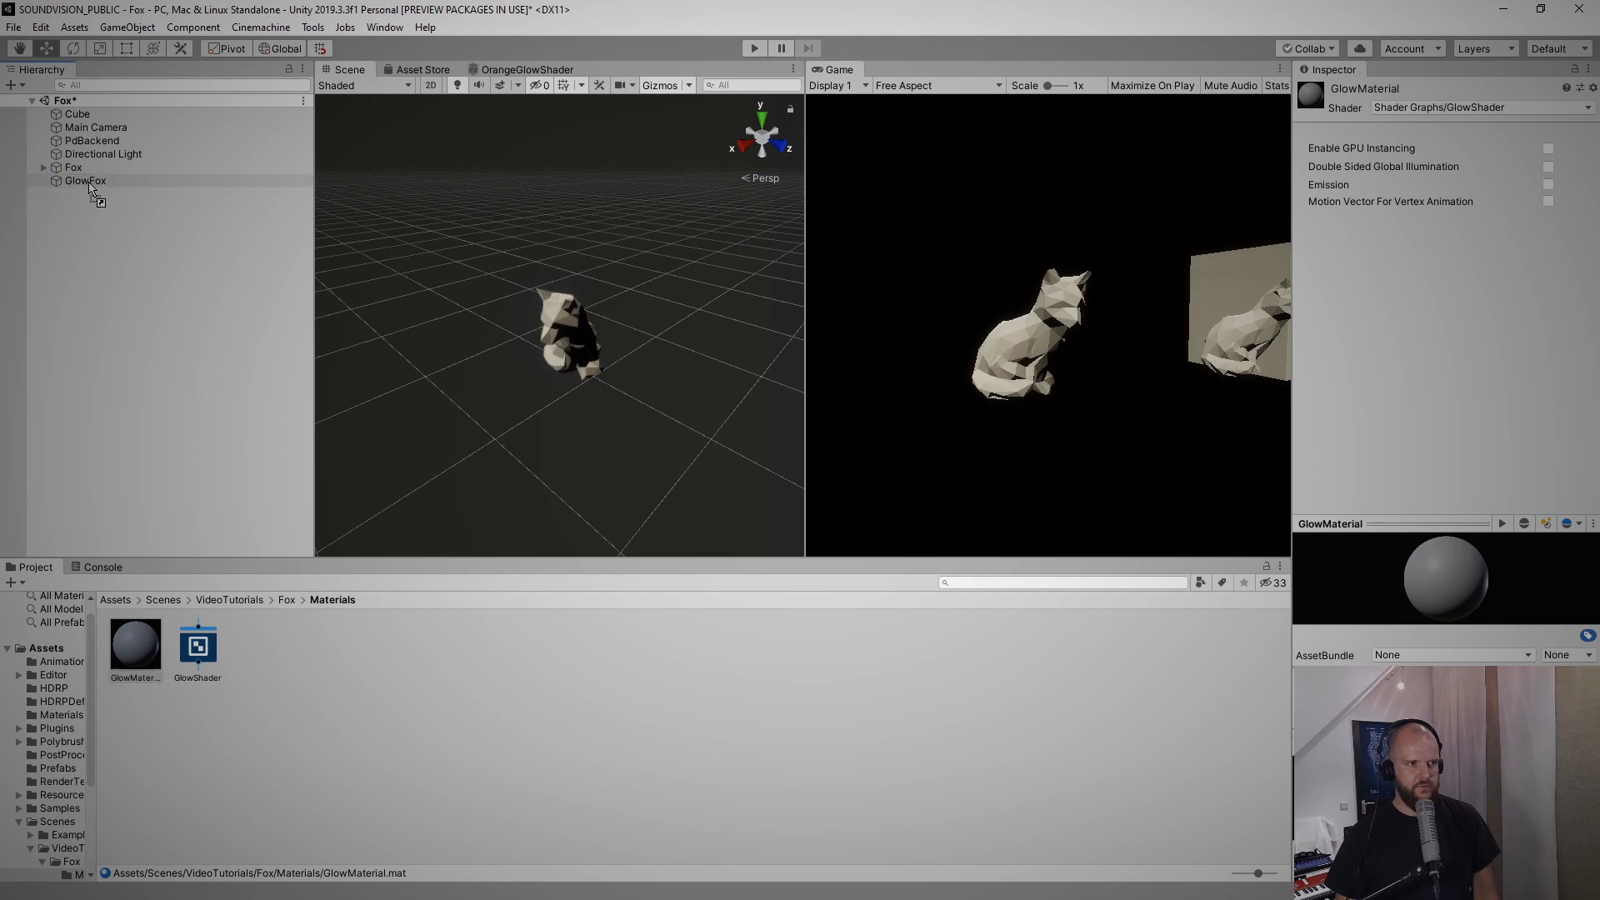
{"action": "left_click", "coordinate": [86, 181]}
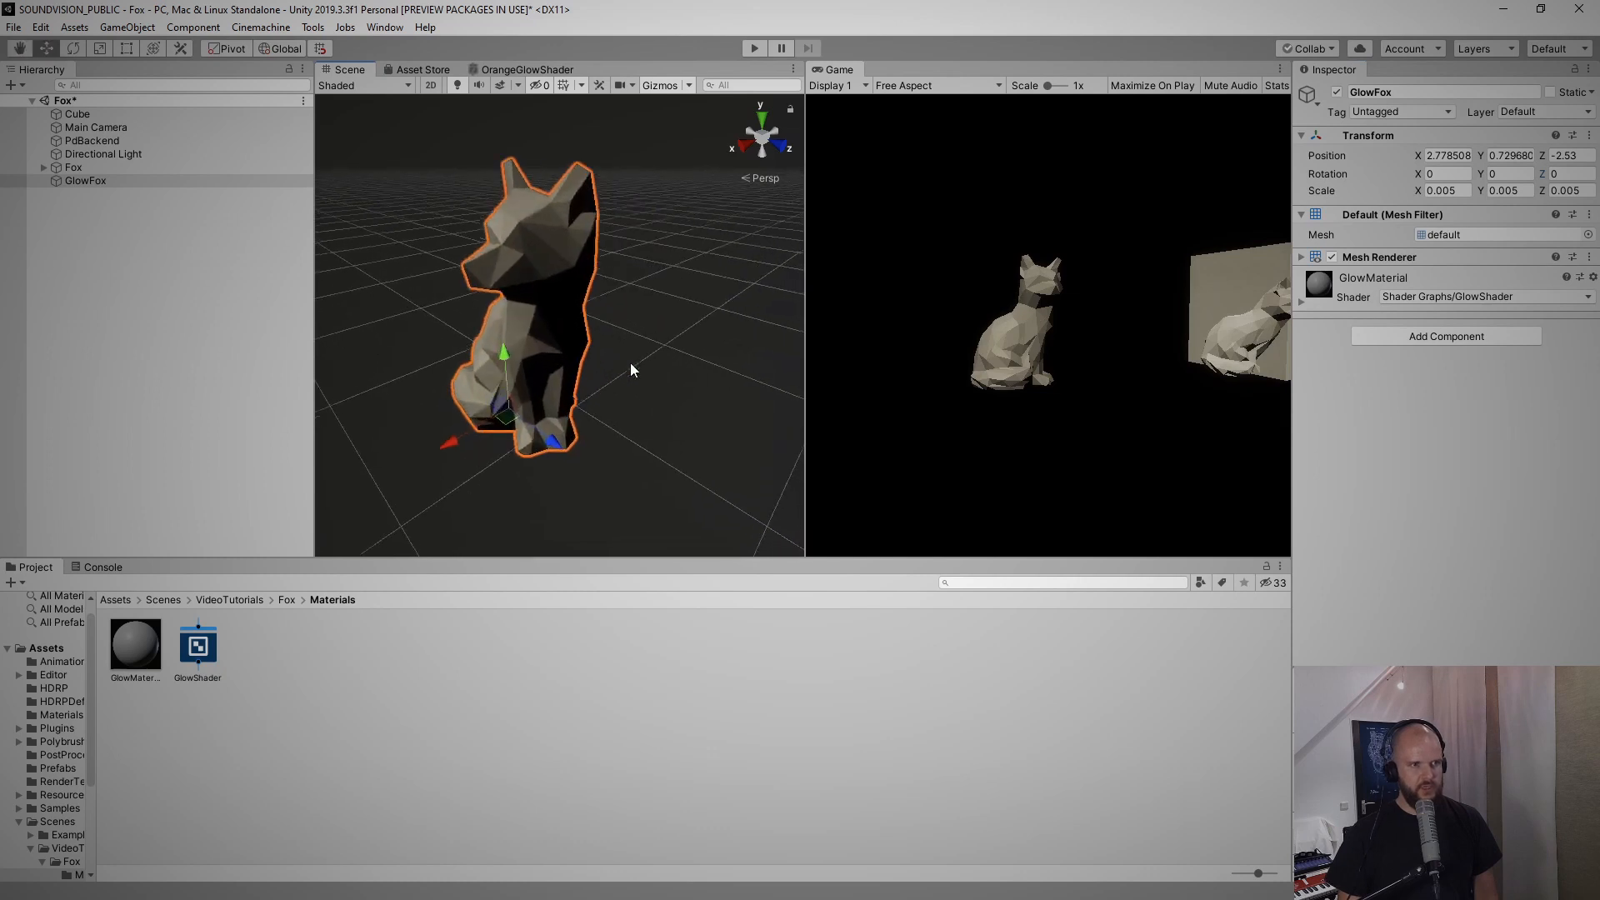
{"action": "left_click", "coordinate": [199, 646]}
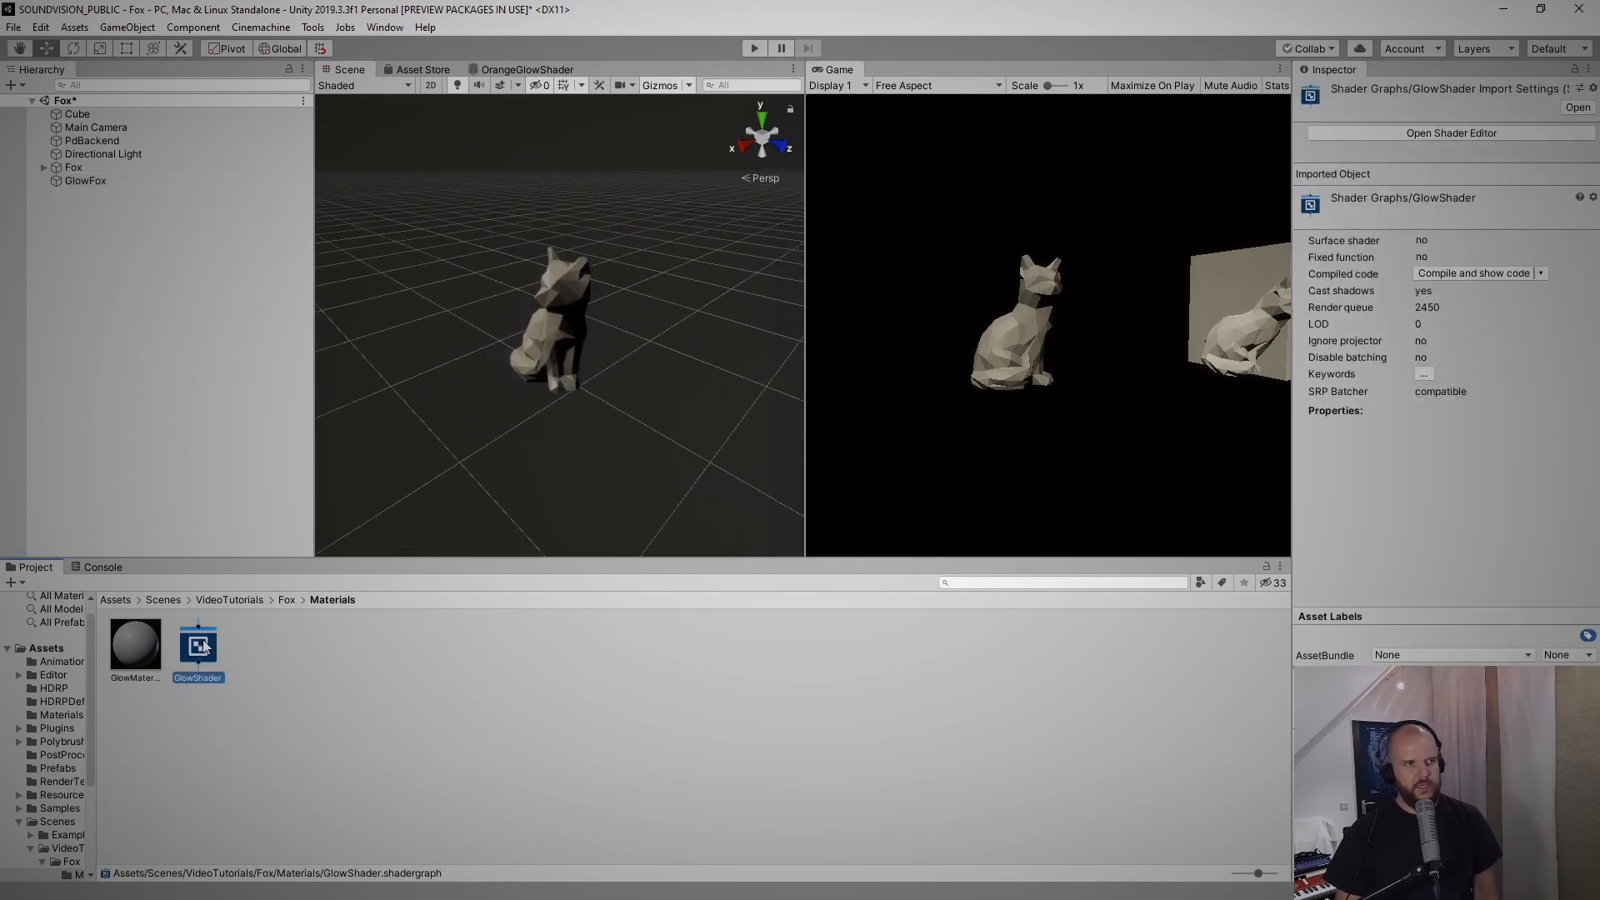
Set the GlowShader PBR Master Albedo to white and Emission to orange FF3D00
{"action": "double_click", "coordinate": [198, 645]}
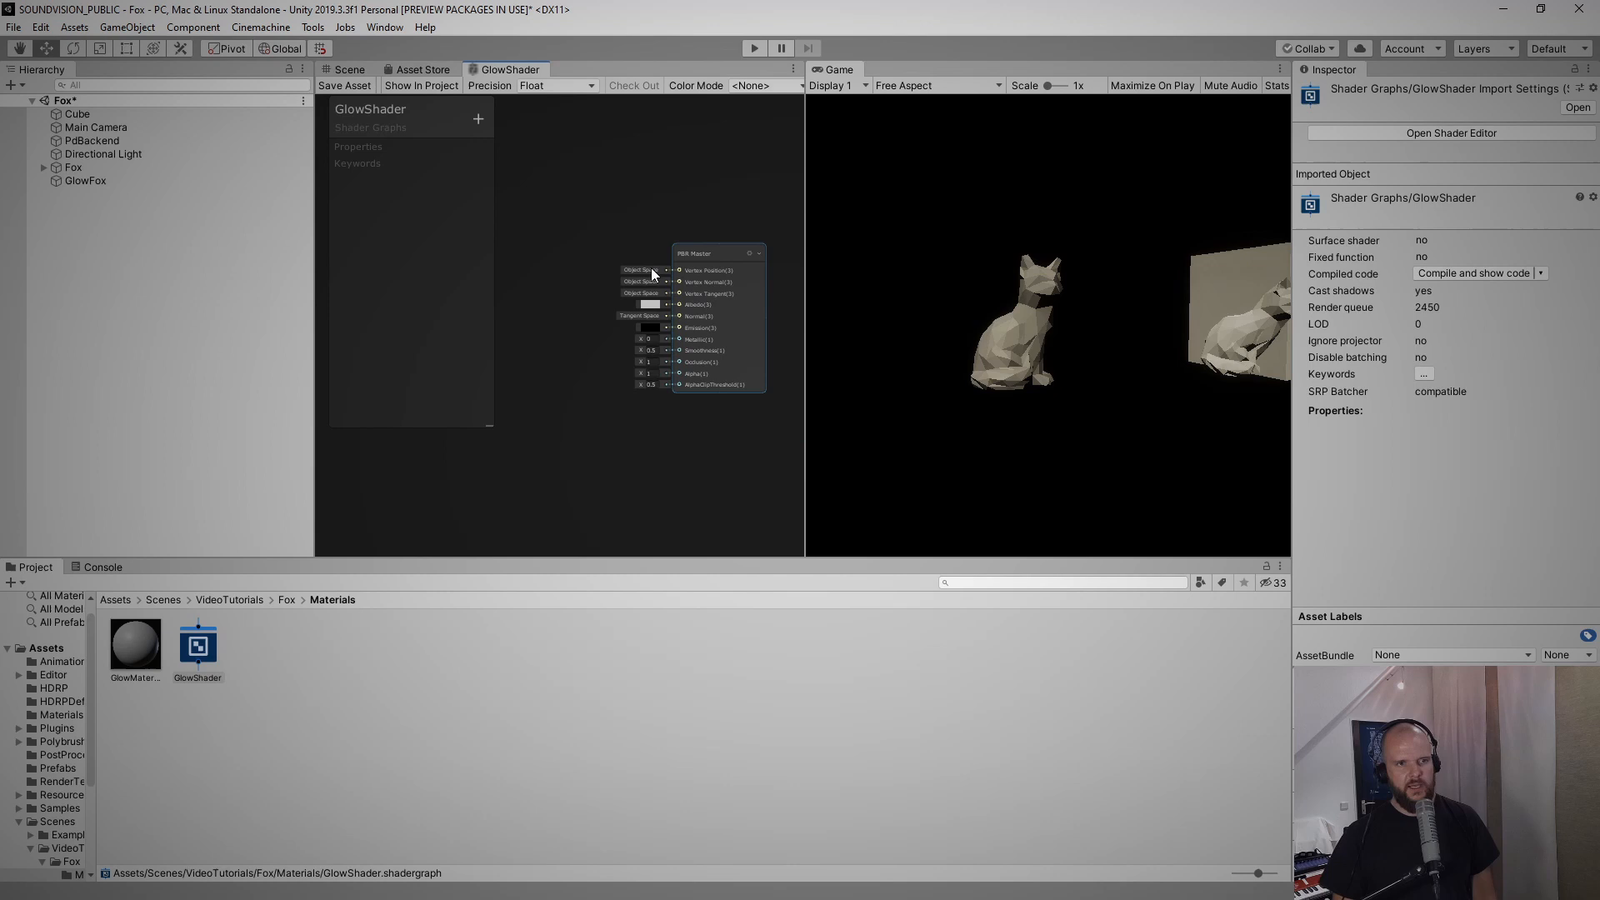
{"action": "mouse_move", "coordinate": [674, 324]}
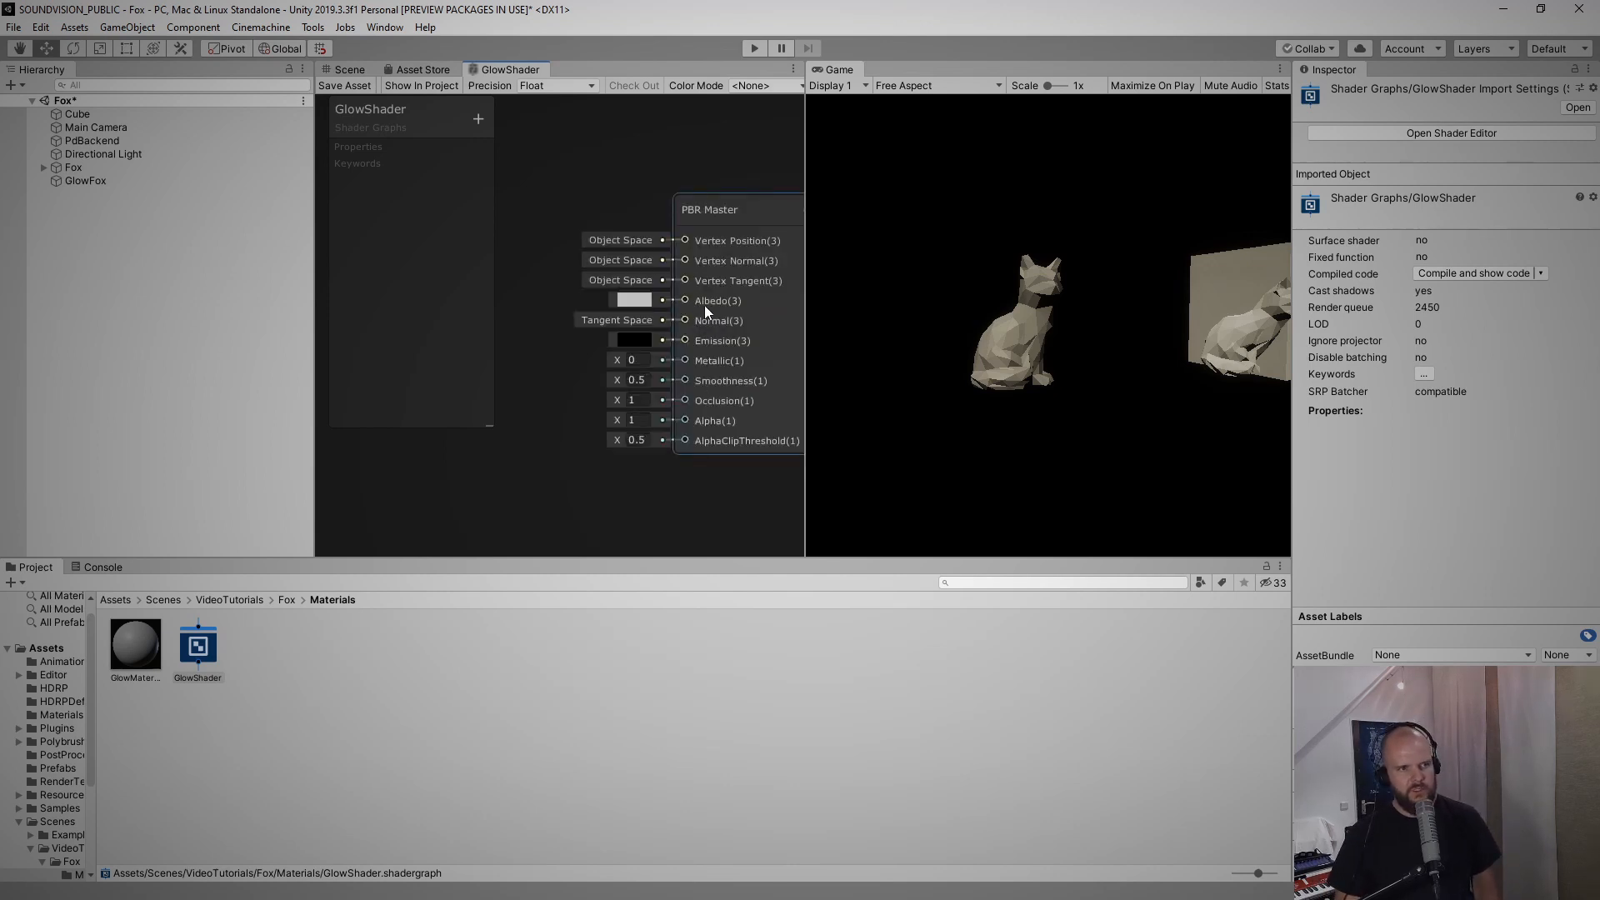
{"action": "left_click", "coordinate": [631, 299]}
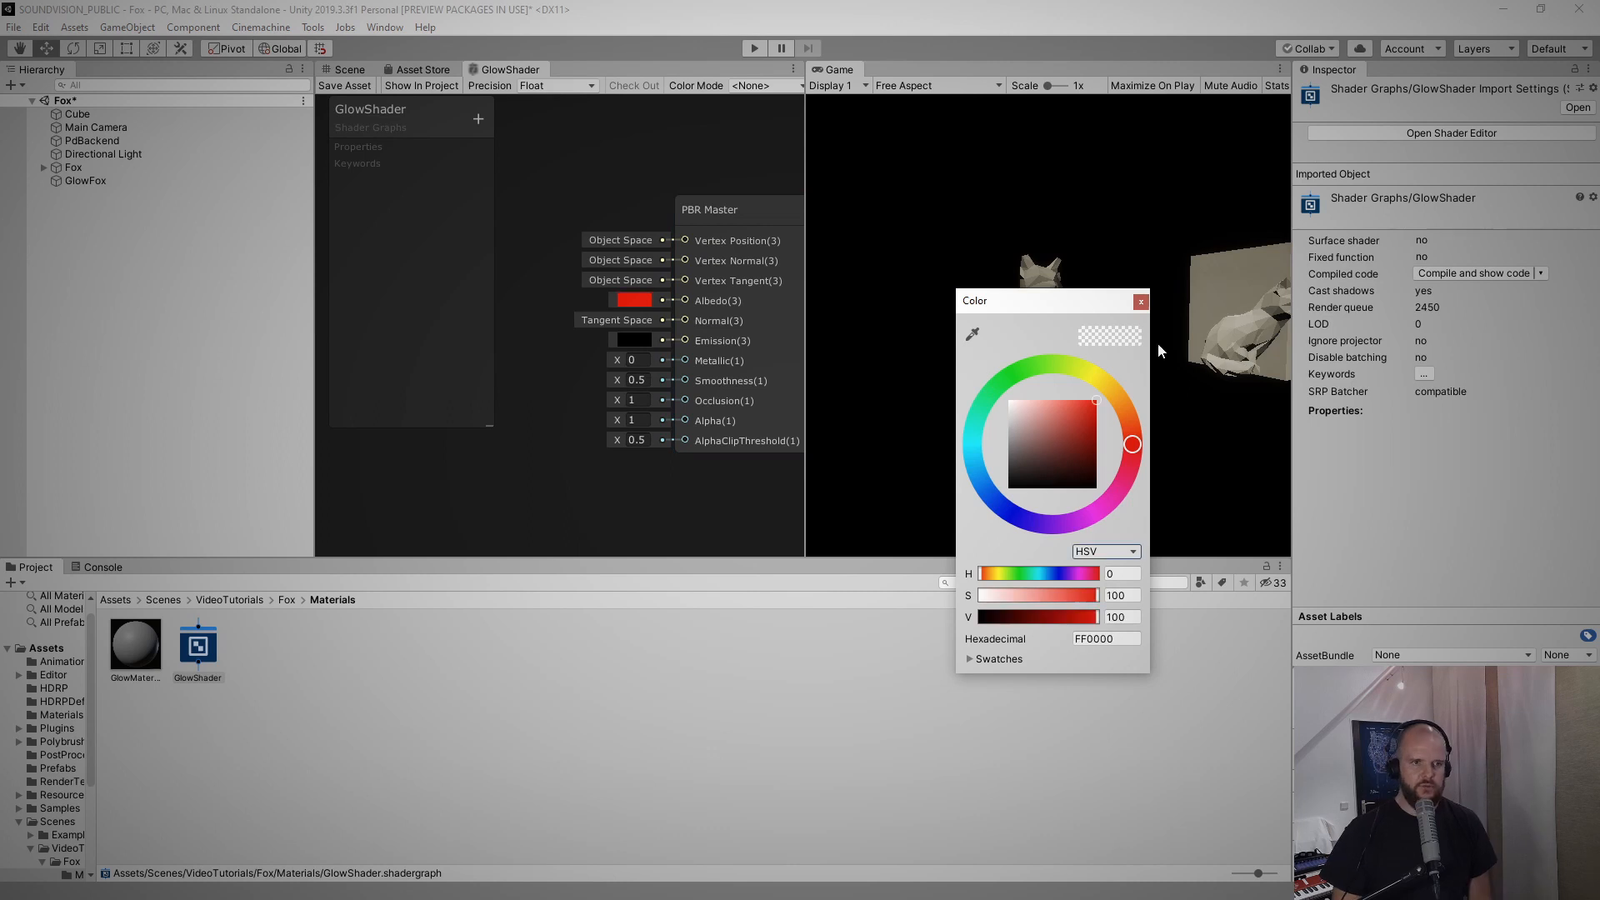
{"action": "left_click", "coordinate": [1140, 300]}
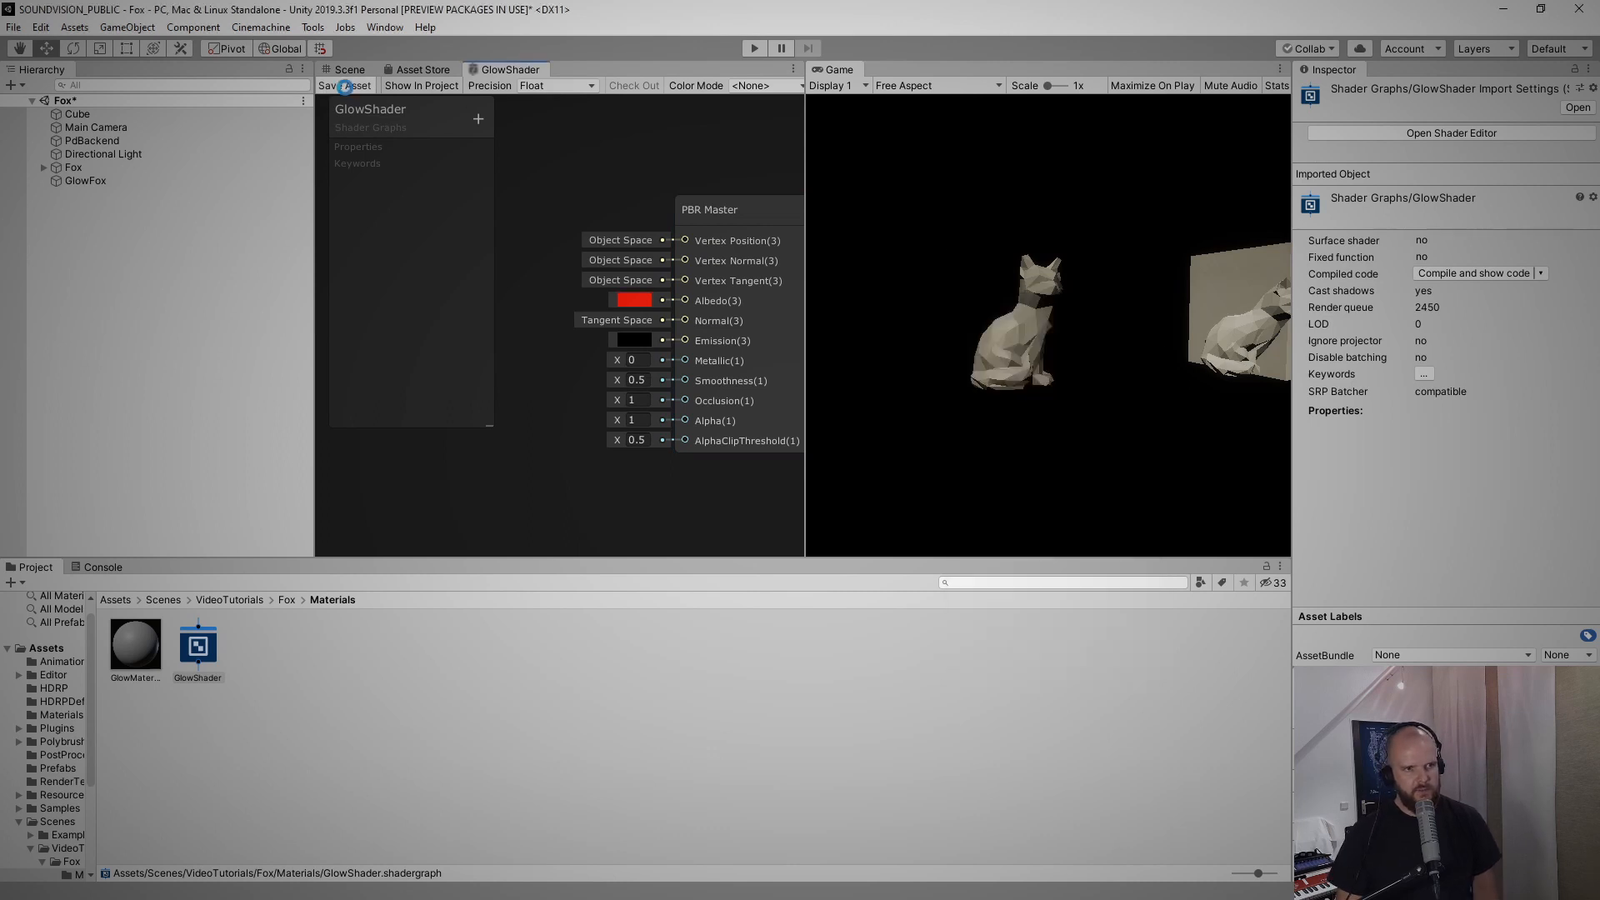
{"action": "left_click", "coordinate": [344, 85]}
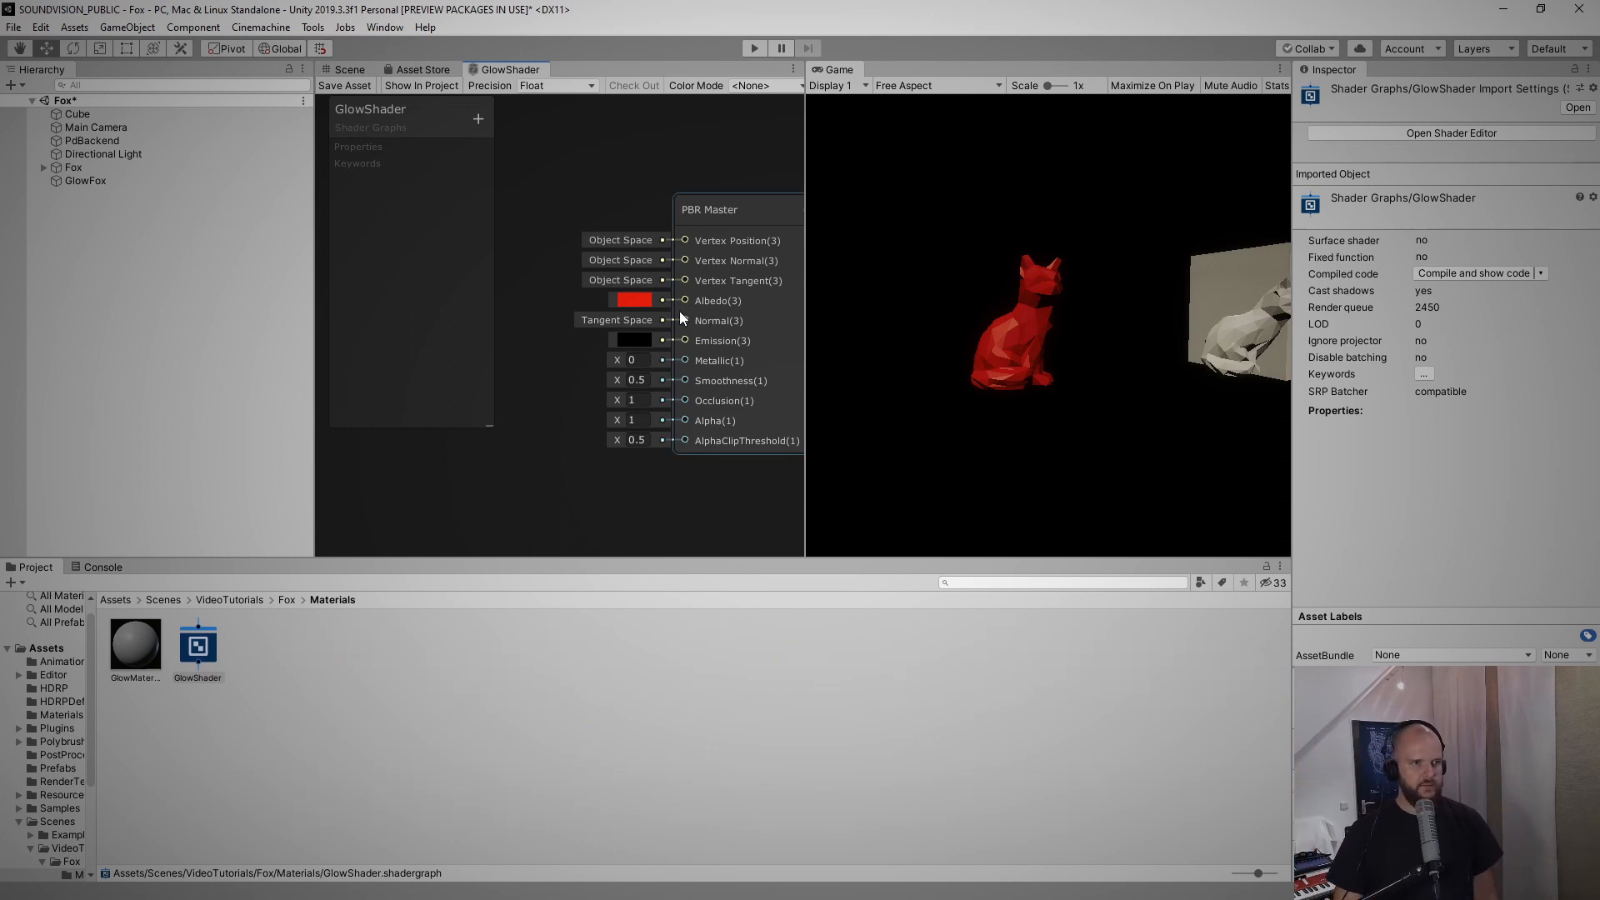
{"action": "left_click", "coordinate": [631, 300]}
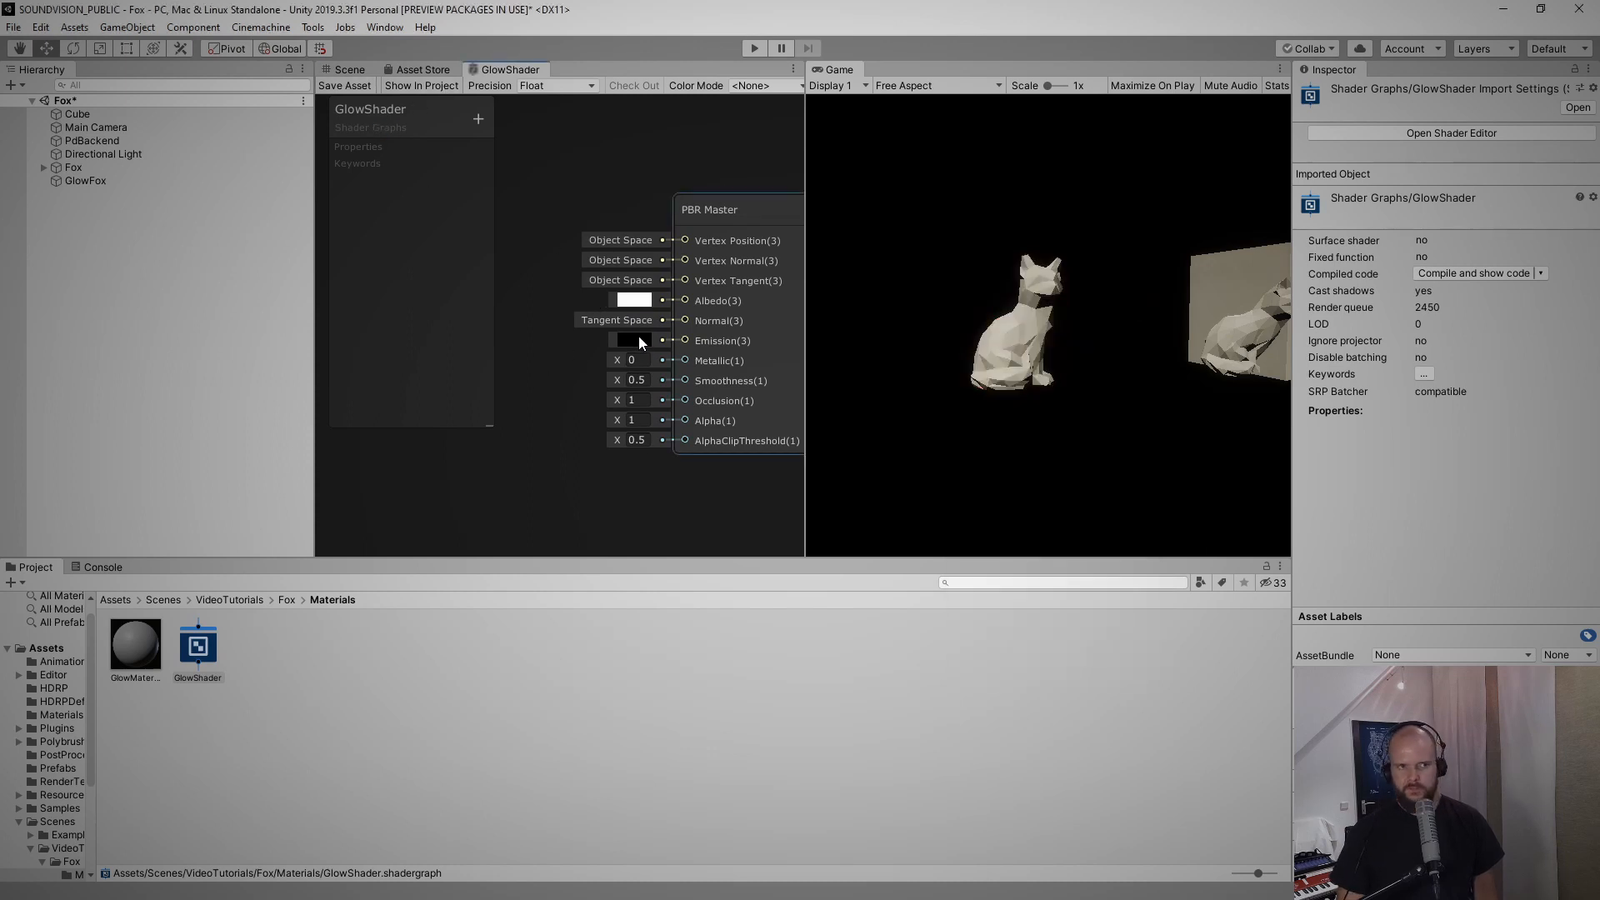
{"action": "left_click", "coordinate": [631, 339]}
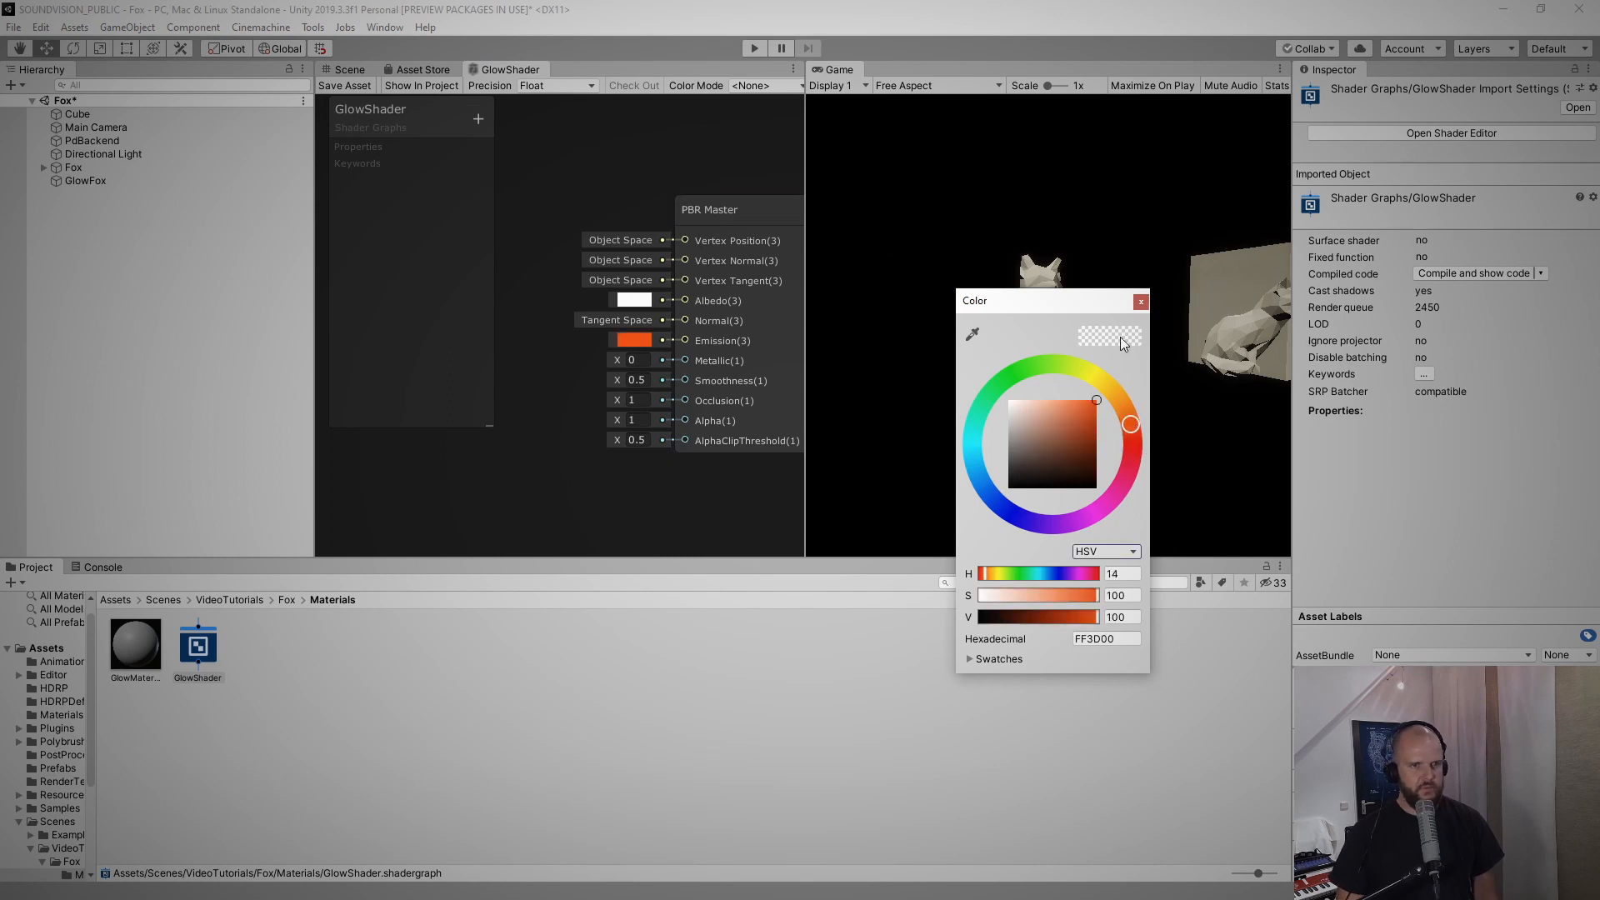
{"action": "left_click", "coordinate": [1140, 300]}
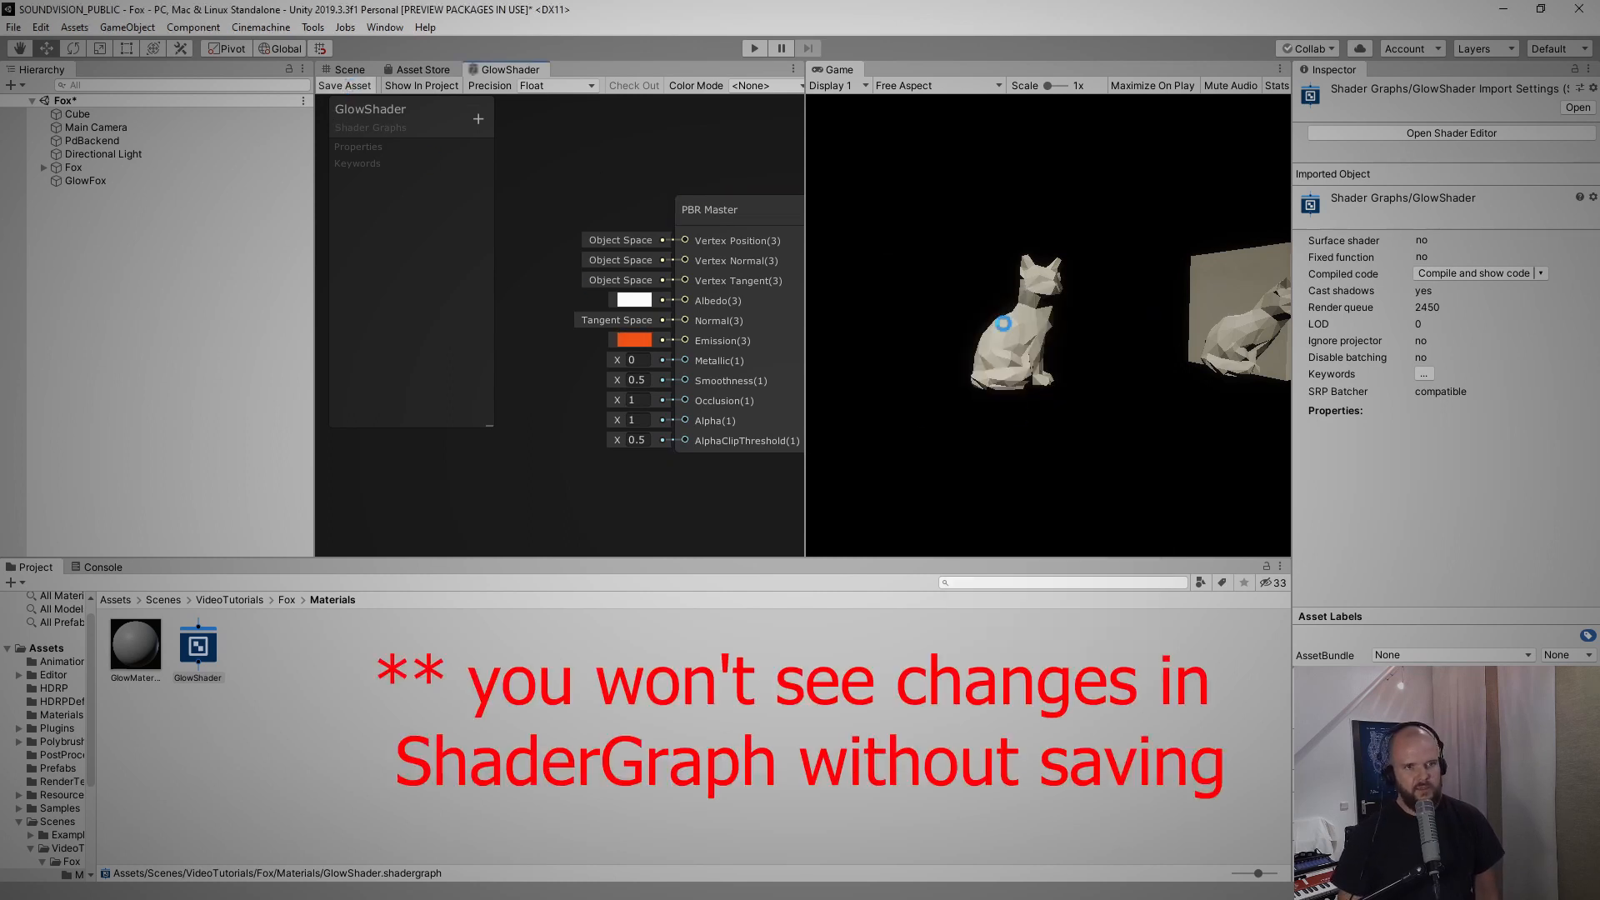
Save the shader and give the Emission Node orange colour with intensity 100
{"action": "left_click", "coordinate": [345, 85]}
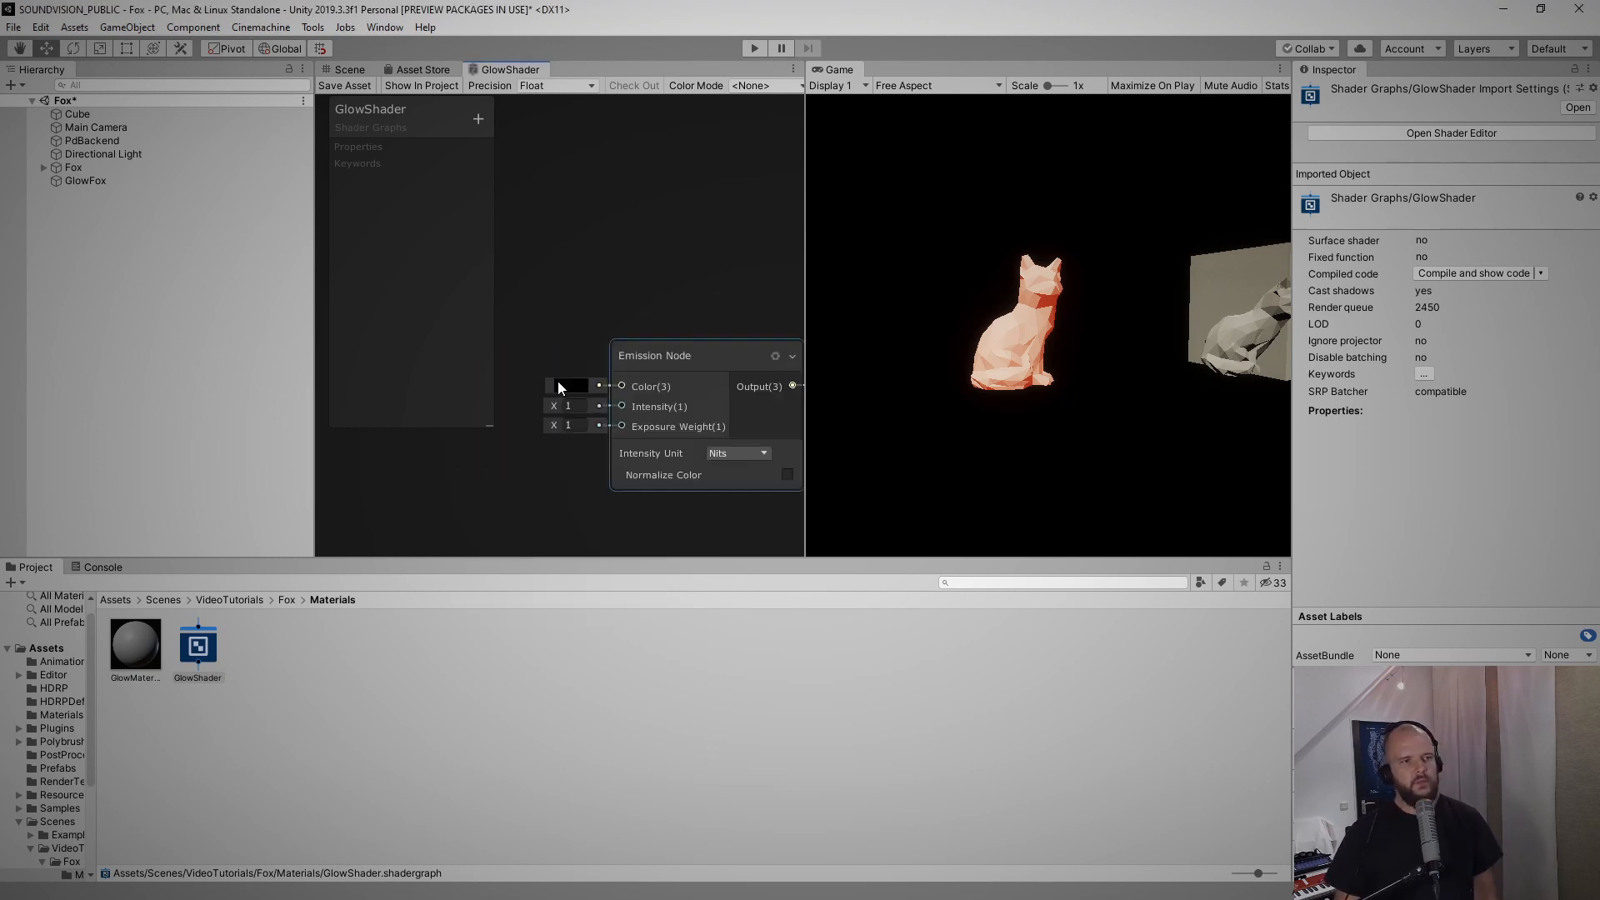
{"action": "left_click", "coordinate": [569, 386]}
{"action": "type", "text": "0"}
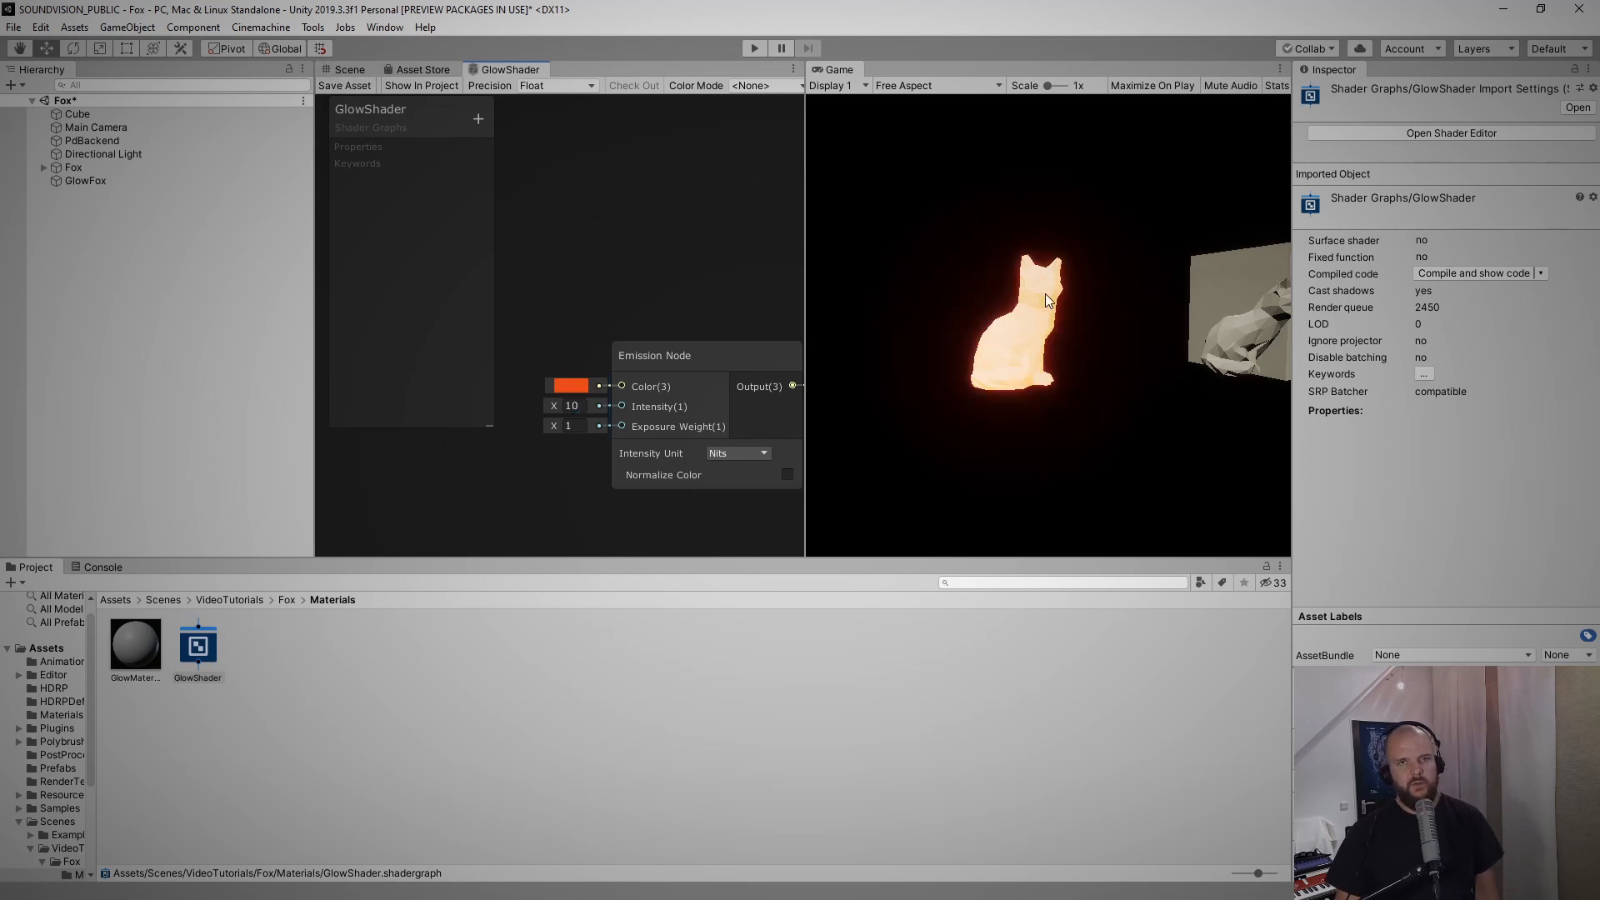
{"action": "triple_click", "coordinate": [573, 405]}
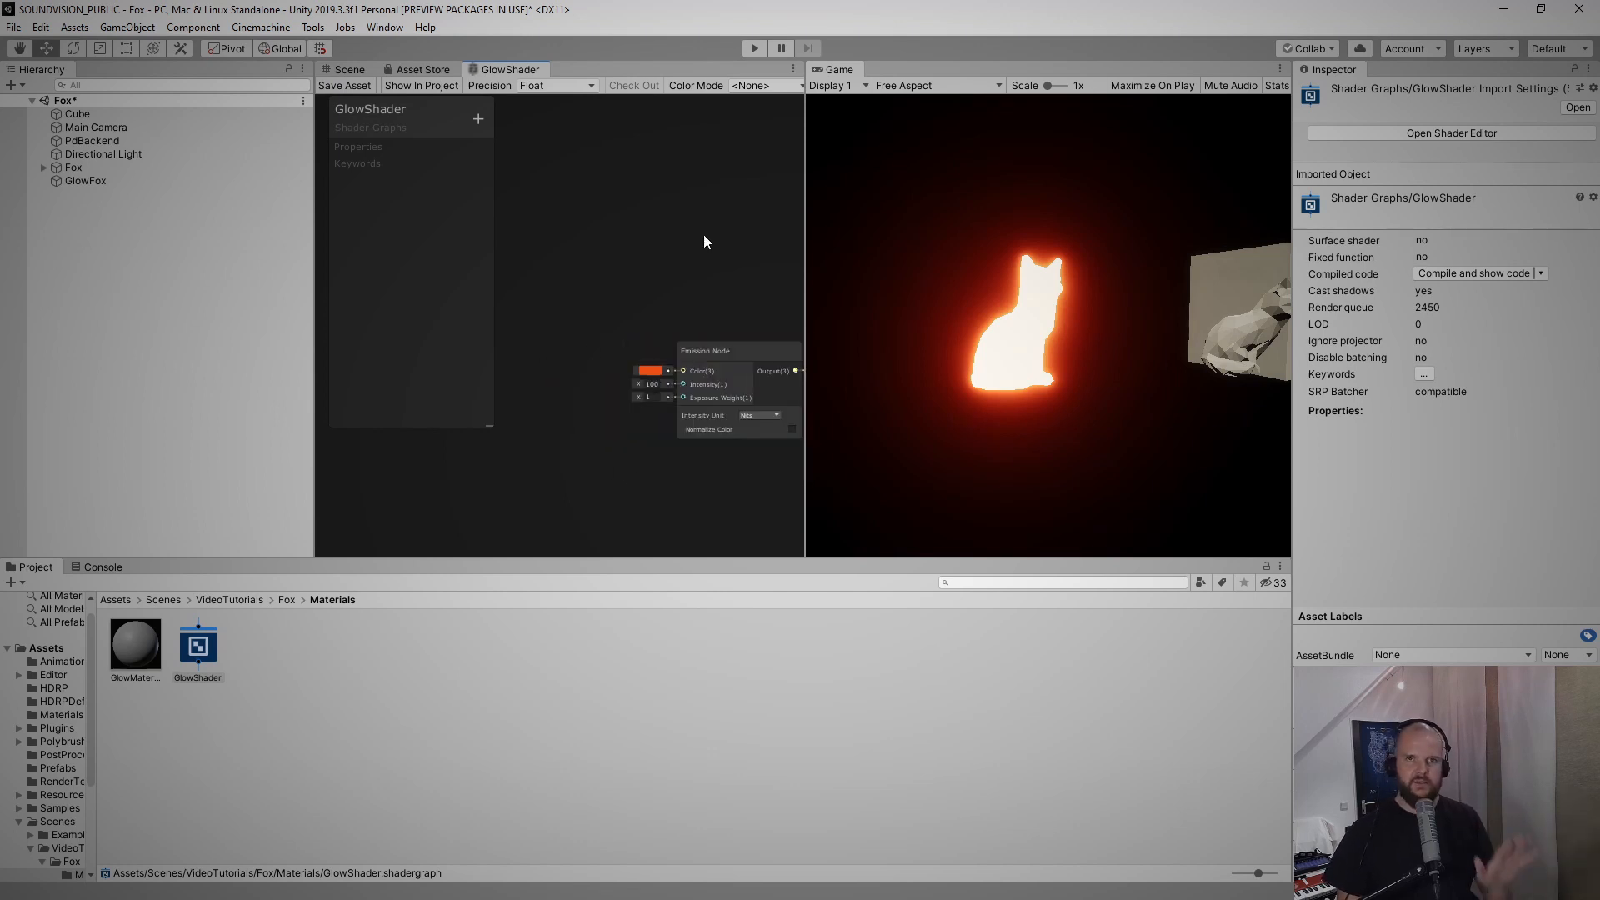
{"action": "mouse_move", "coordinate": [1267, 126]}
{"action": "type", "text": "v"}
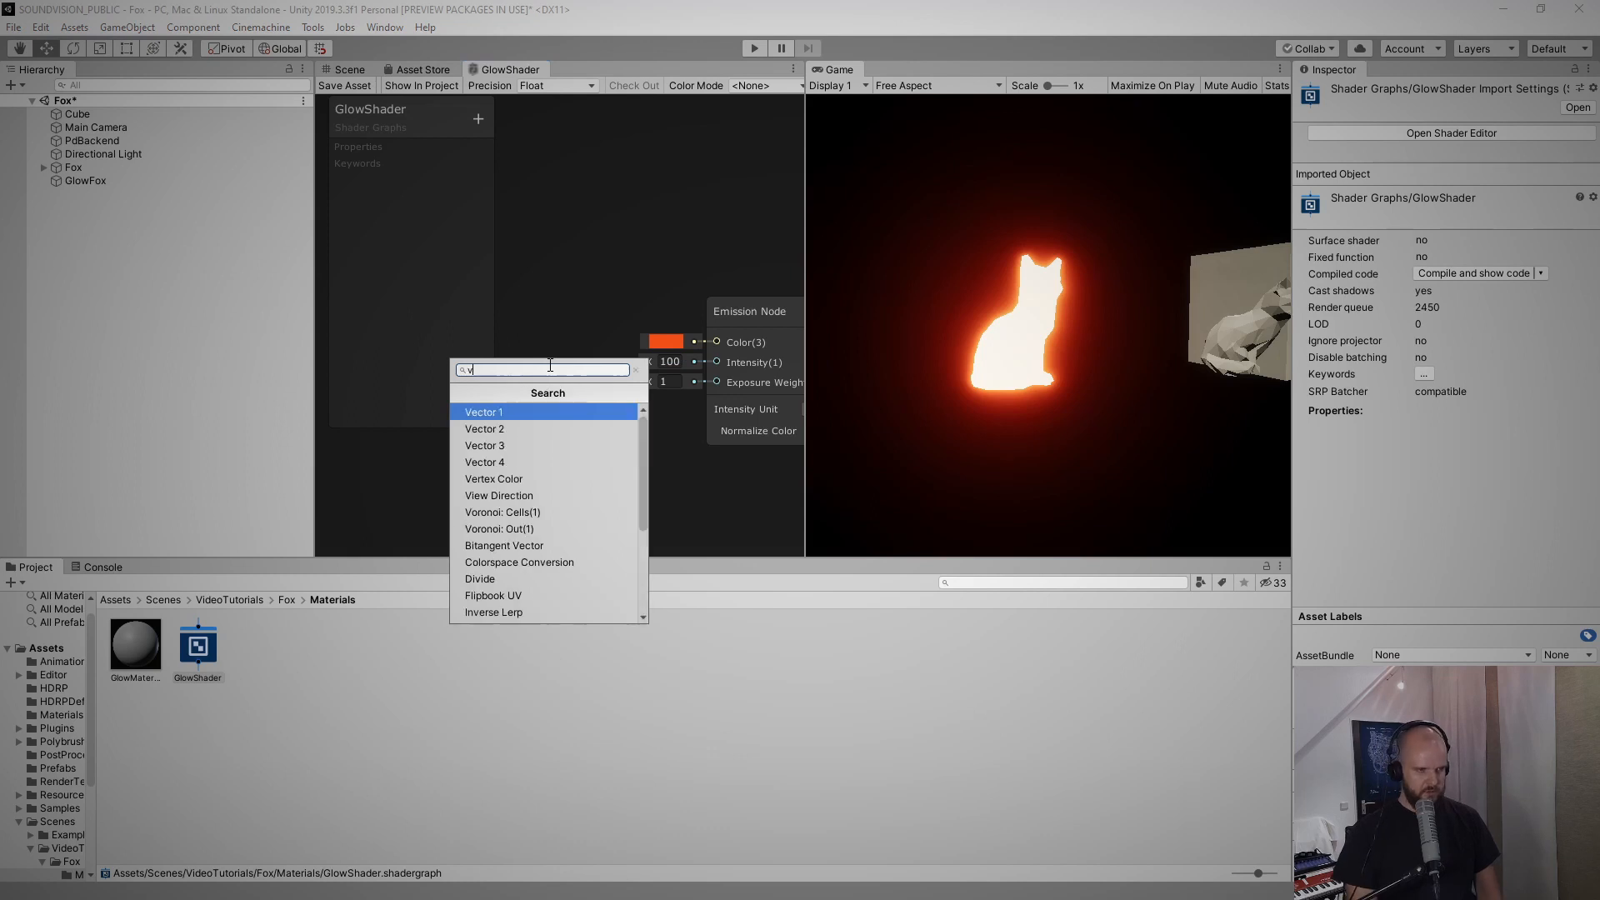
Expose a Vector 1 intensity property and set it to 14.24 on GlowFox's material
{"action": "left_click", "coordinate": [484, 411]}
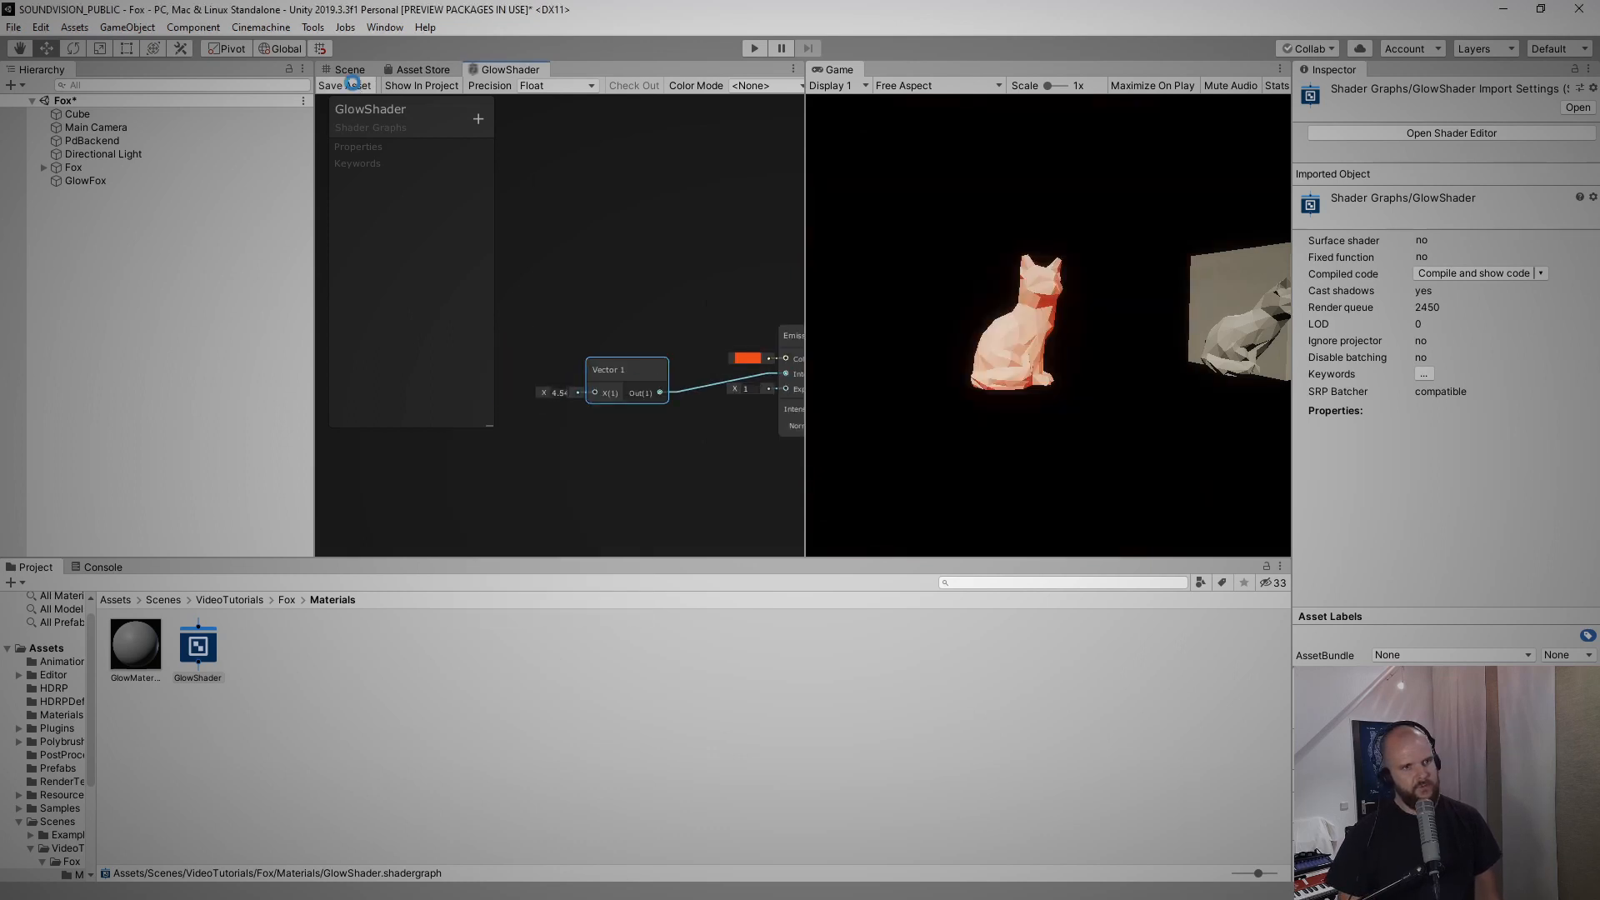
{"action": "right_click", "coordinate": [612, 373]}
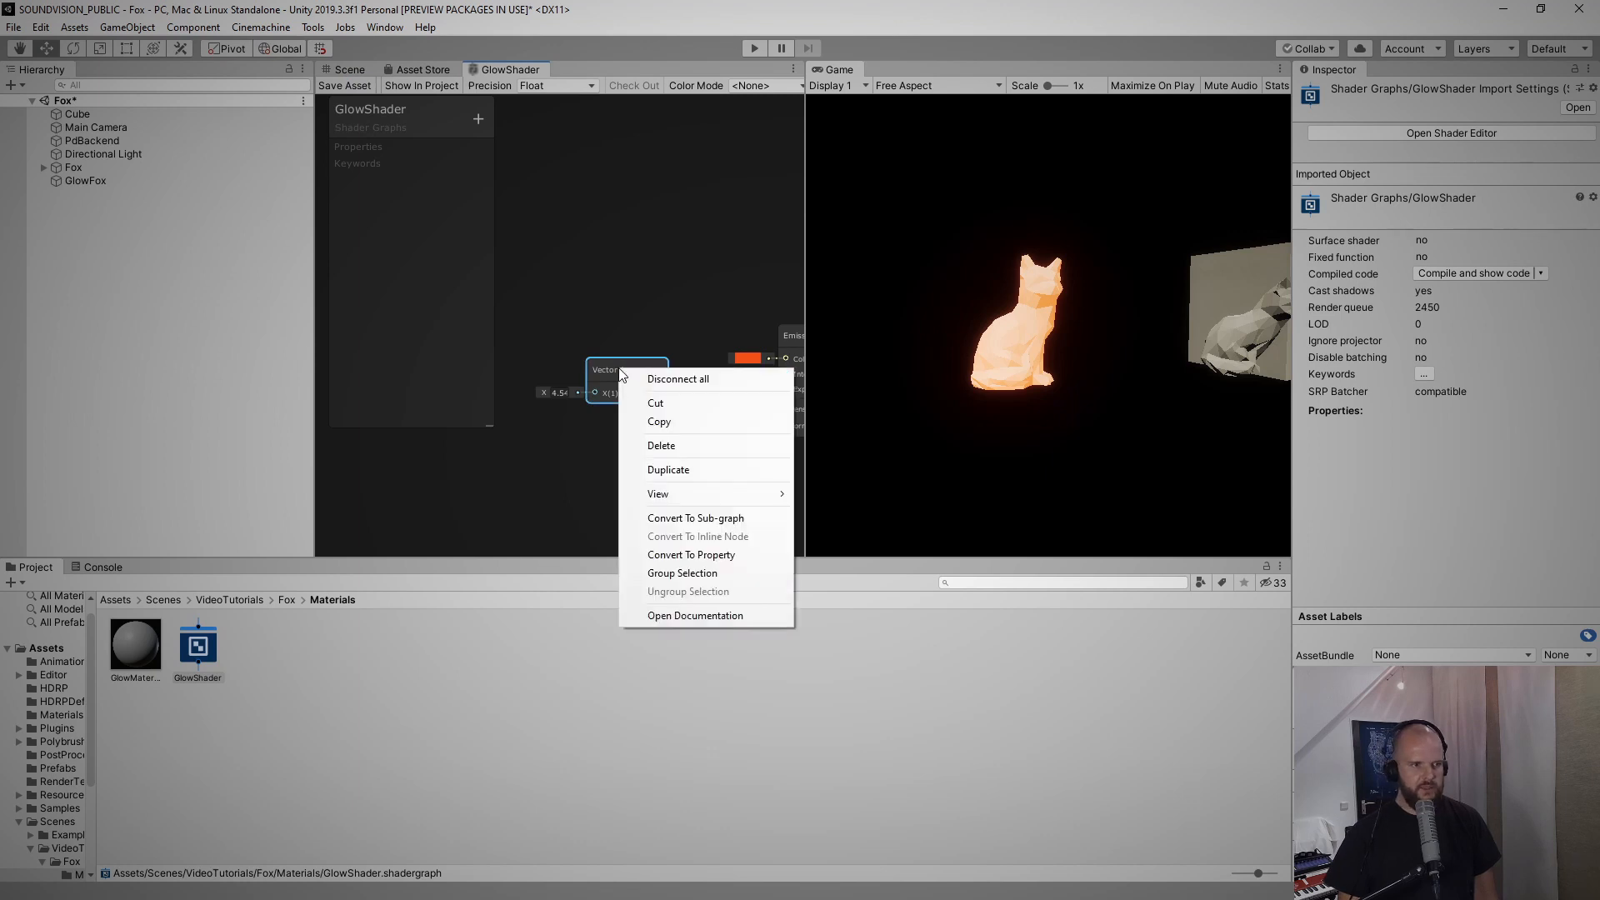
{"action": "mouse_move", "coordinate": [705, 555]}
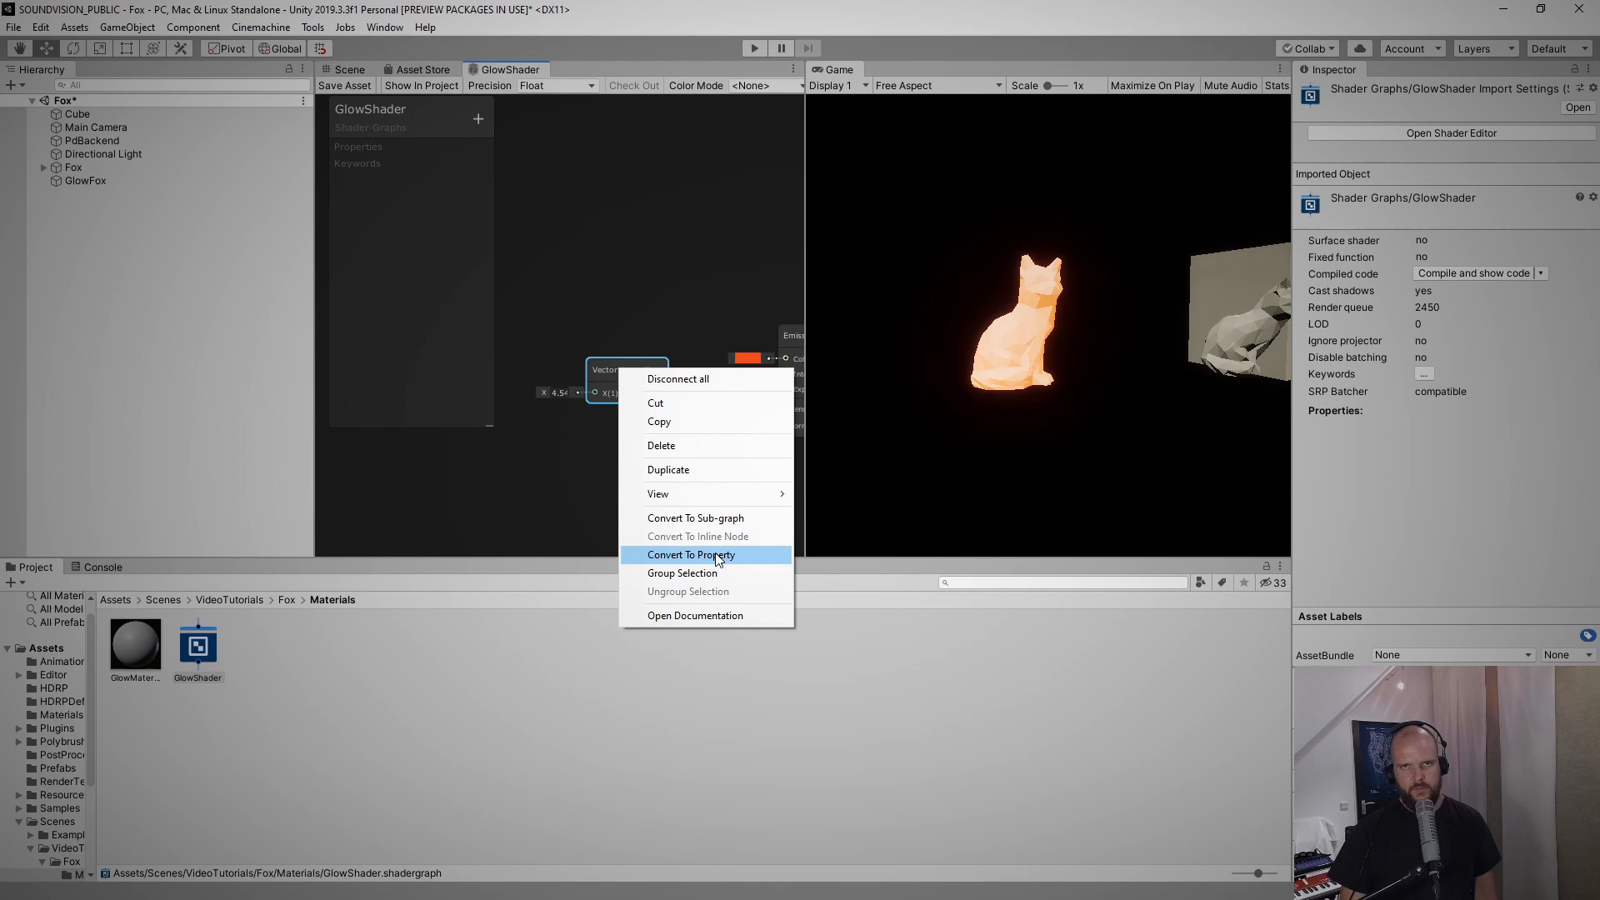
{"action": "left_click", "coordinate": [690, 555]}
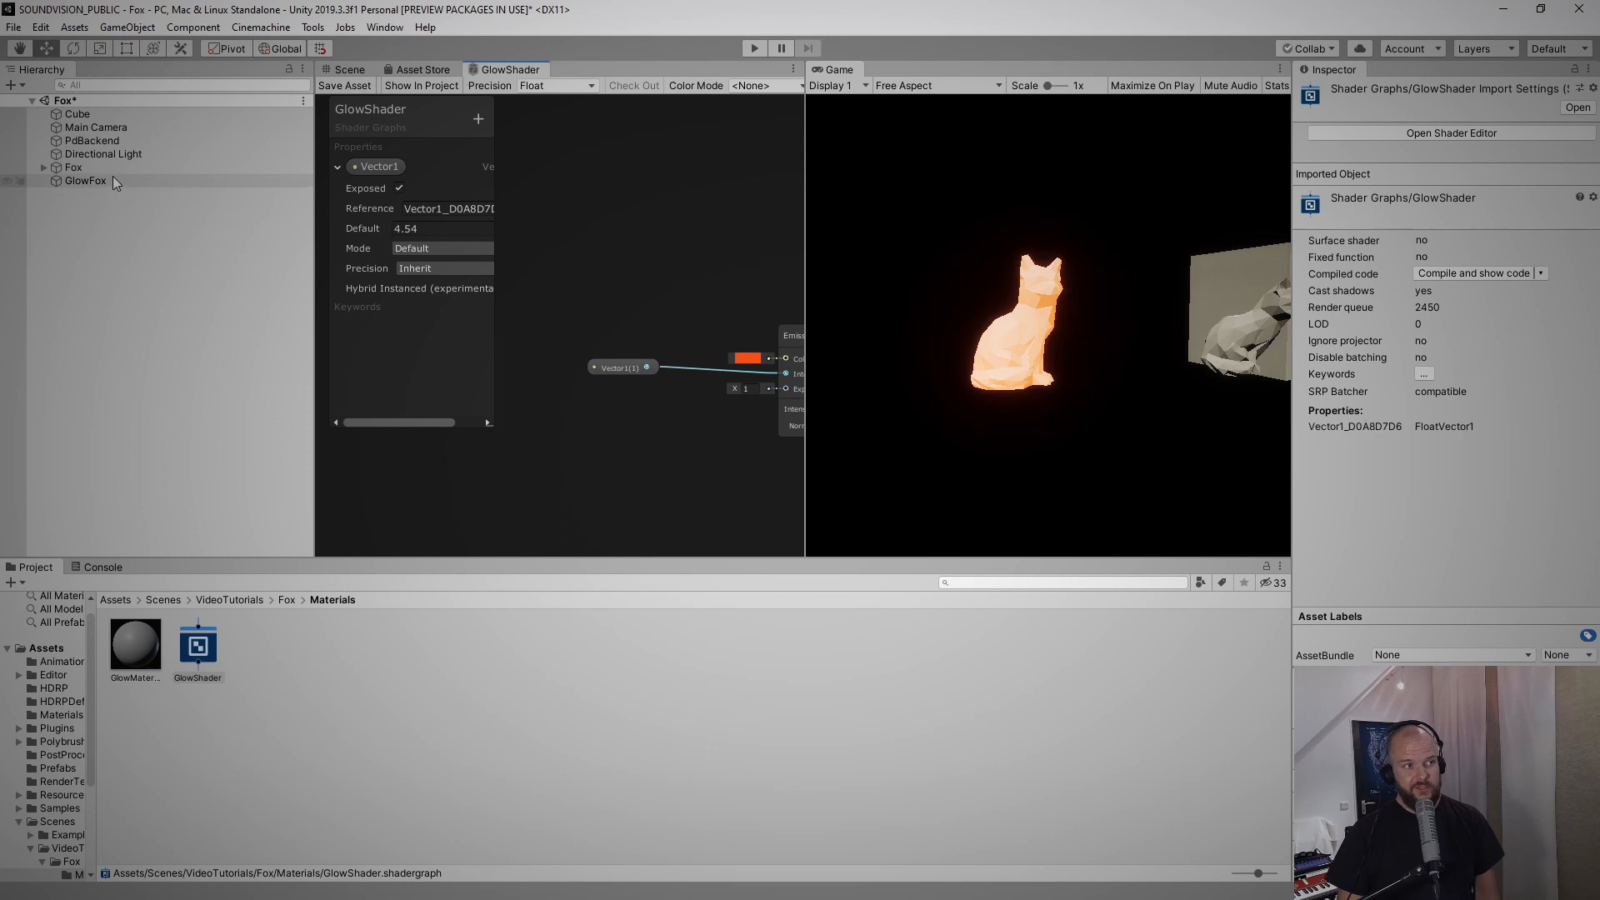
{"action": "left_click", "coordinate": [85, 181]}
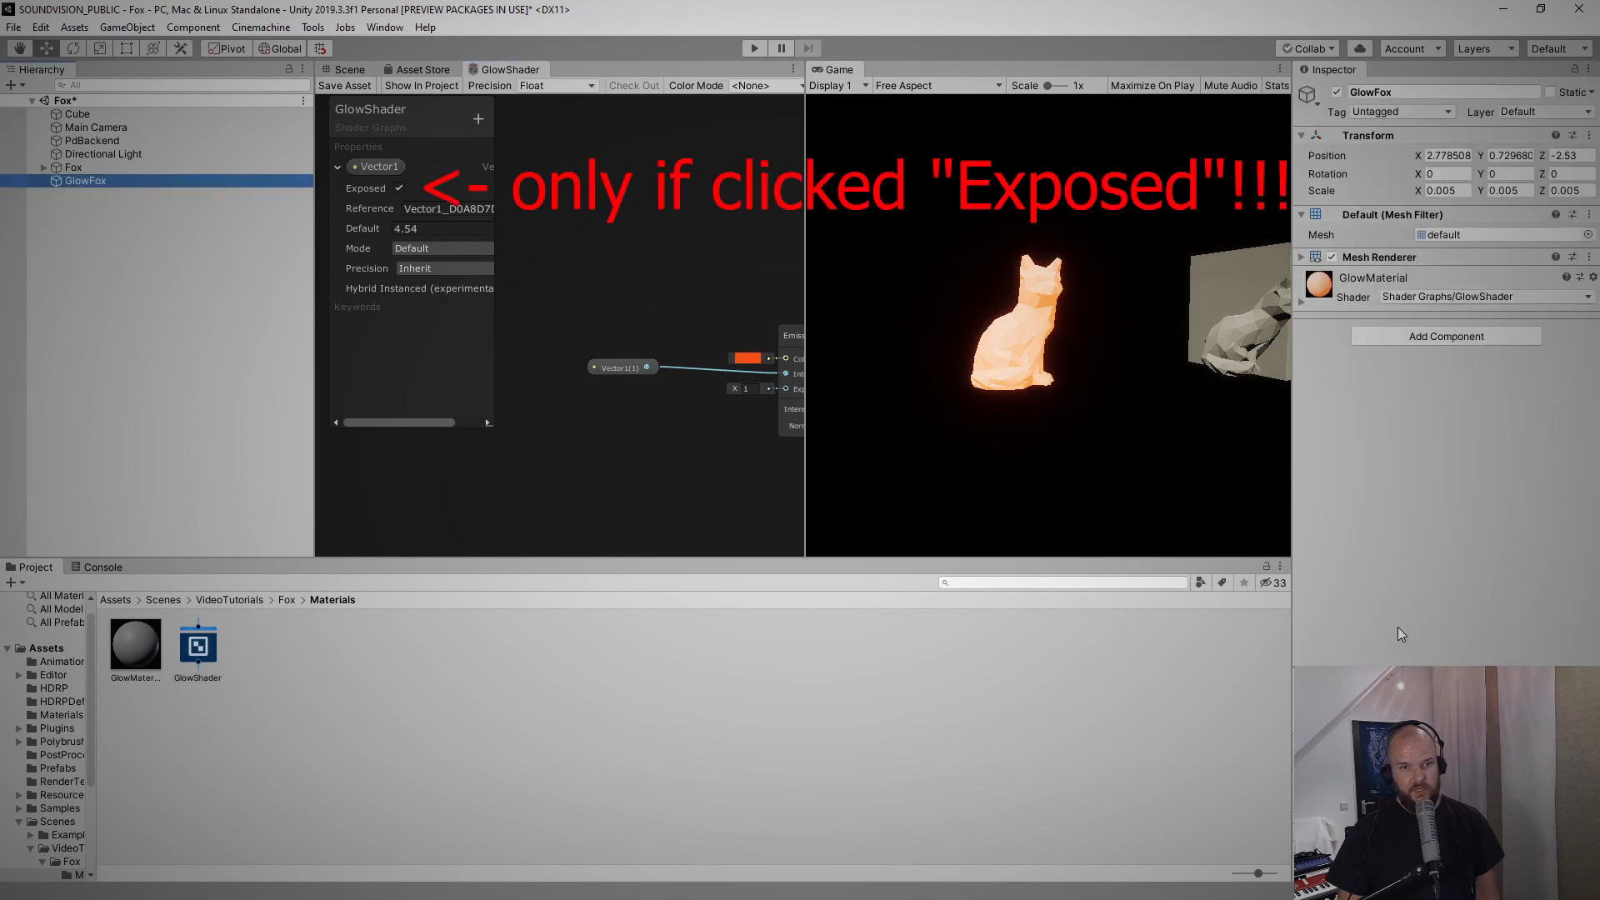
{"action": "mouse_move", "coordinate": [1319, 308]}
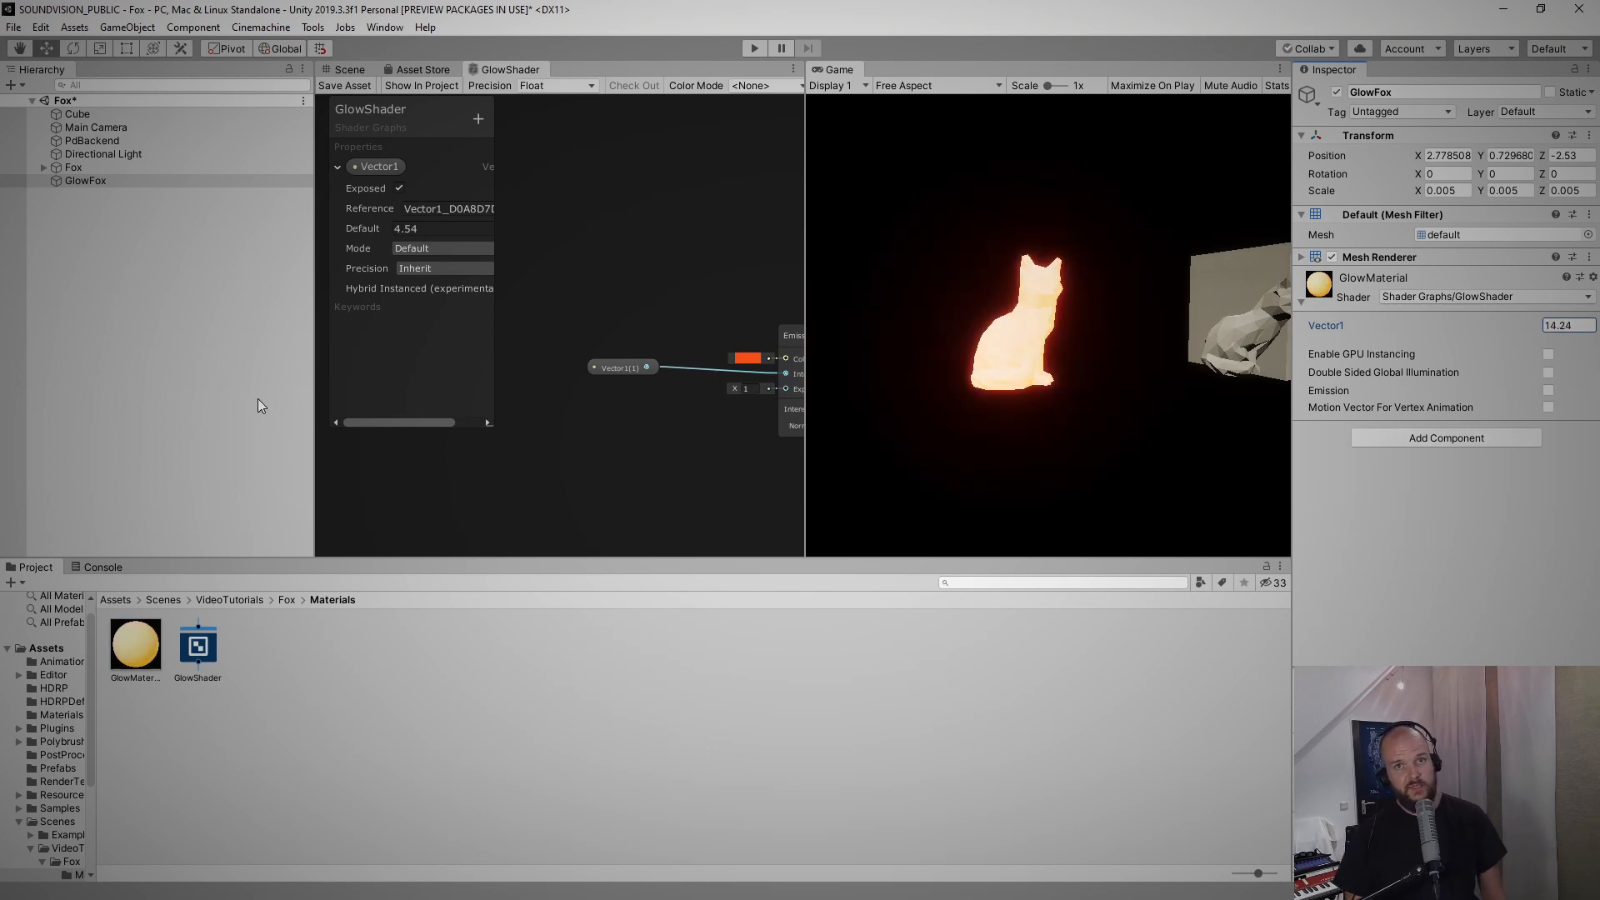
{"action": "double_click", "coordinate": [378, 167]}
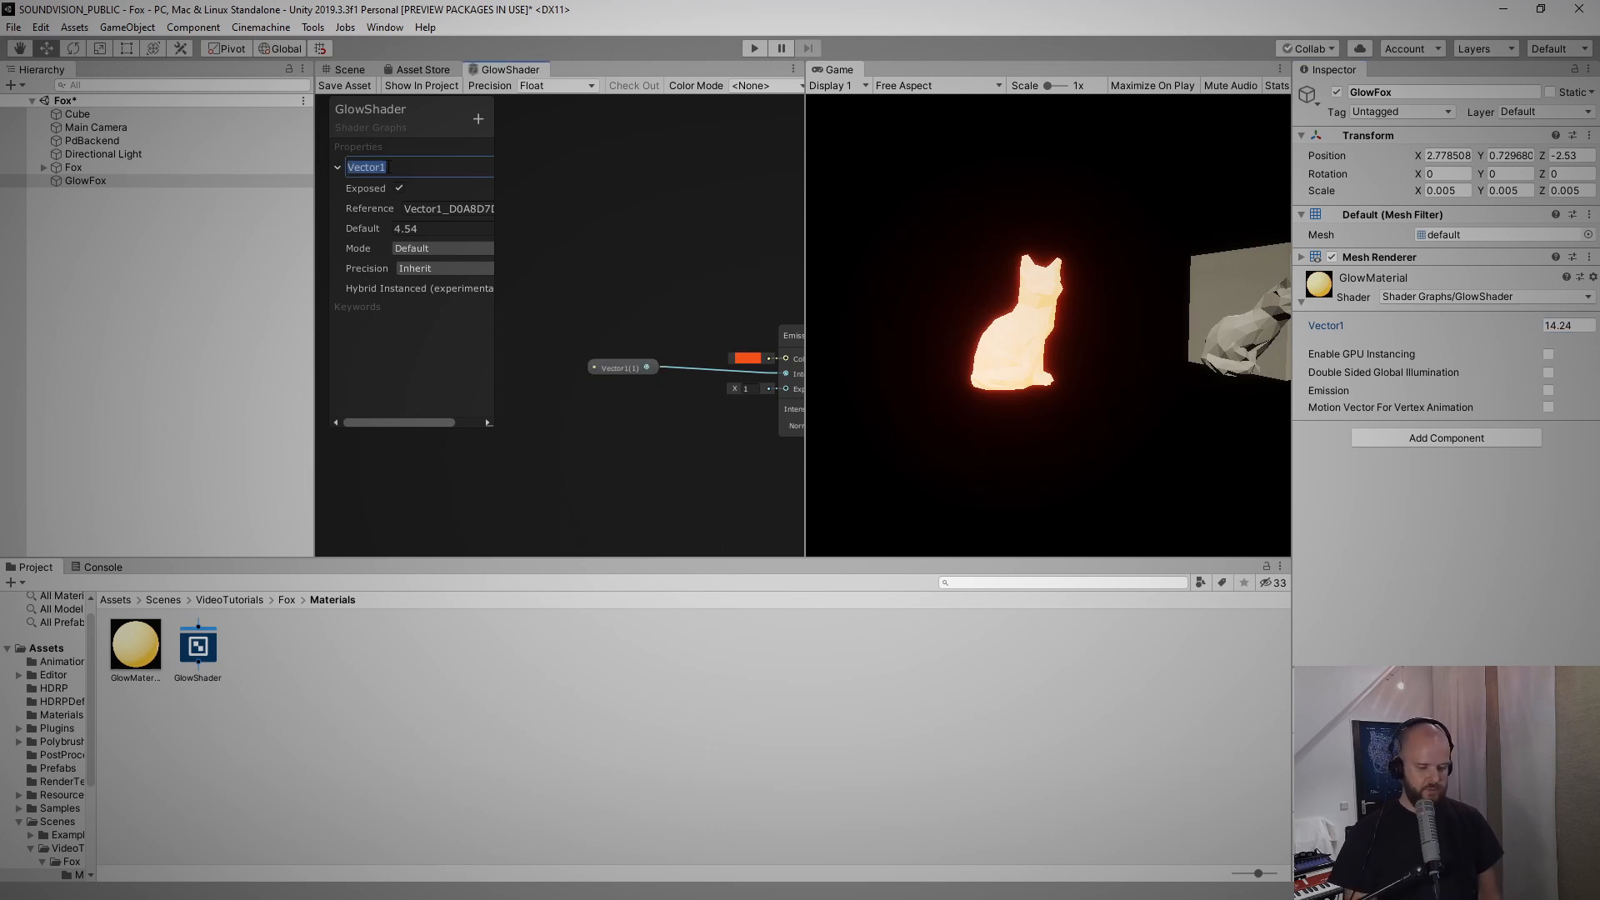
Rename the Vector1 property and its reference to Glow_
{"action": "type", "text": "Glow_"}
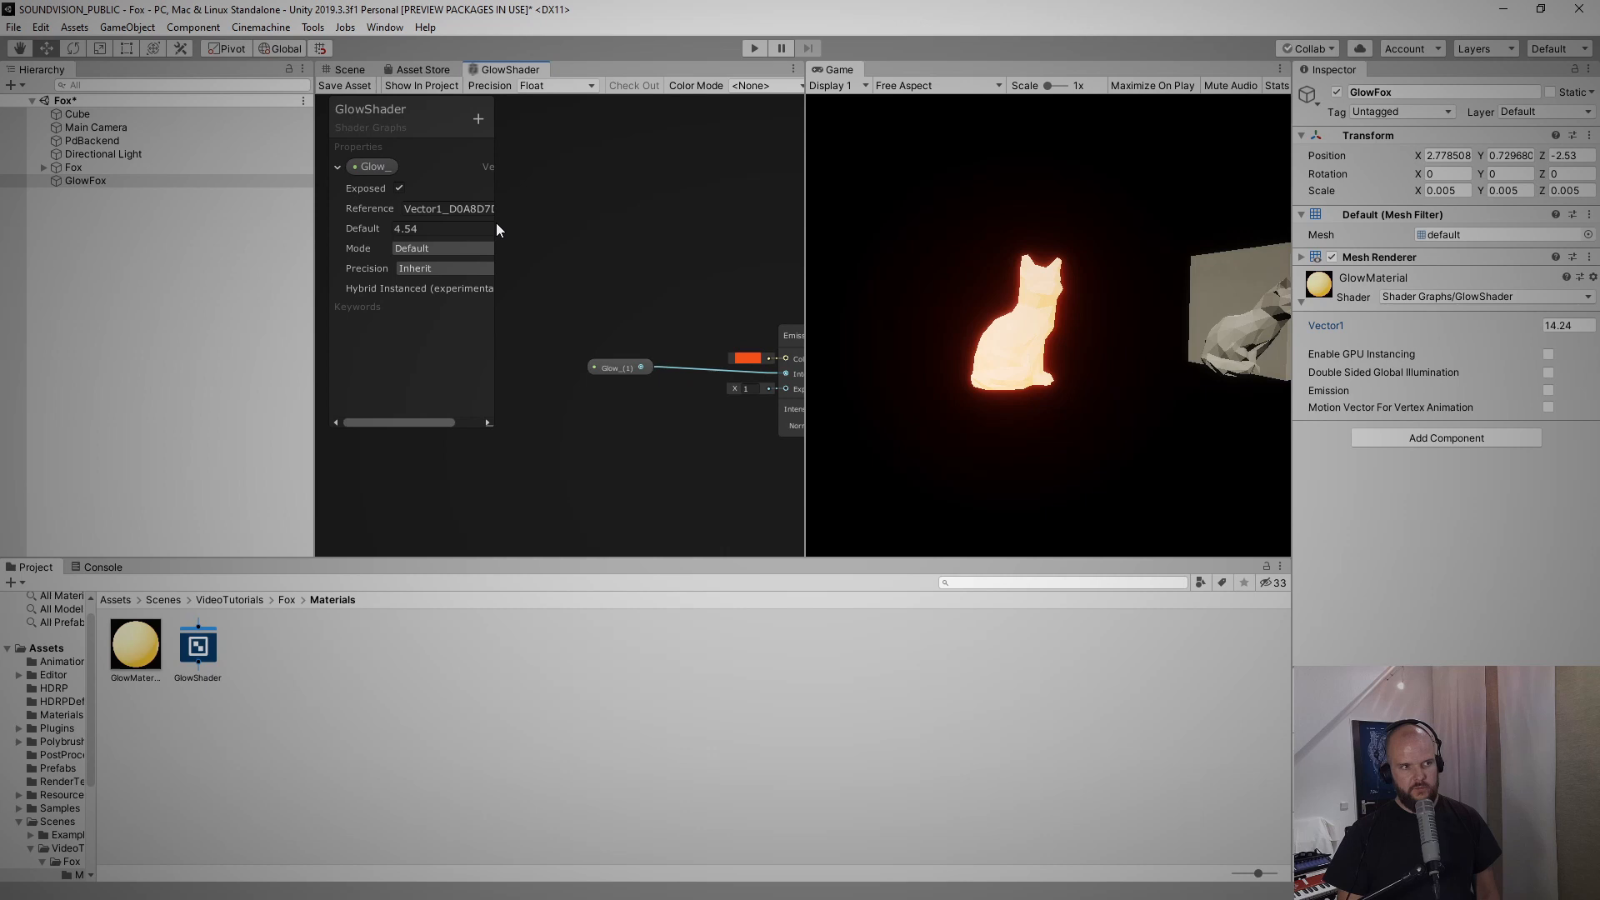
{"action": "mouse_move", "coordinate": [364, 227]}
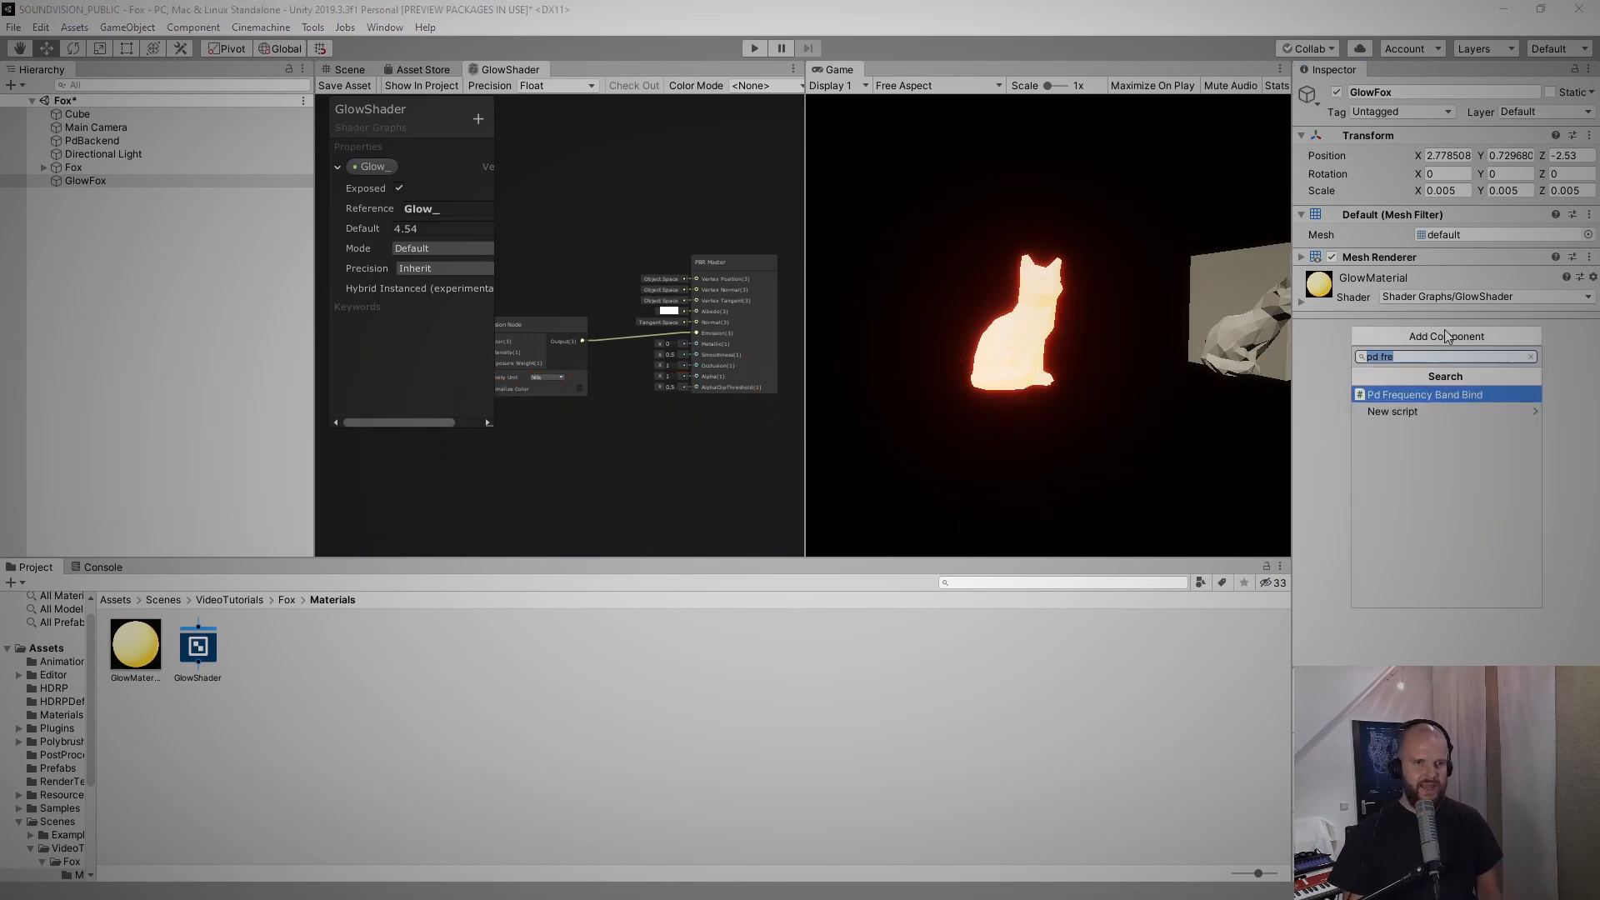
Add a Pd Frequency Band Bind using PdBackend, play the scene, and listen on channel 16
{"action": "type", "text": "Pd F"}
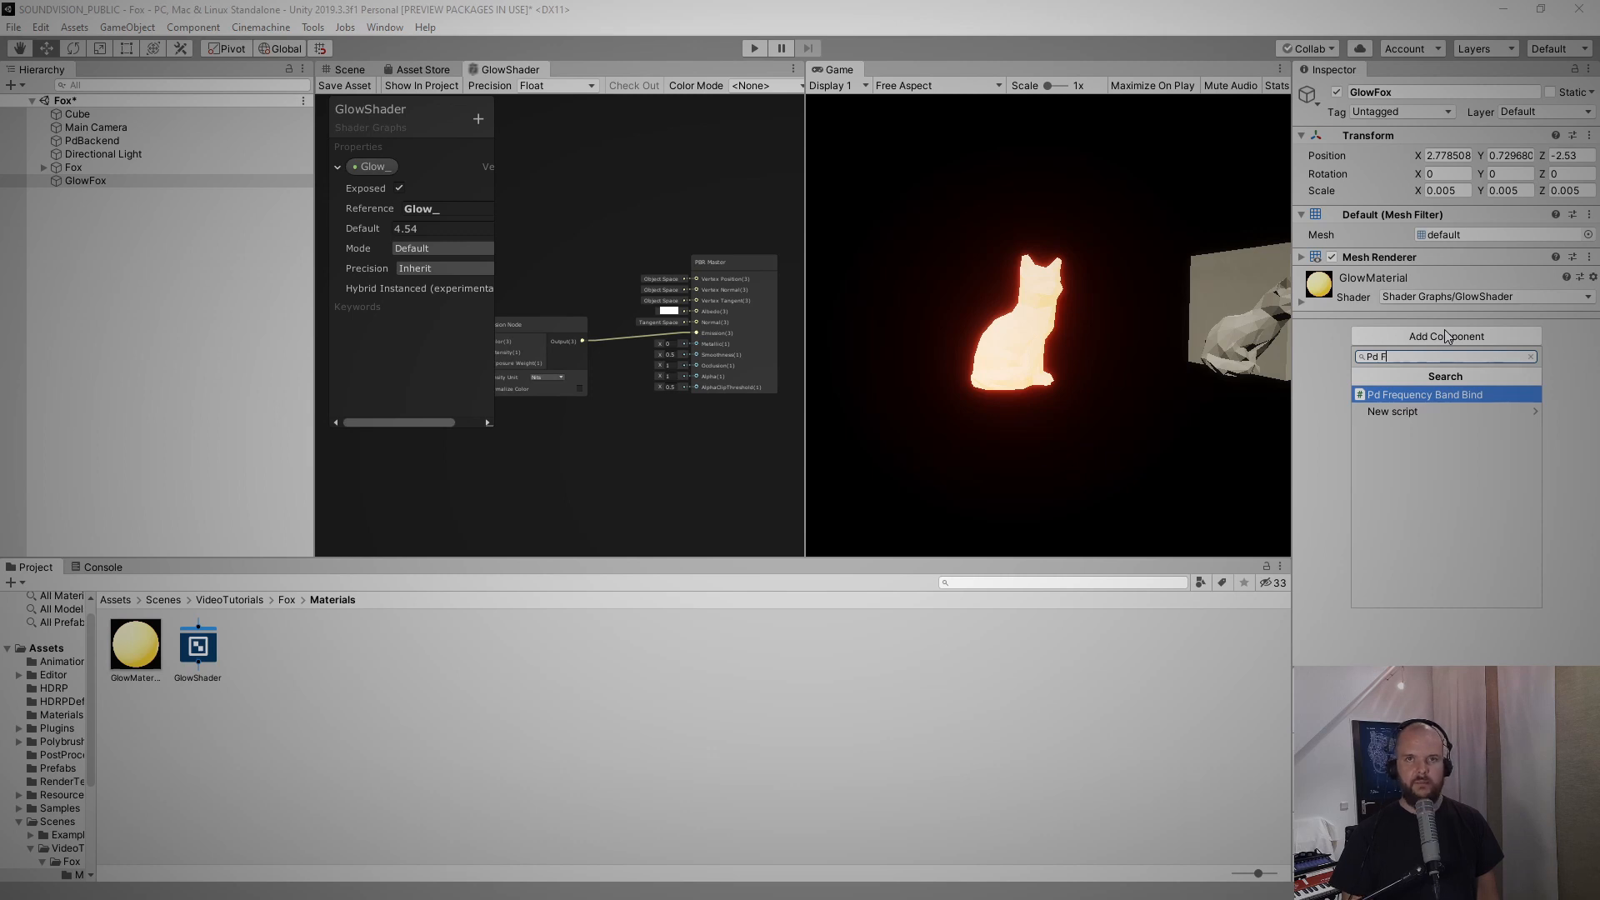
{"action": "left_click", "coordinate": [1422, 395]}
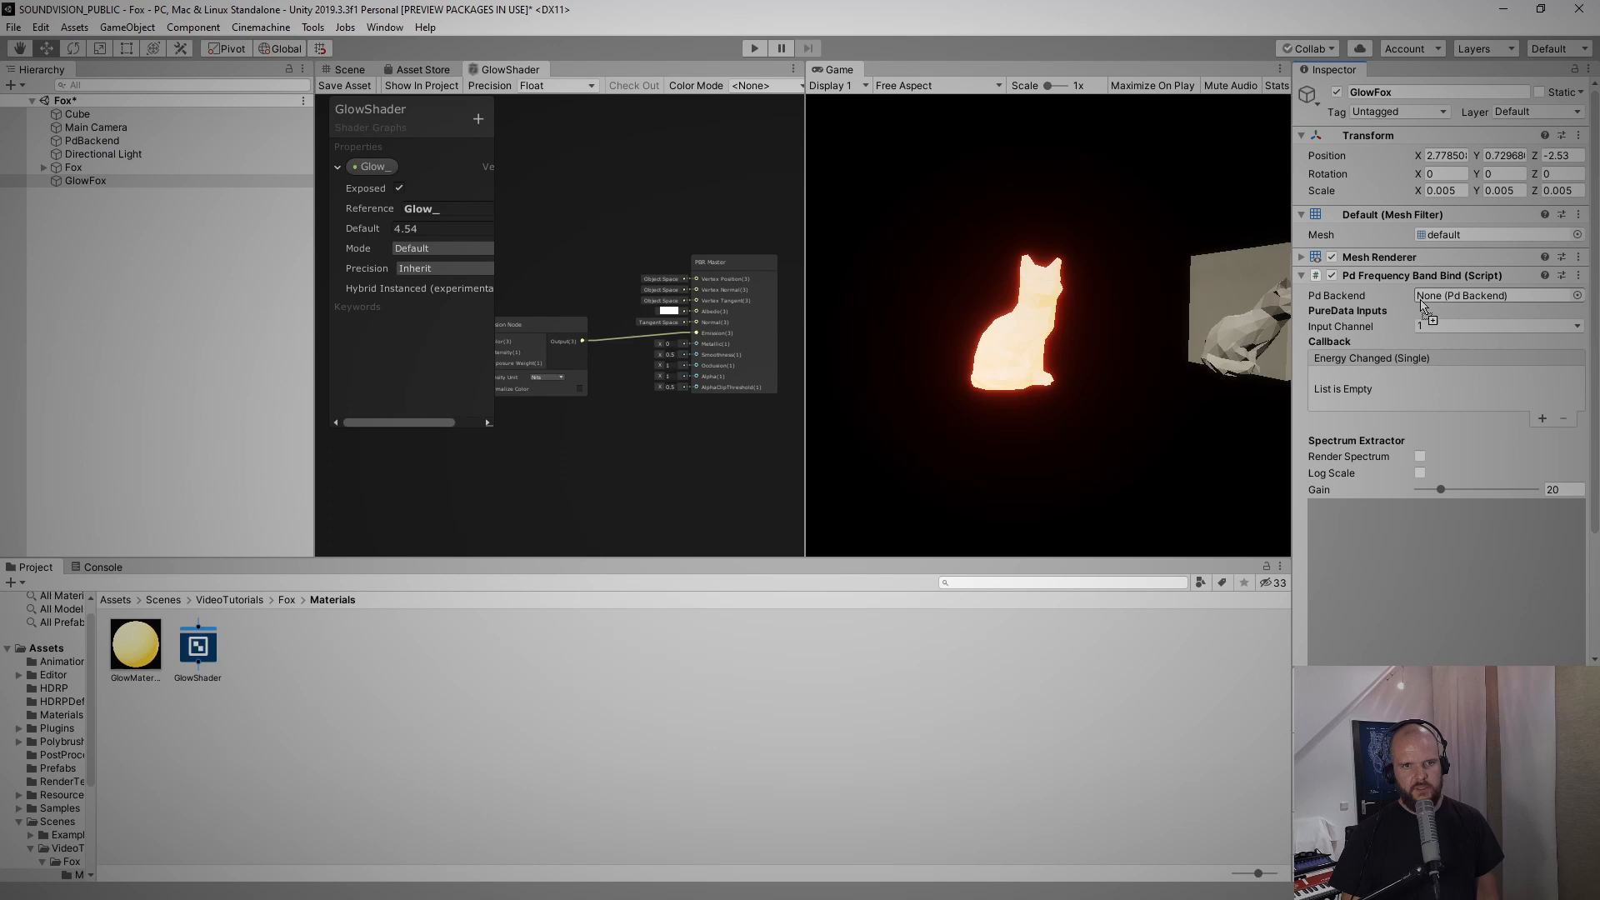
{"action": "left_click", "coordinate": [1495, 295]}
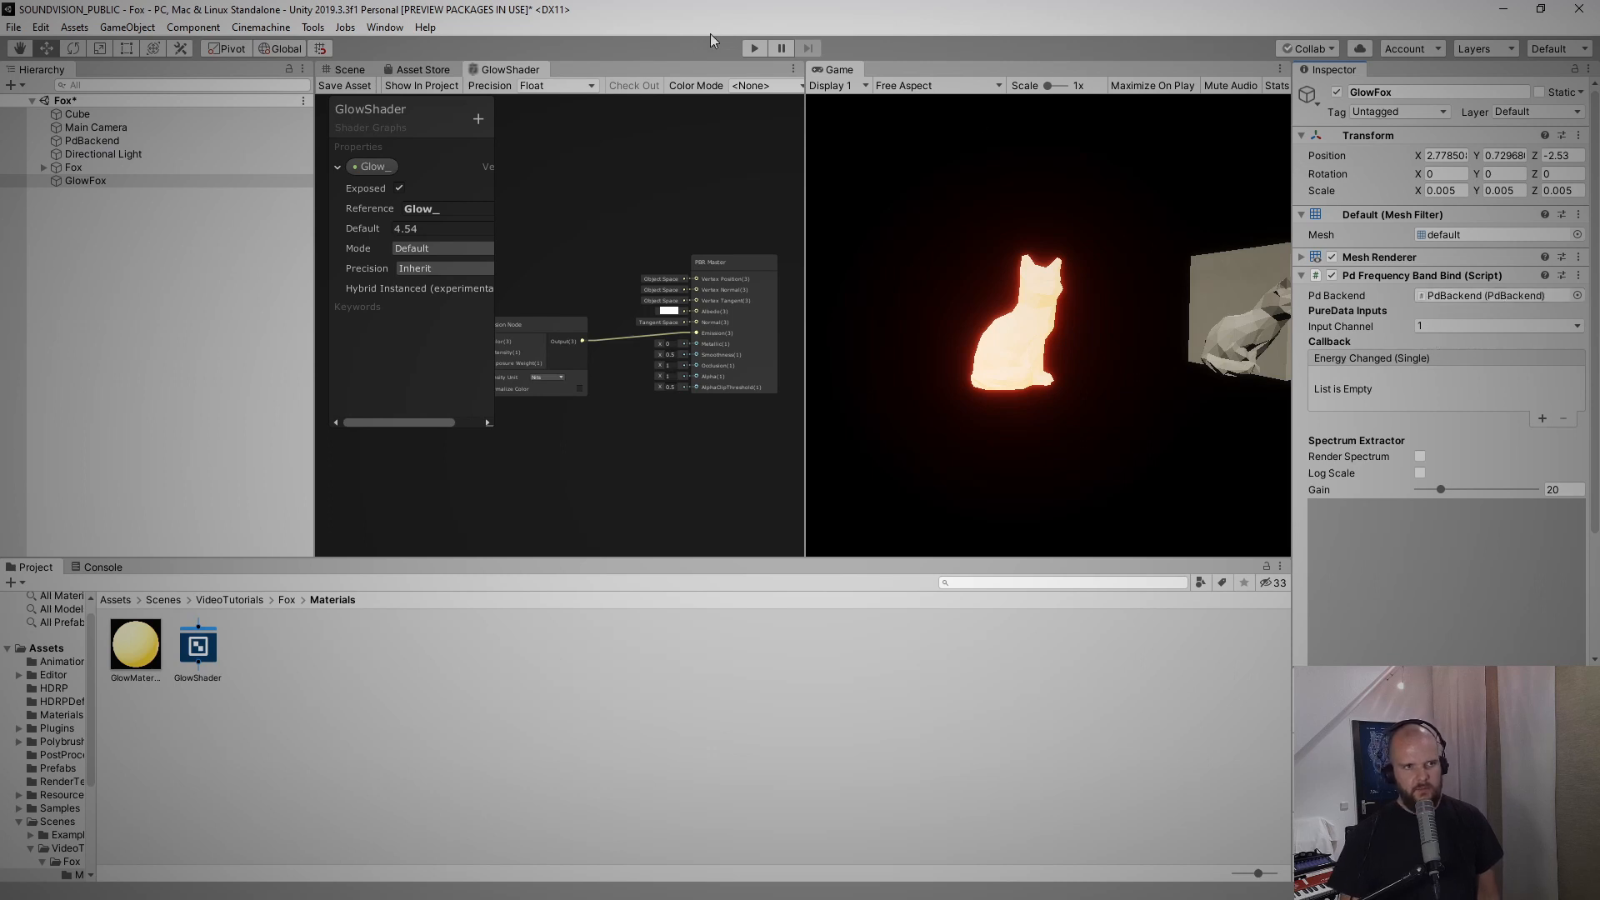
{"action": "left_click", "coordinate": [1499, 326]}
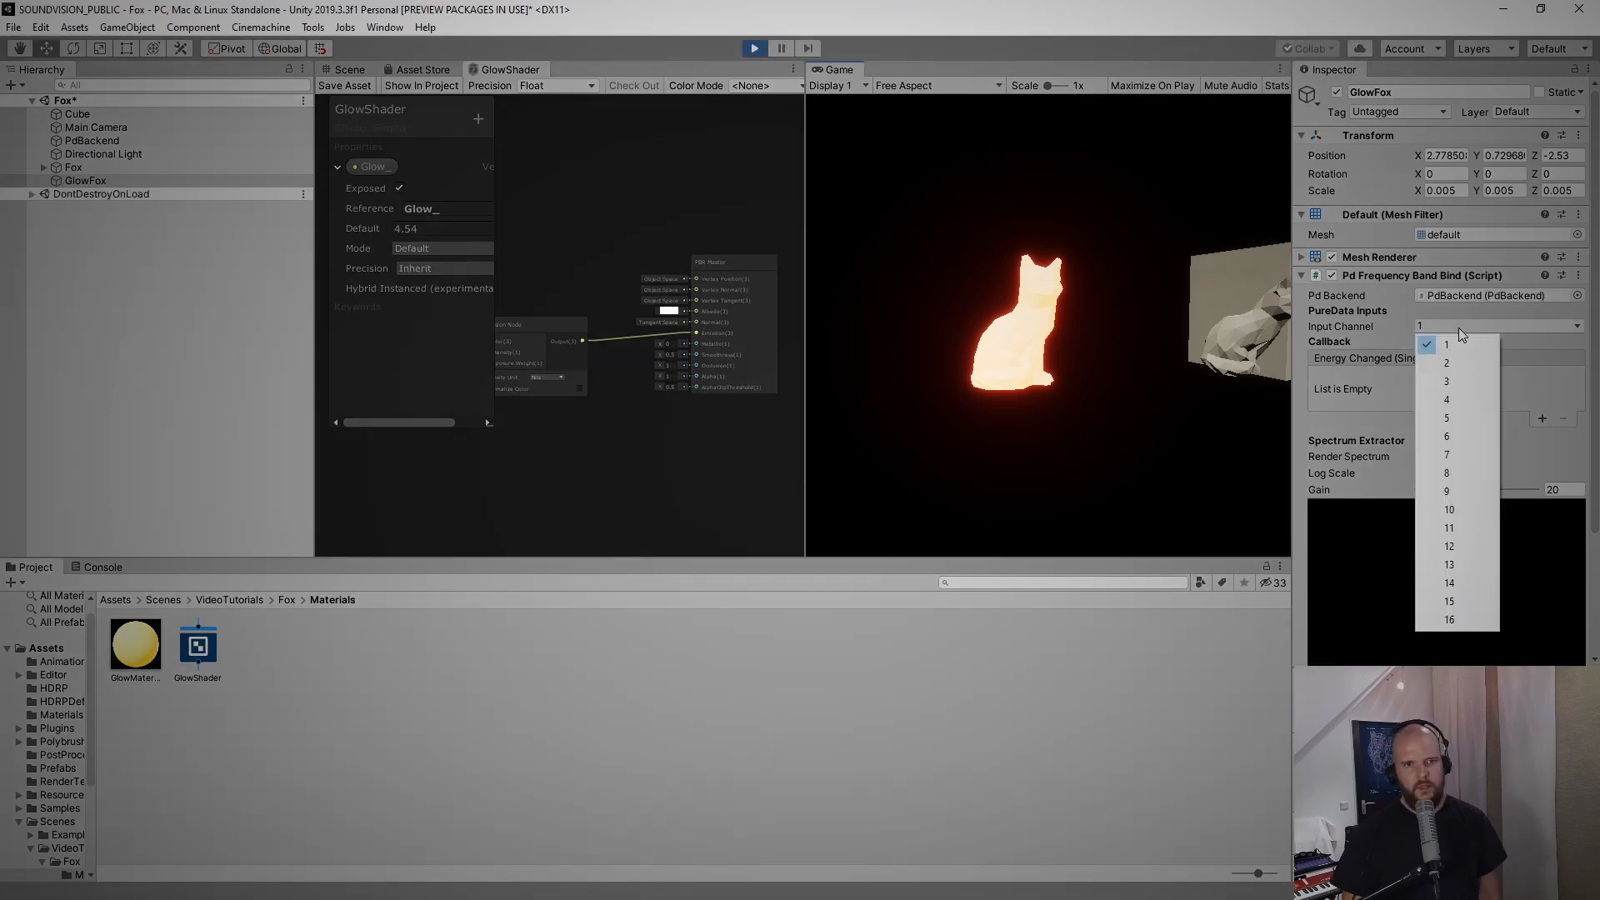
{"action": "mouse_move", "coordinate": [1450, 619]}
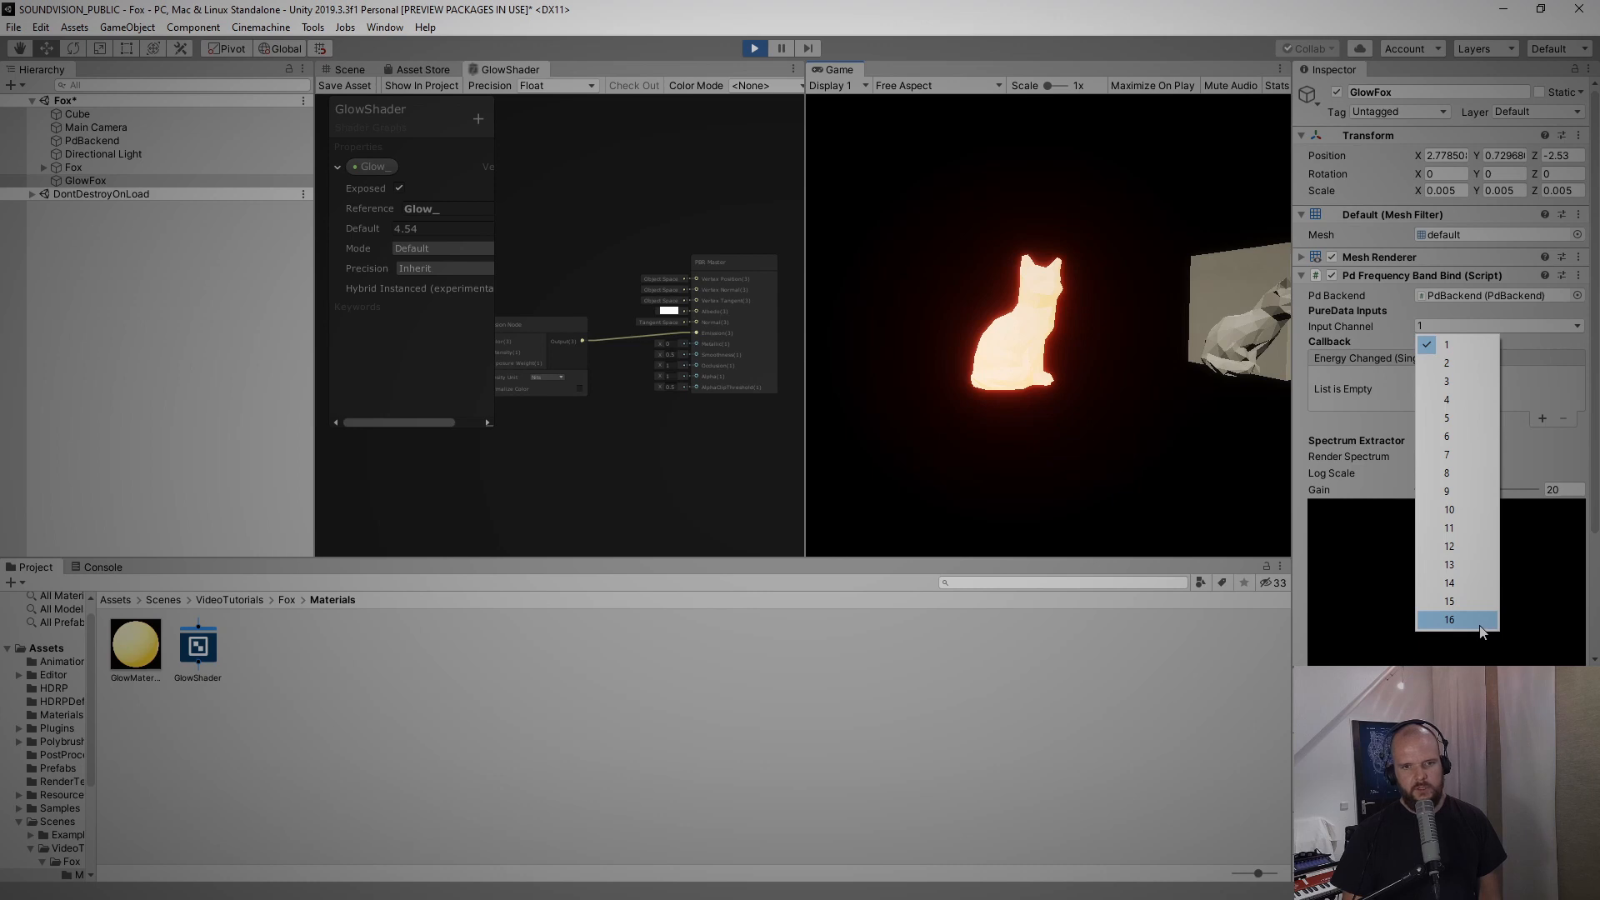
{"action": "left_click", "coordinate": [1449, 619]}
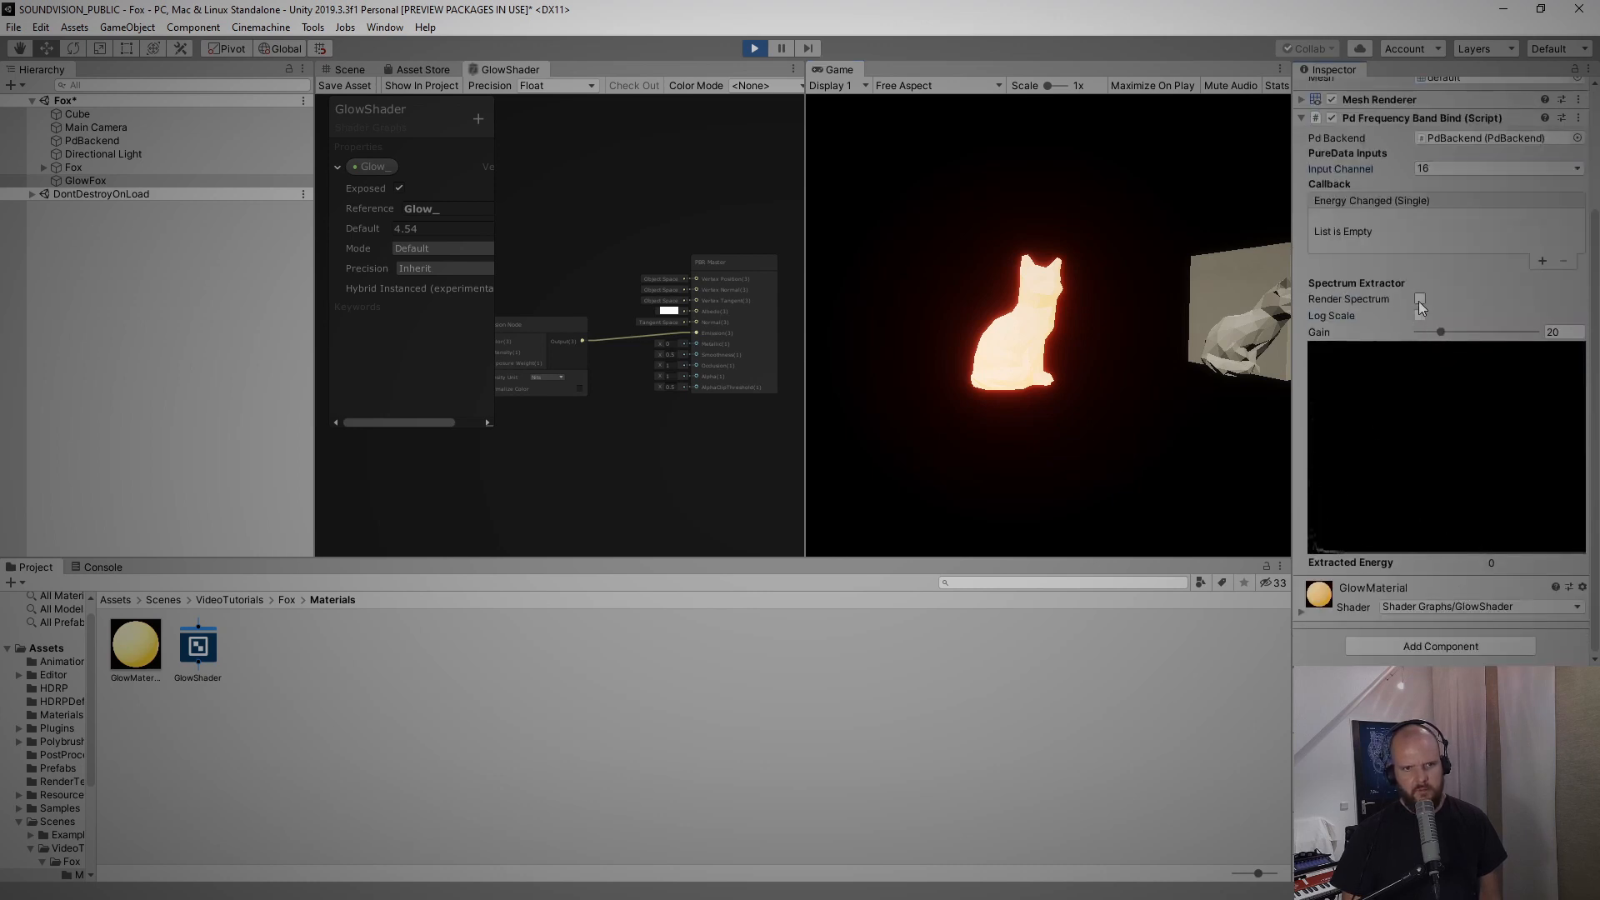
{"action": "left_click", "coordinate": [1419, 299]}
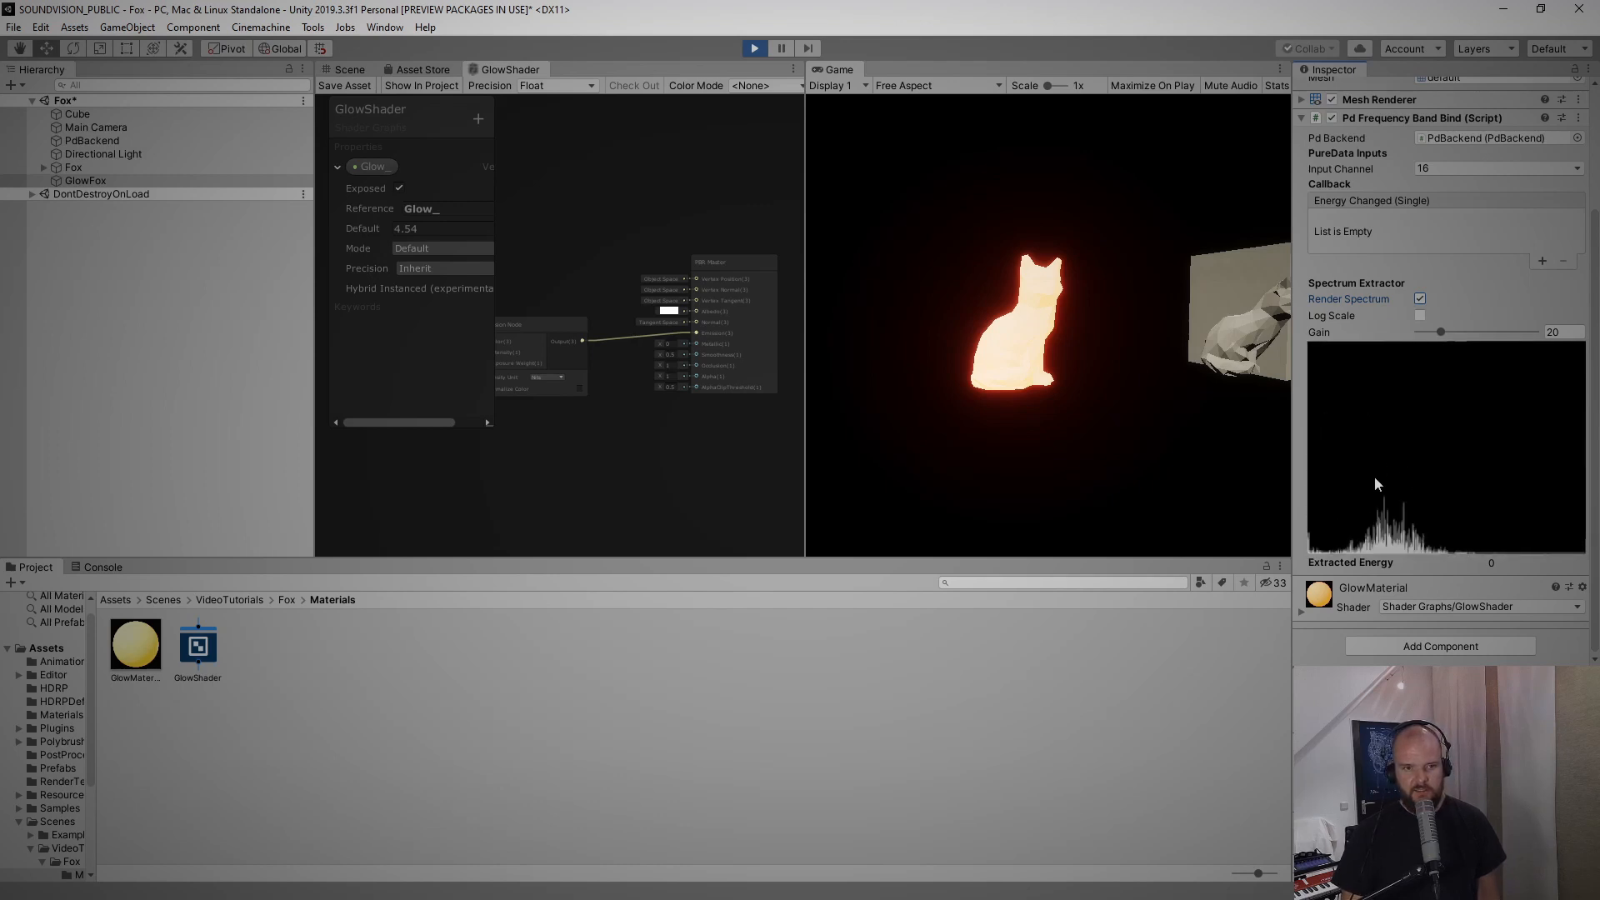
{"action": "mouse_move", "coordinate": [1311, 476]}
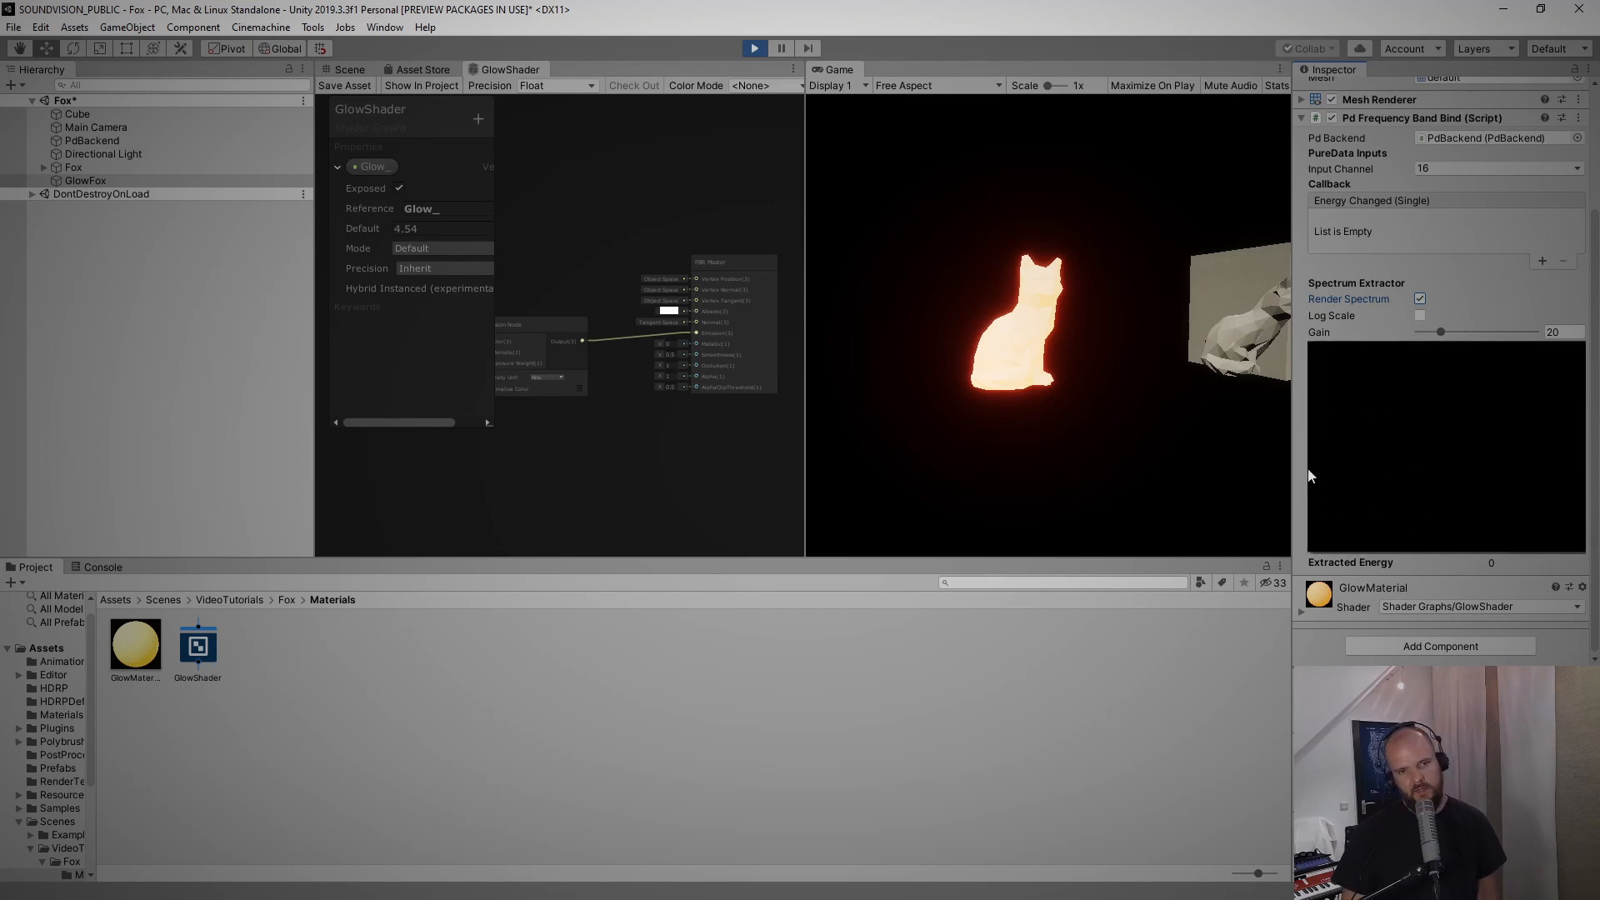
{"action": "mouse_move", "coordinate": [1308, 442]}
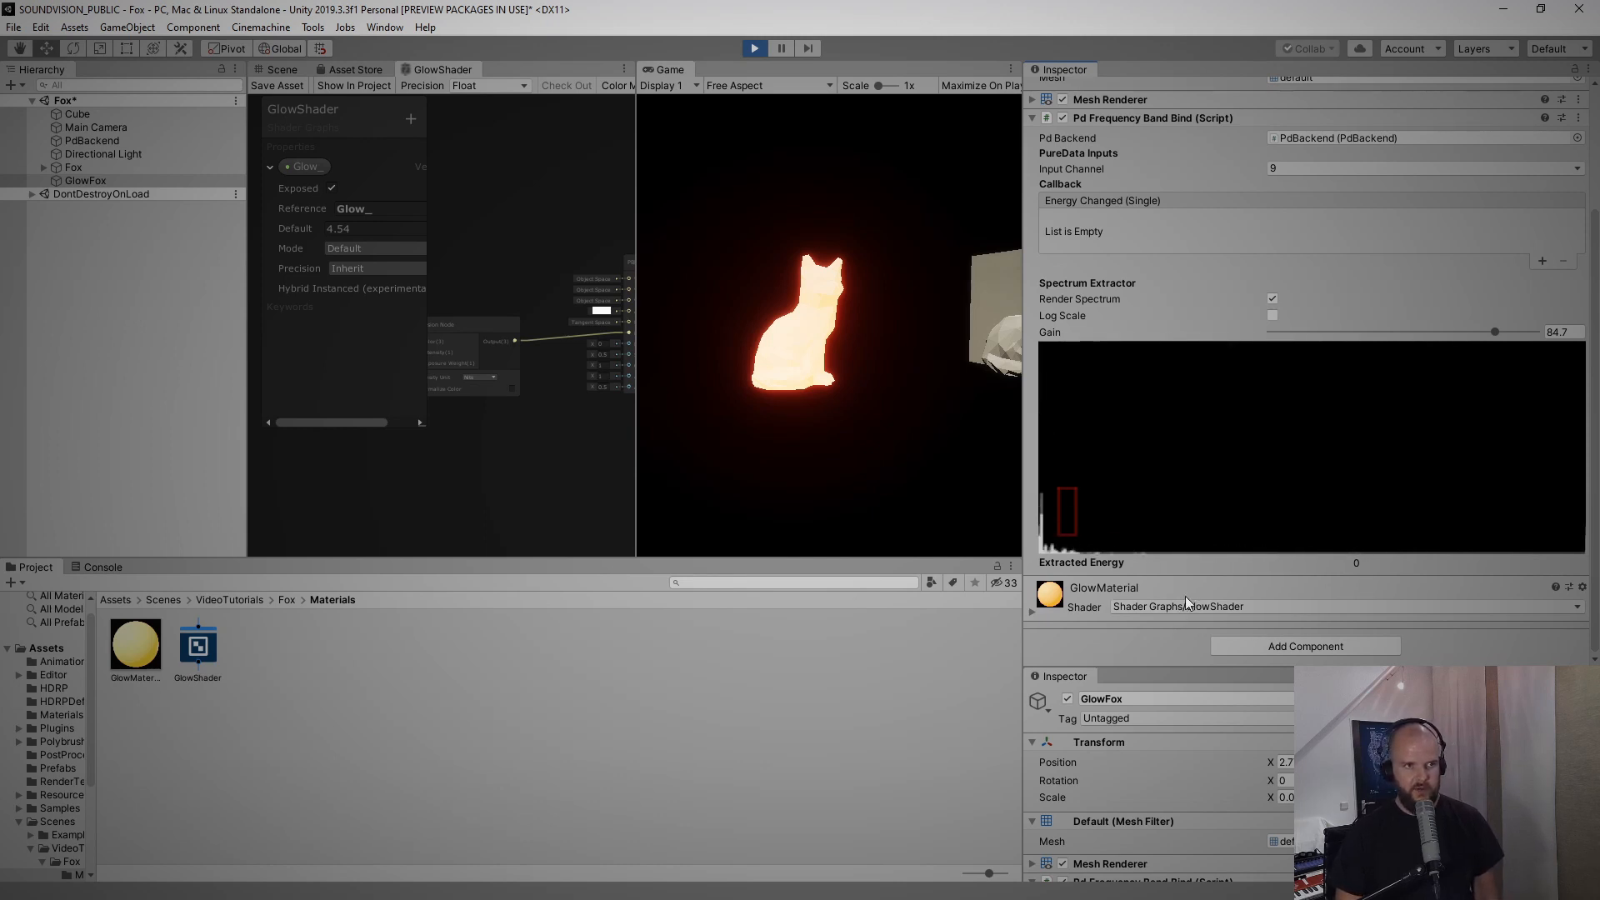
Stop playback, add a Shader Graph Binder receiving energy, and assign GlowMaterial to it
{"action": "left_click", "coordinate": [754, 48]}
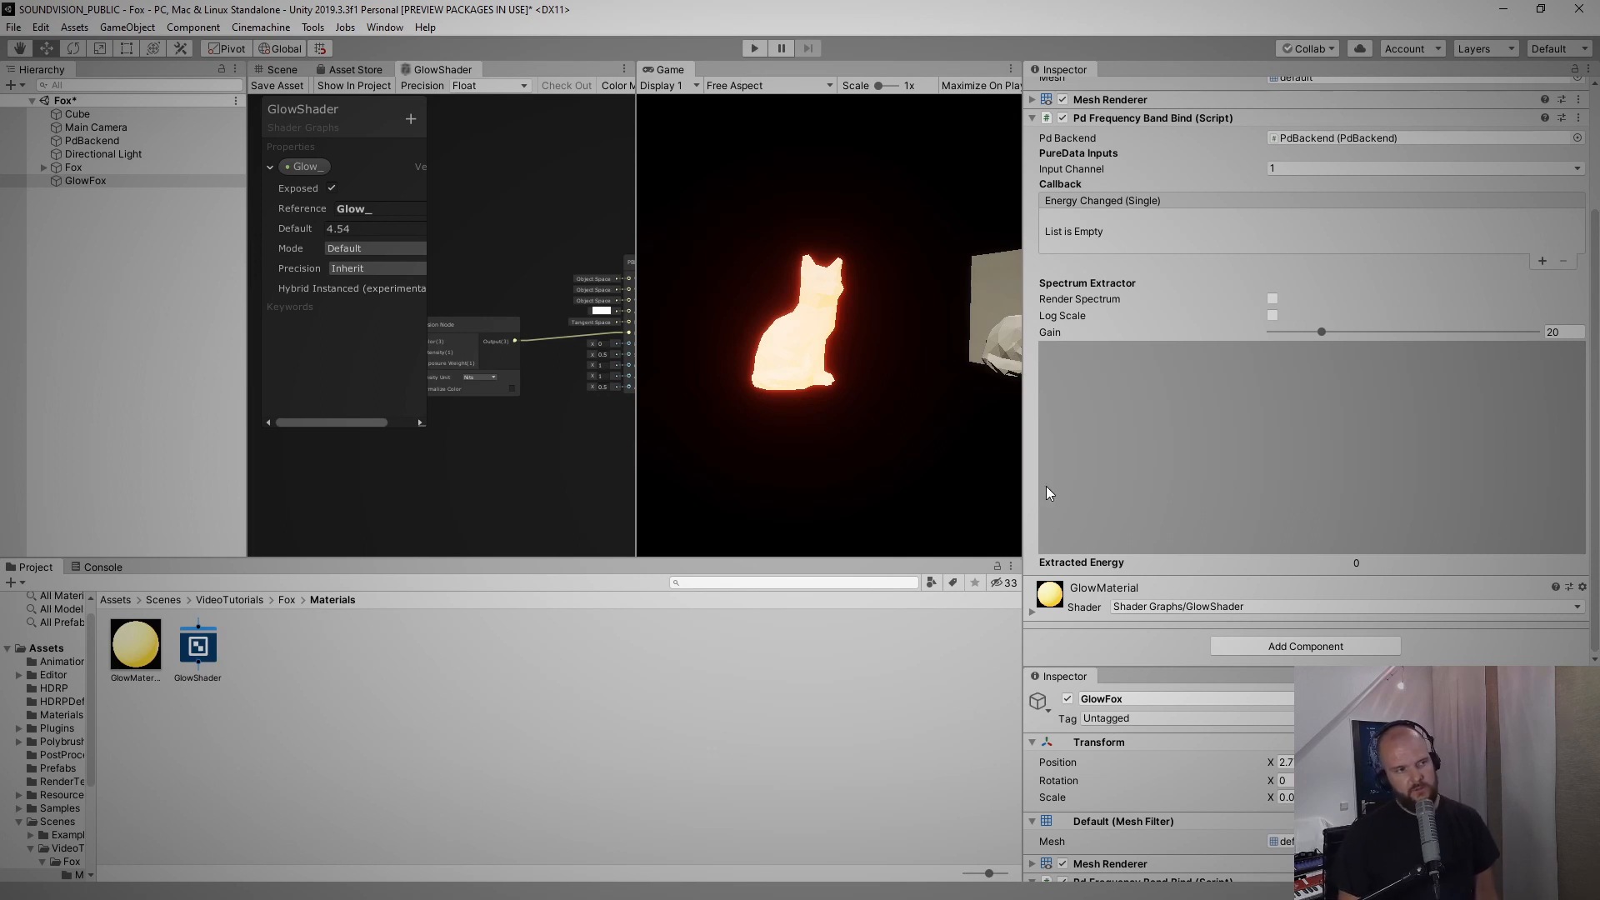
{"action": "mouse_move", "coordinate": [1081, 422]}
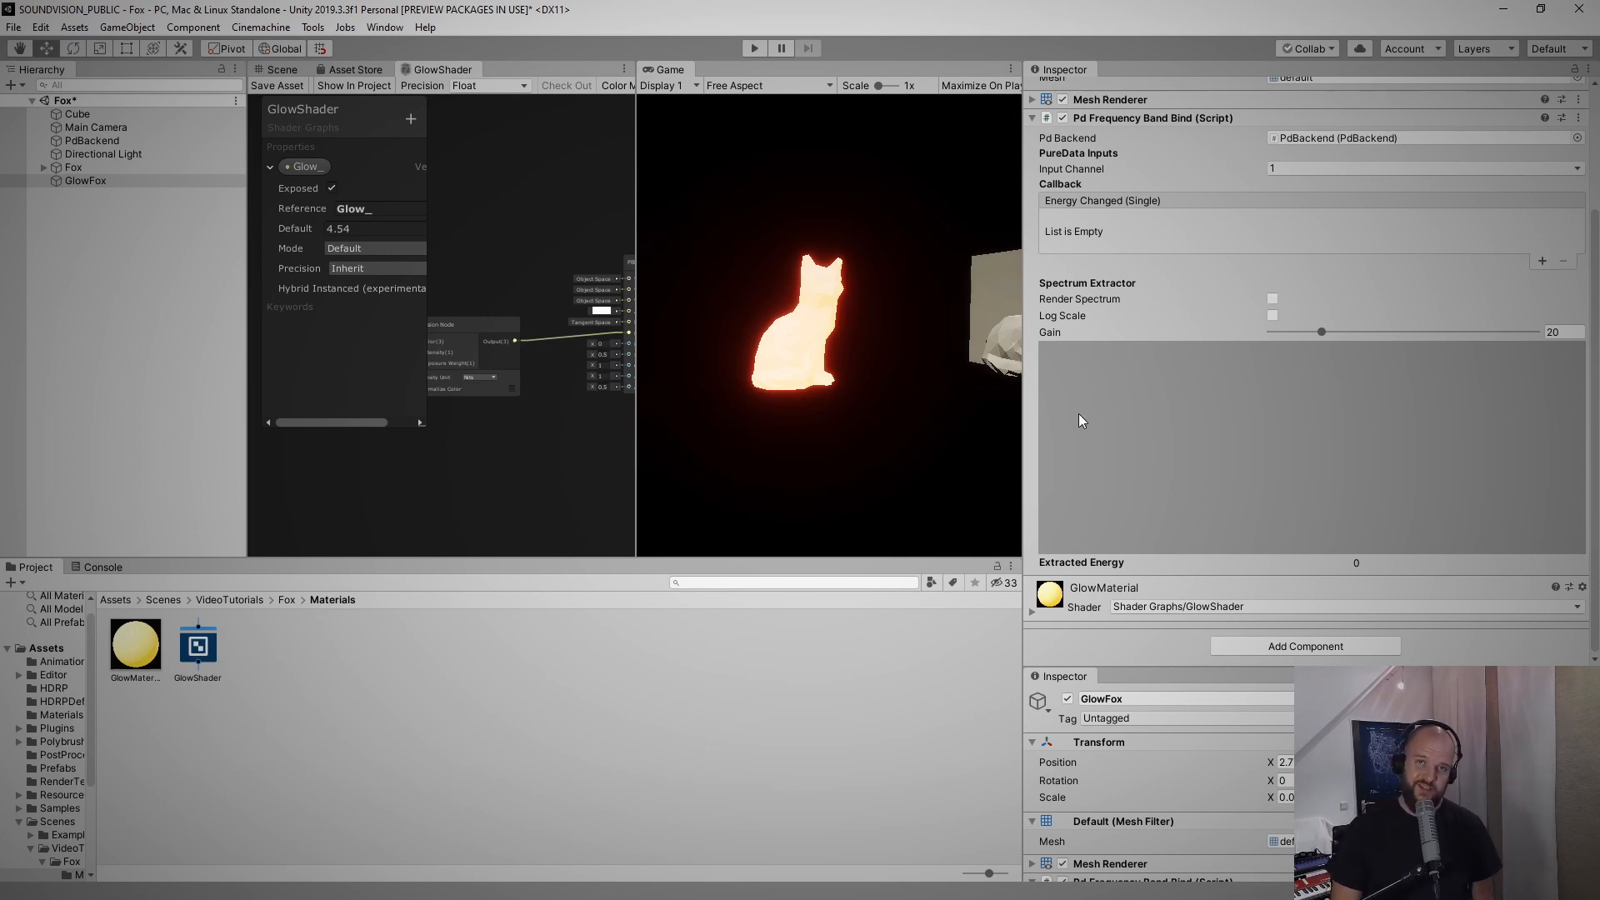
{"action": "mouse_move", "coordinate": [1292, 661]}
{"action": "type", "text": "Shader"}
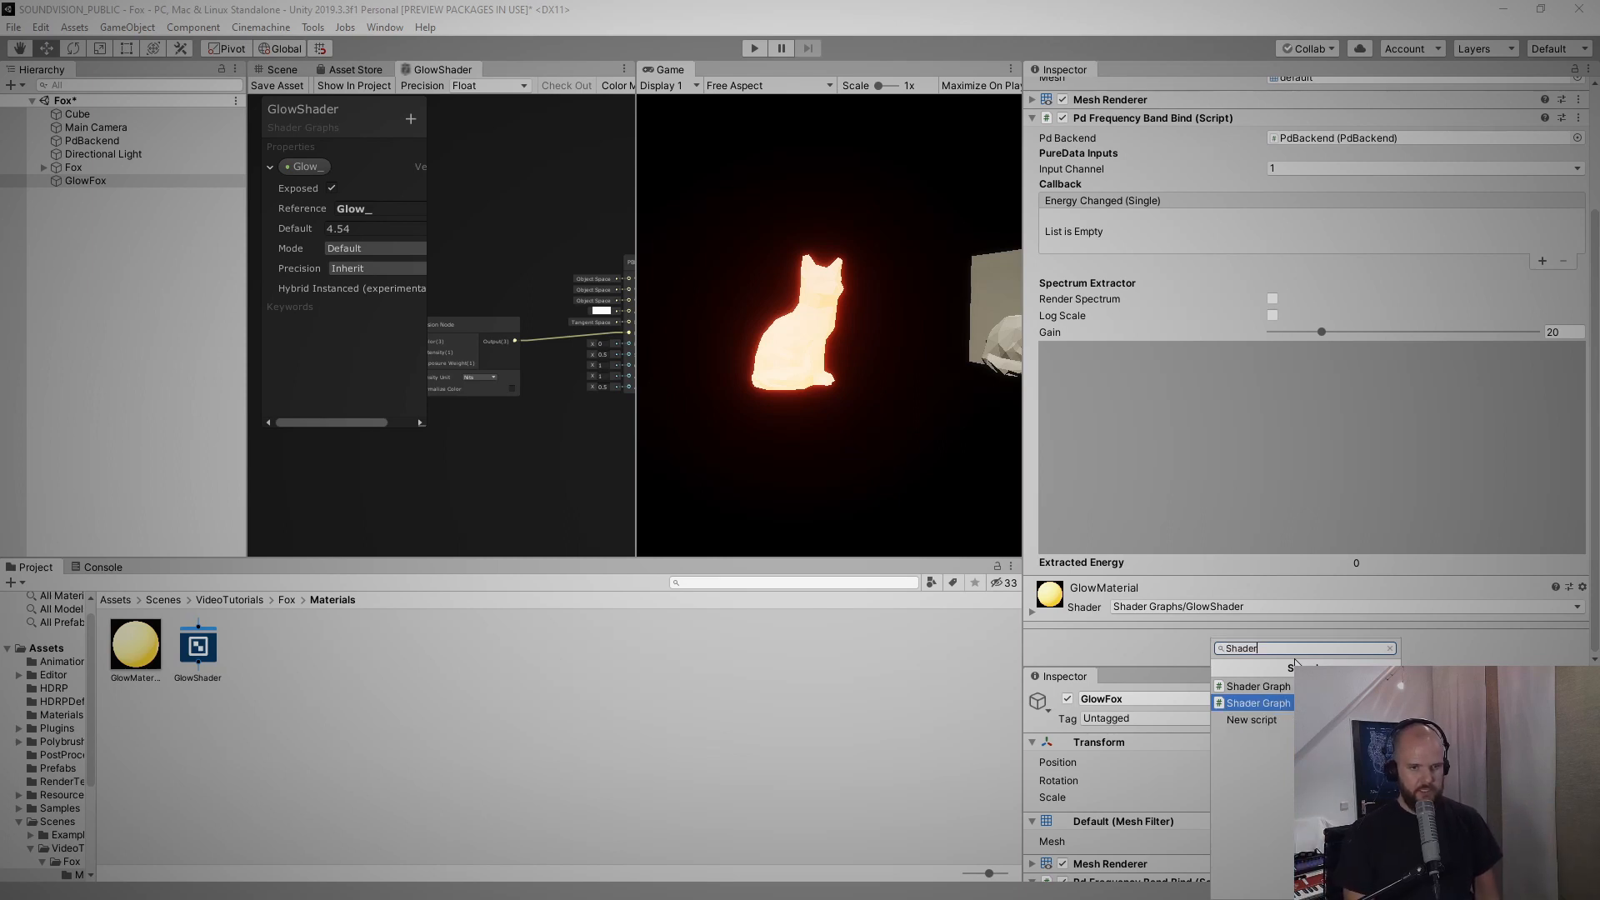
{"action": "left_click", "coordinate": [1259, 686]}
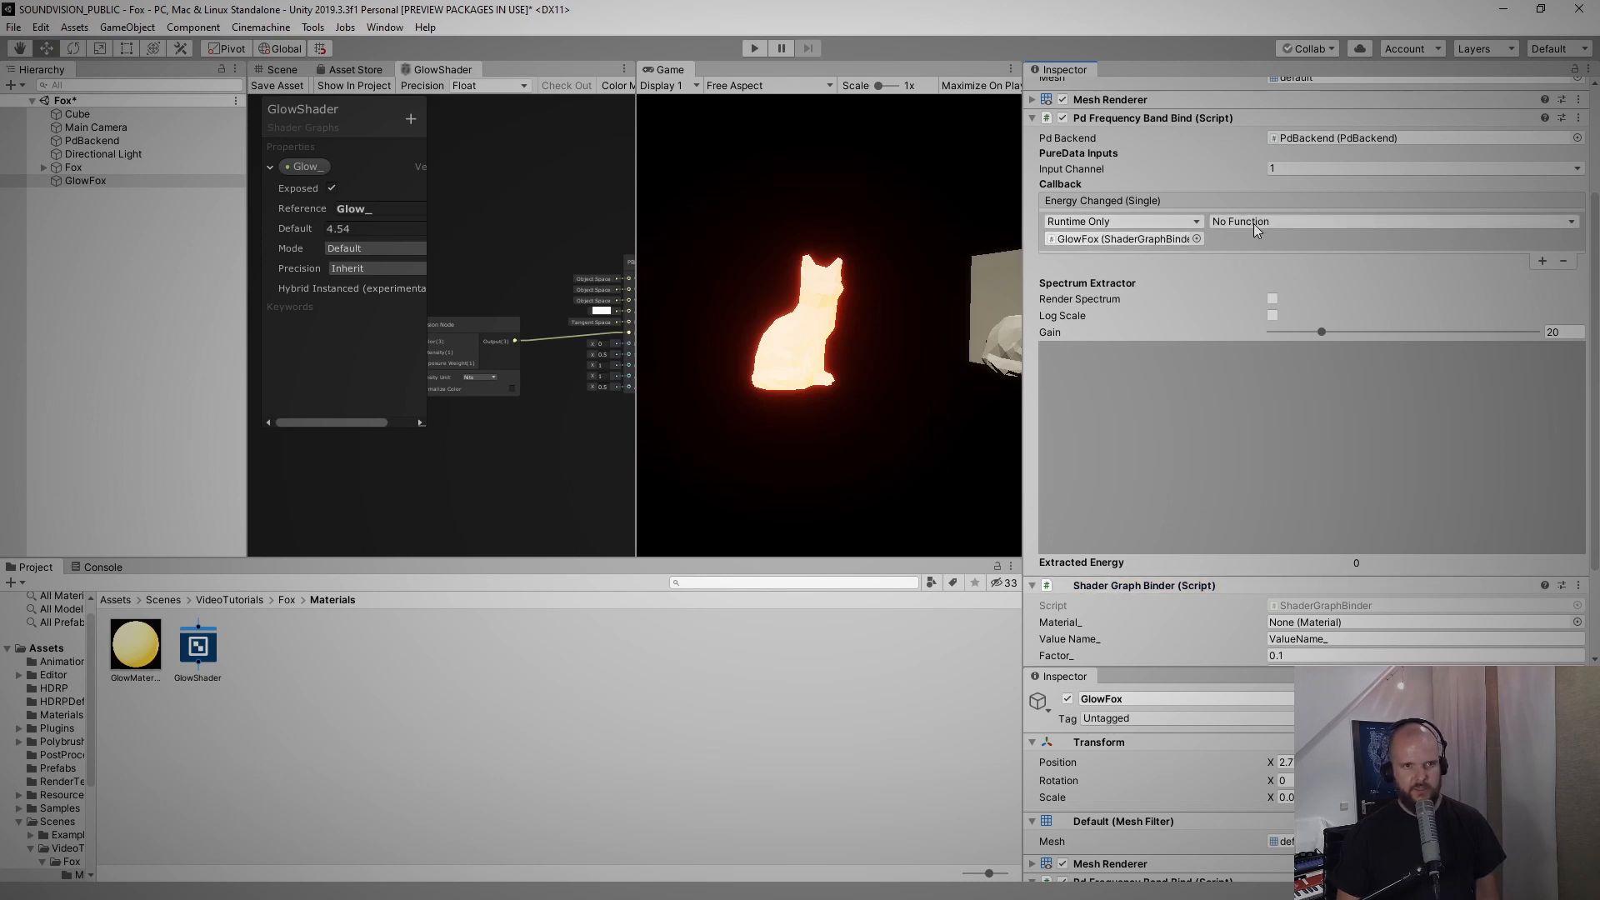
{"action": "left_click", "coordinate": [1388, 222]}
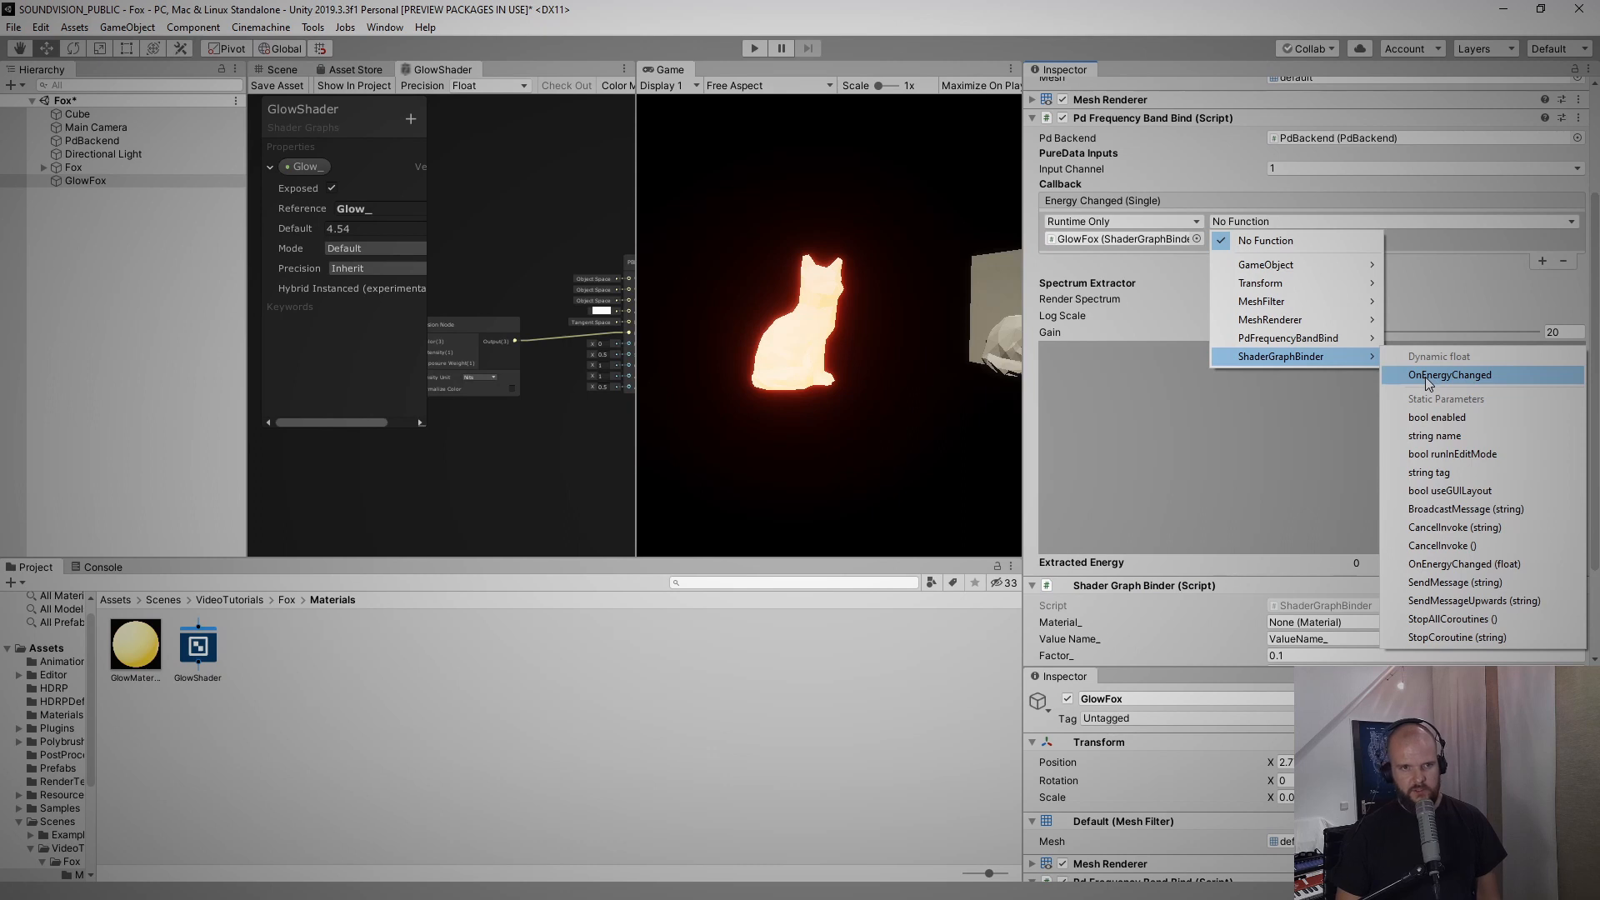
{"action": "left_click", "coordinate": [1449, 374]}
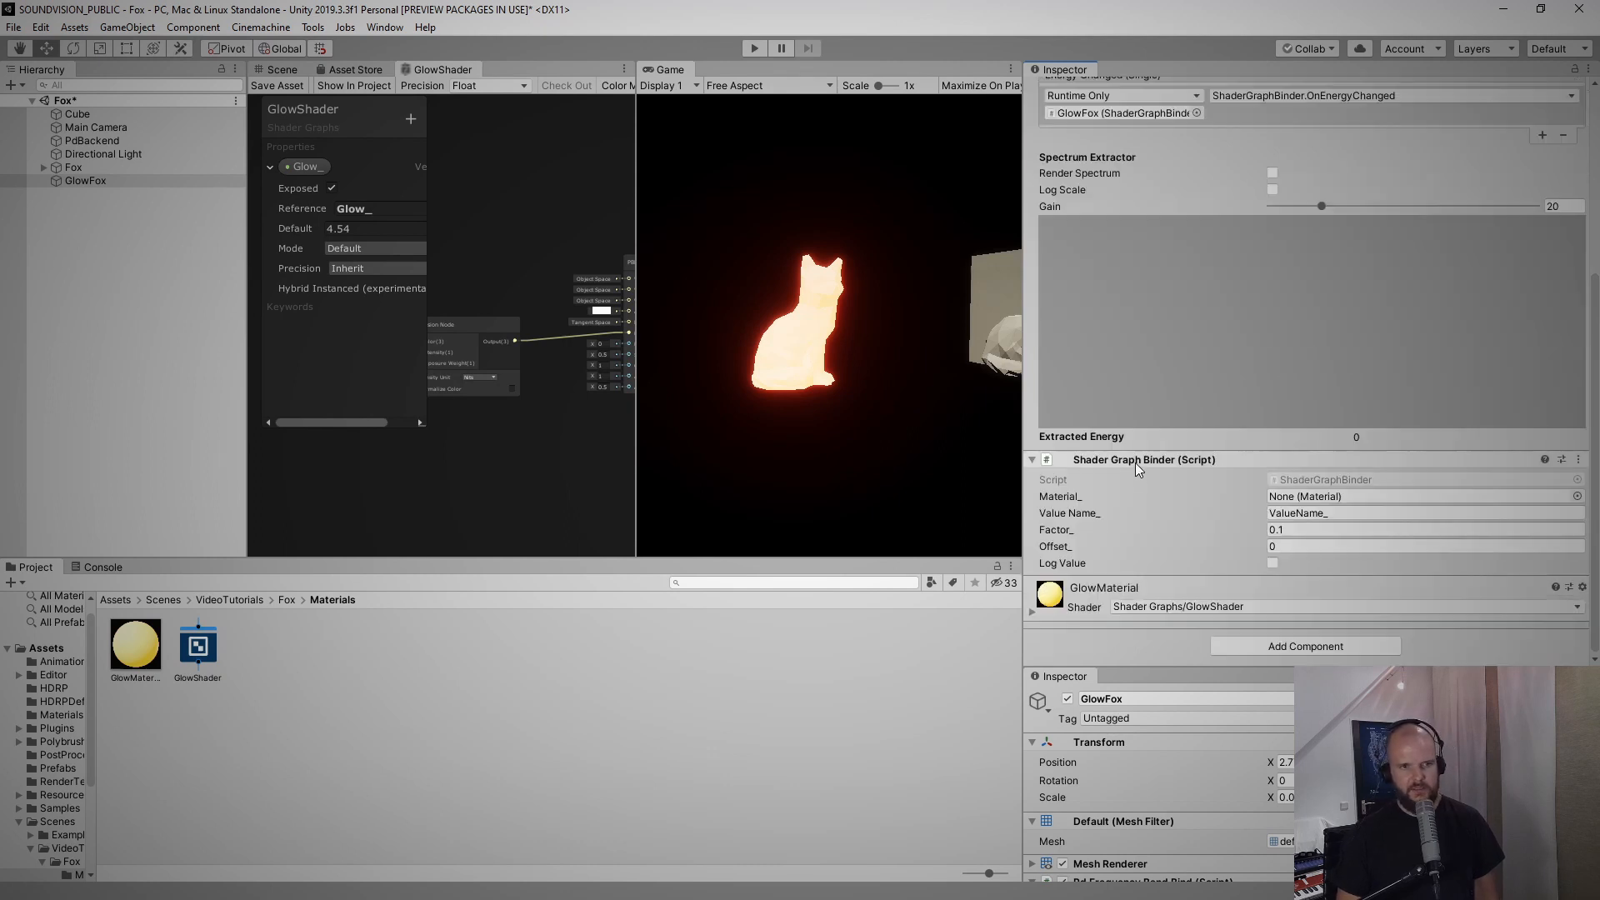
{"action": "mouse_move", "coordinate": [1091, 590]}
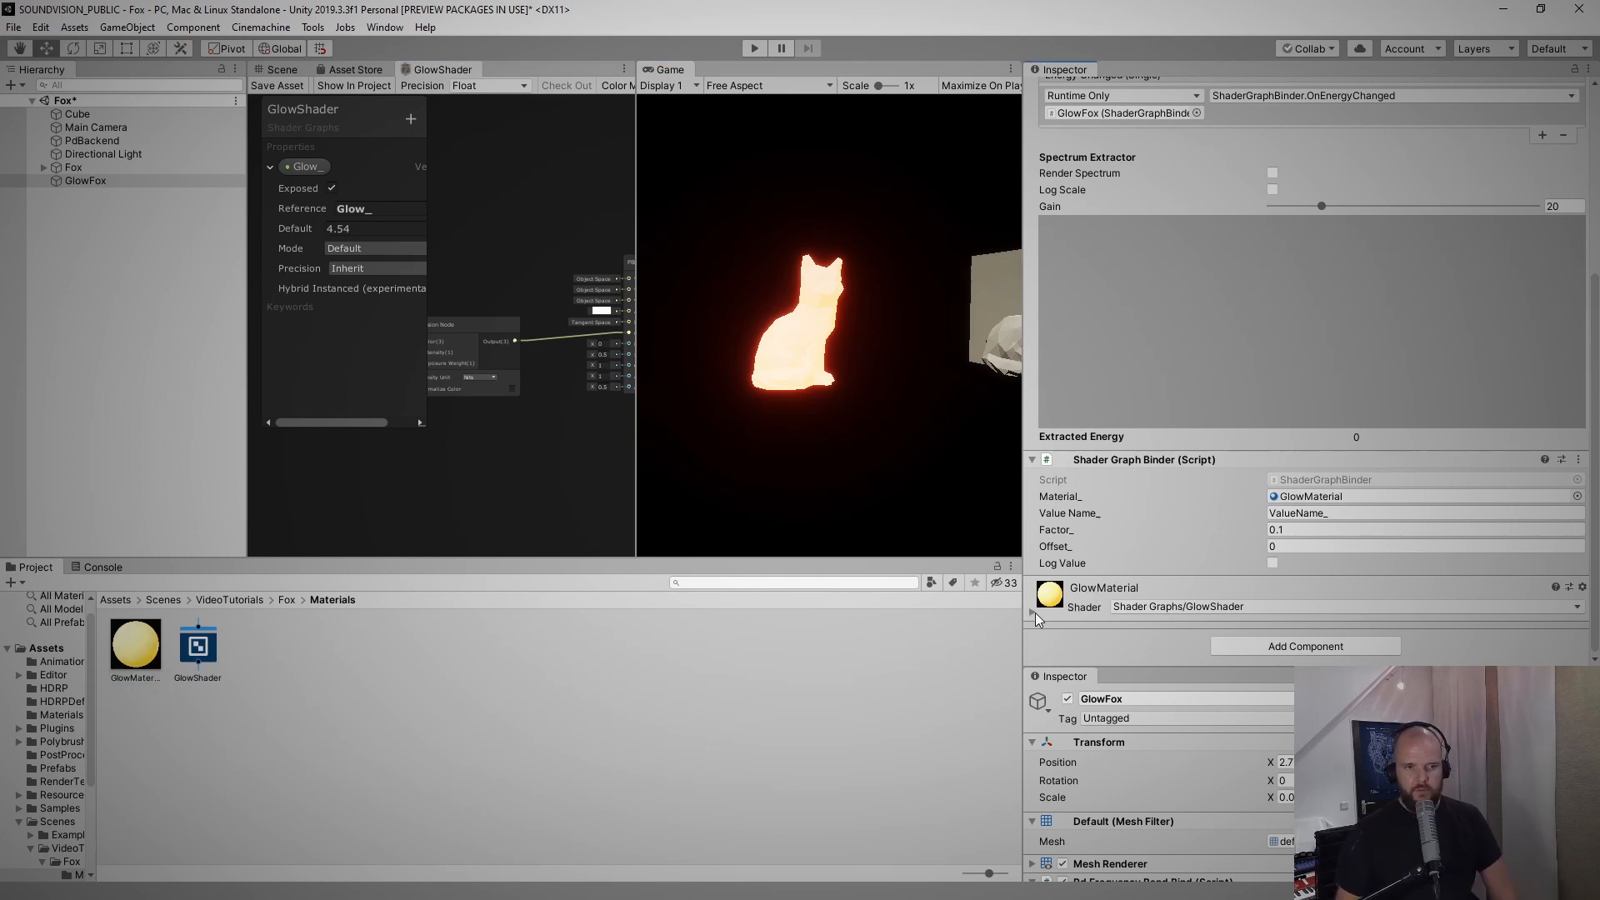
Set the Shader Graph Binder's Value Name to Glow_ and start Play mode
{"action": "scroll", "scroll_direction": "down", "scroll_amount": 3}
{"action": "type", "text": "Glow_"}
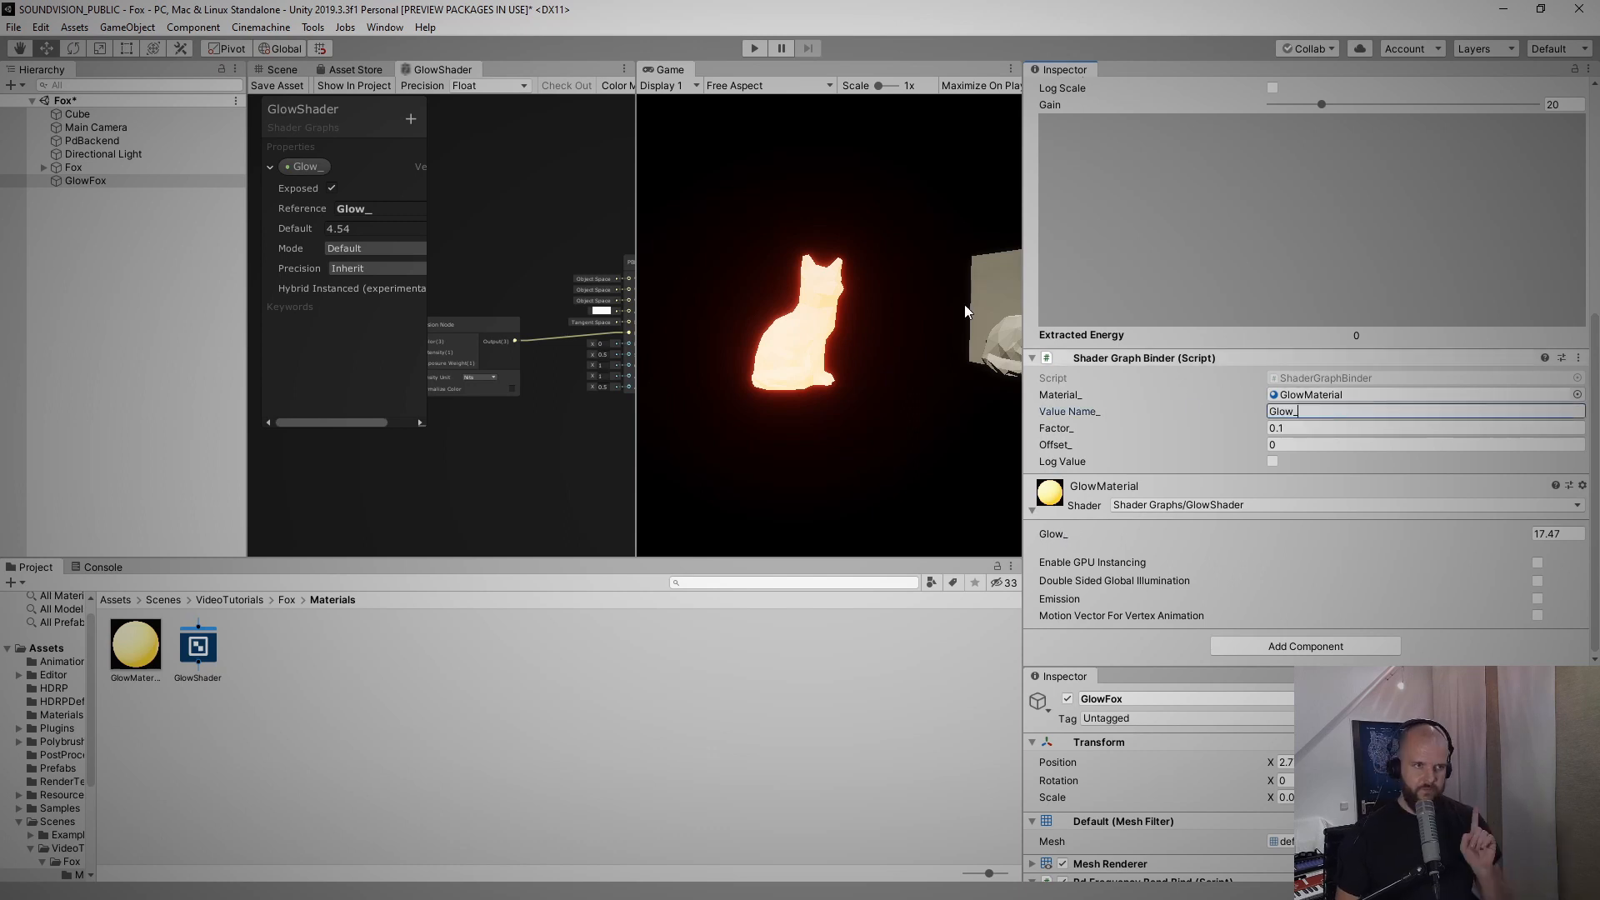
{"action": "mouse_move", "coordinate": [311, 224]}
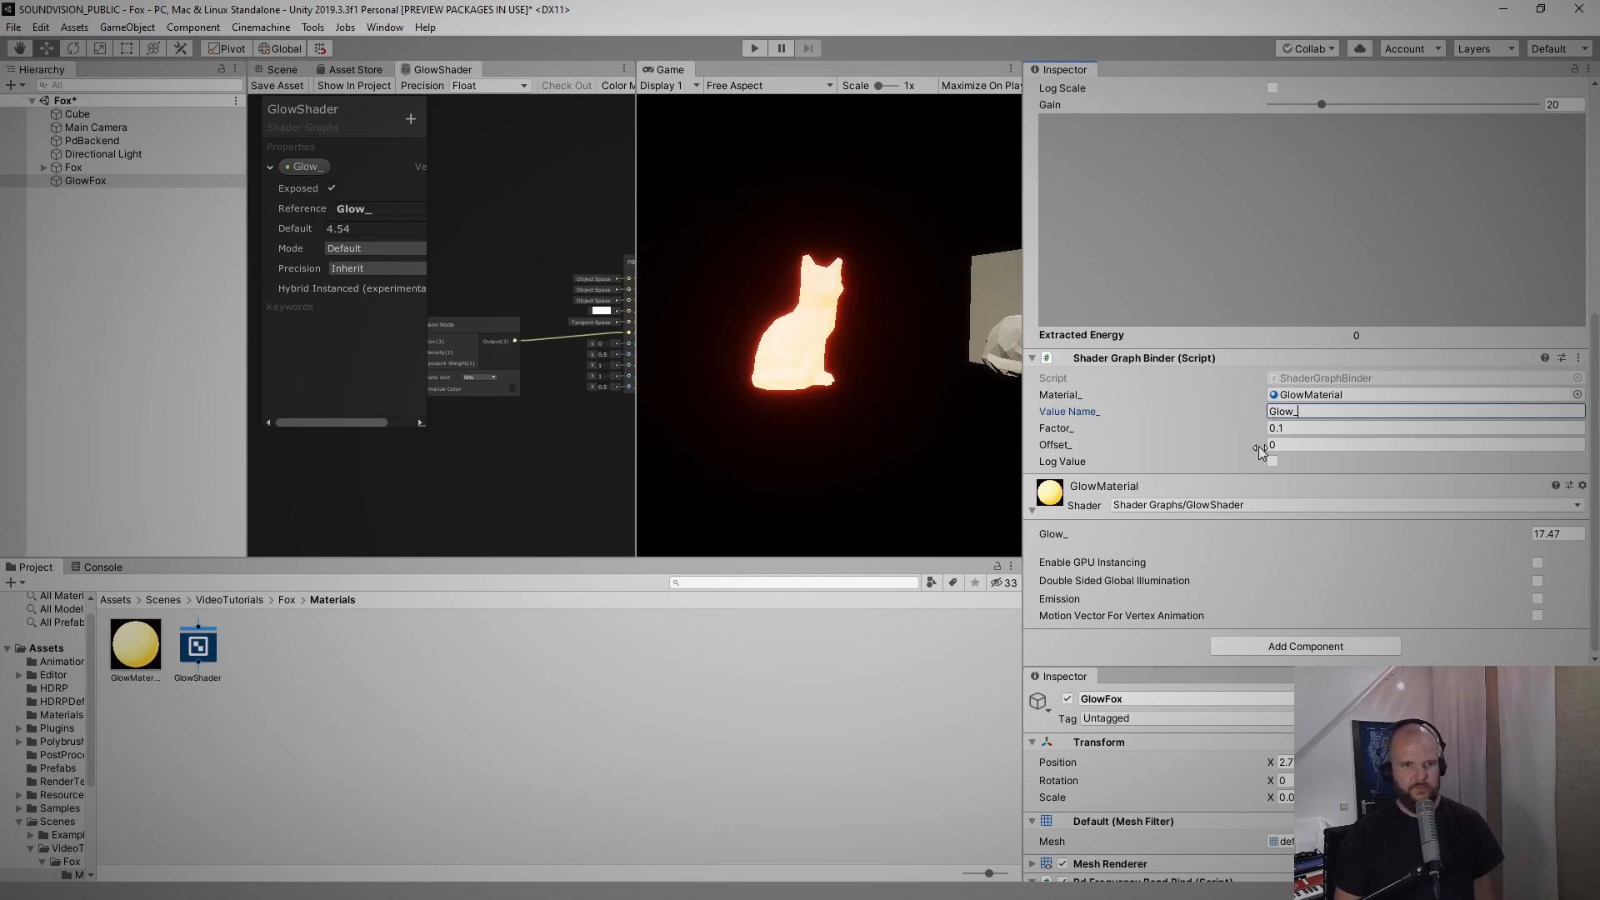
{"action": "left_click", "coordinate": [753, 48]}
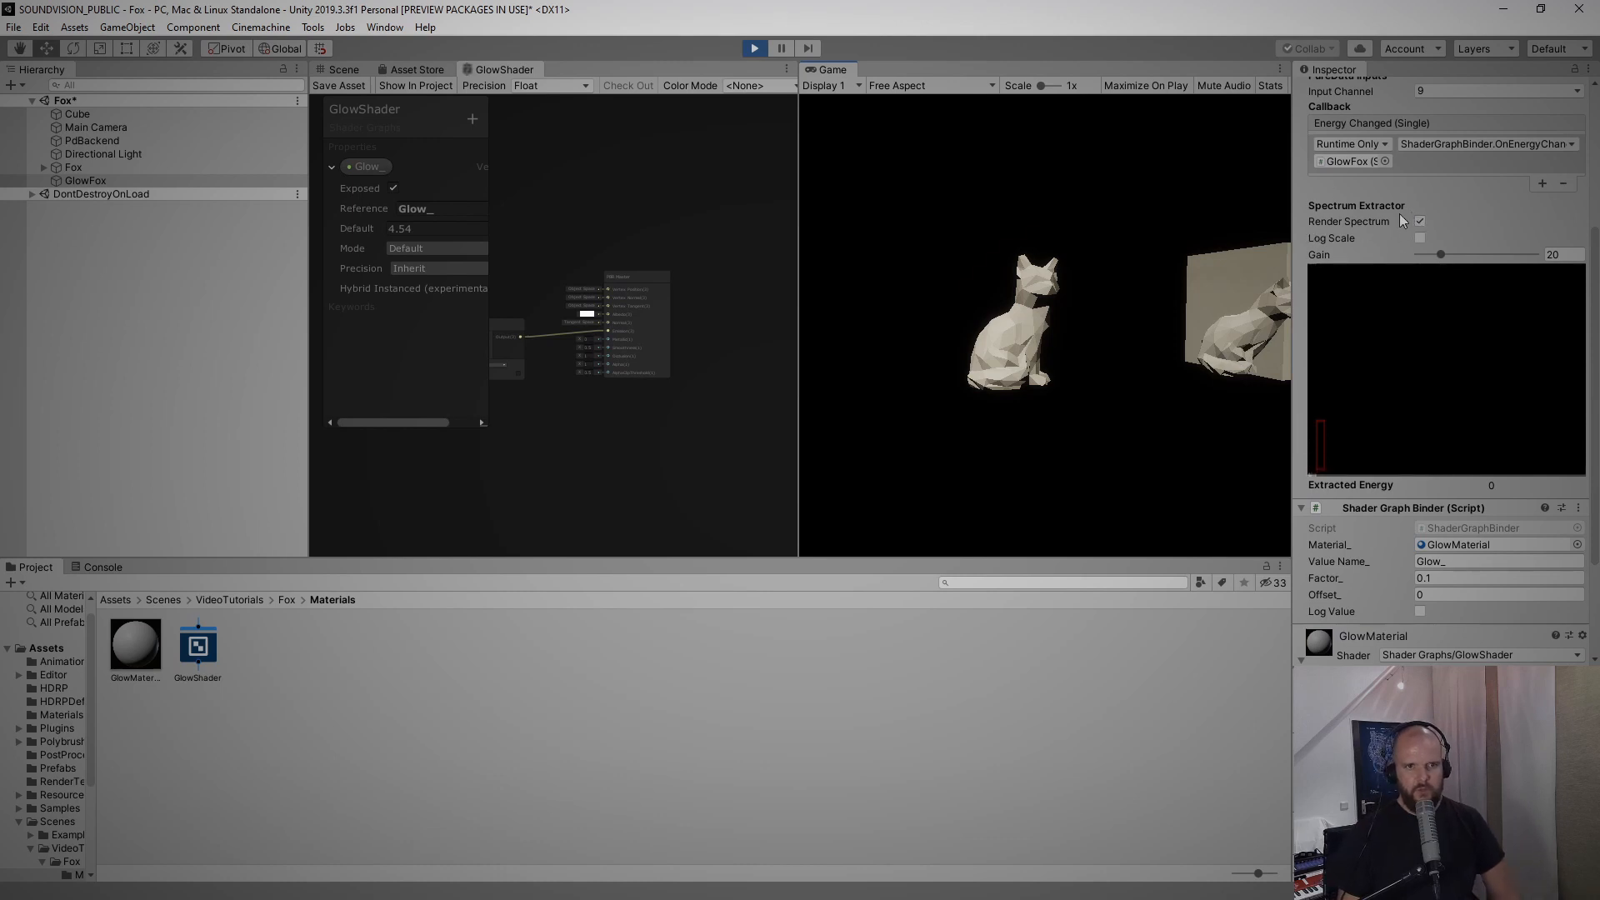
Turn off the spectrum display, add a Smoother to GlowFox, and clear the band callback's function
{"action": "left_click", "coordinate": [1419, 222]}
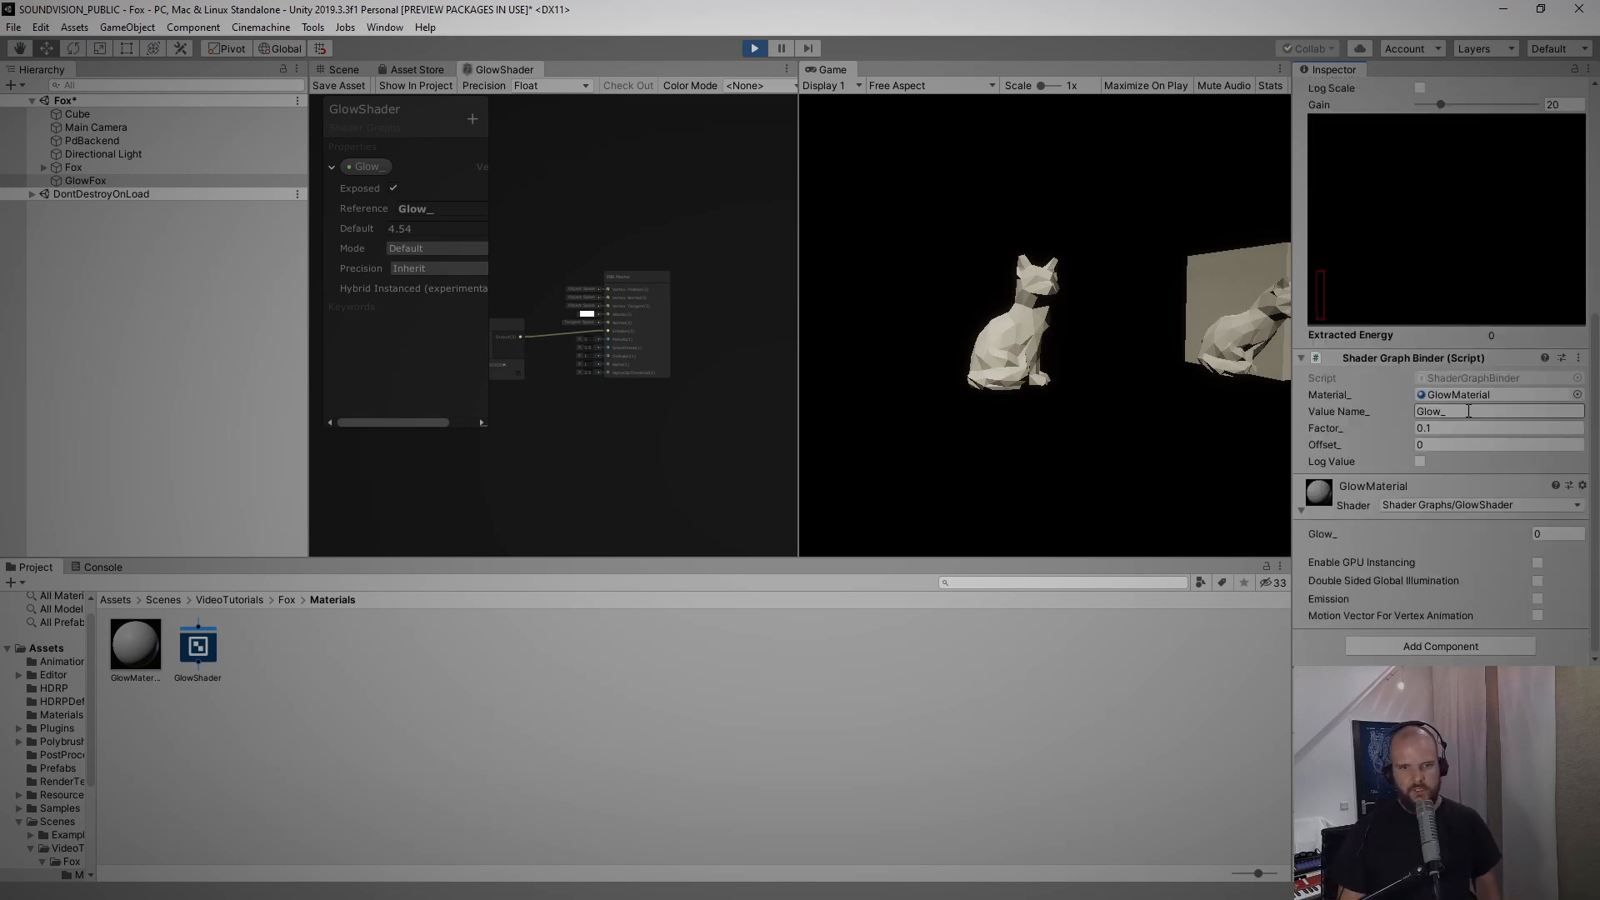
{"action": "left_click", "coordinate": [1440, 645]}
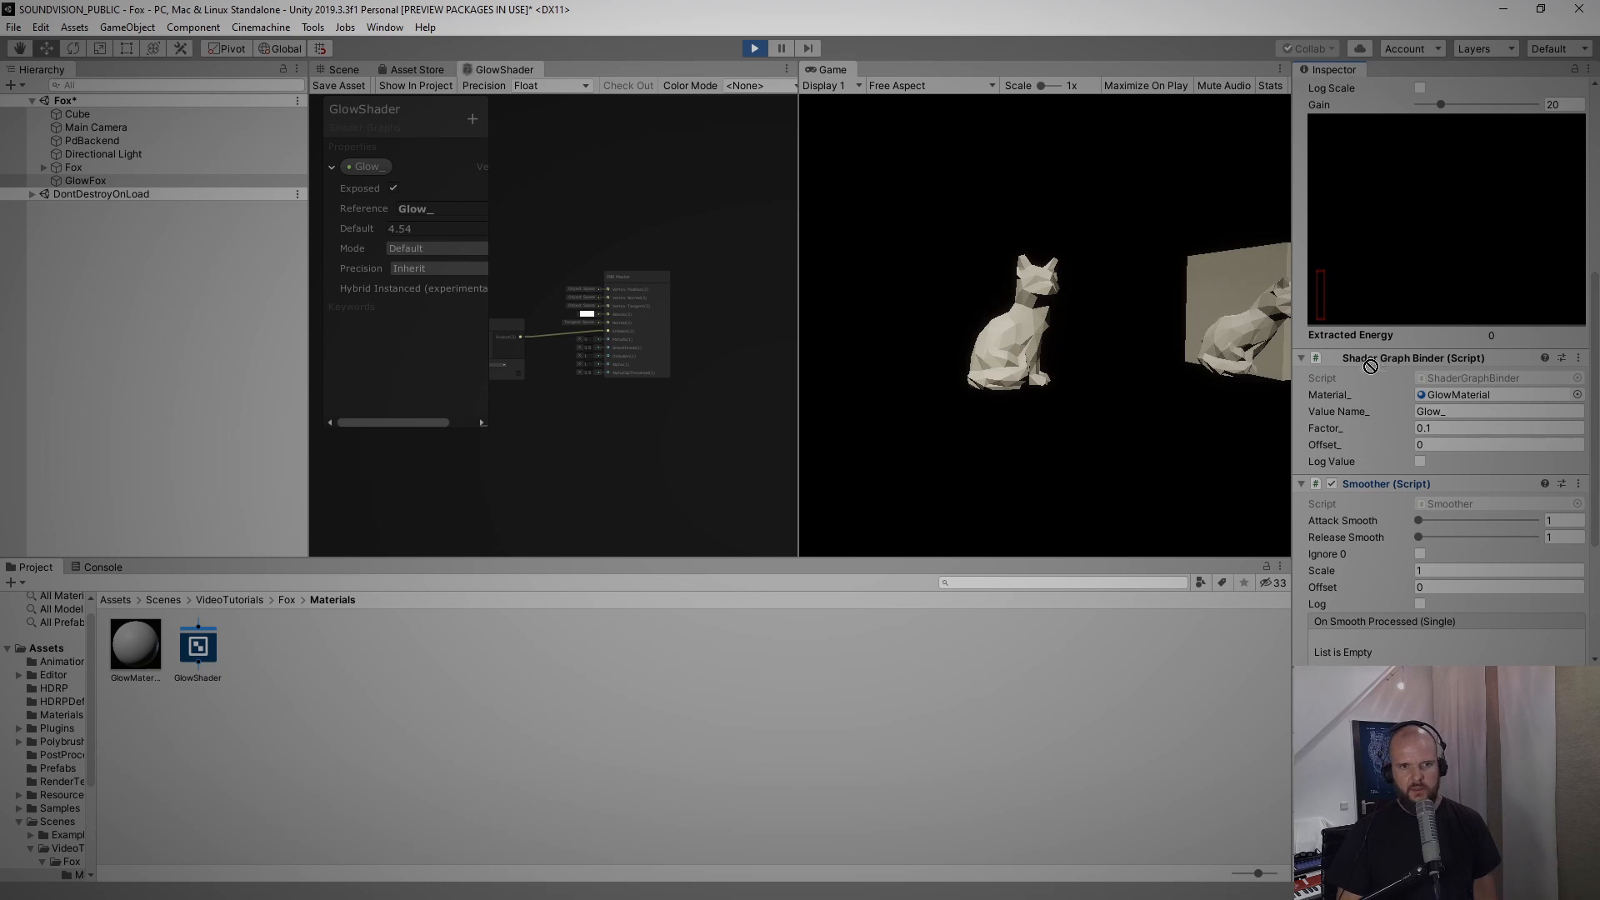
{"action": "mouse_move", "coordinate": [1370, 350]}
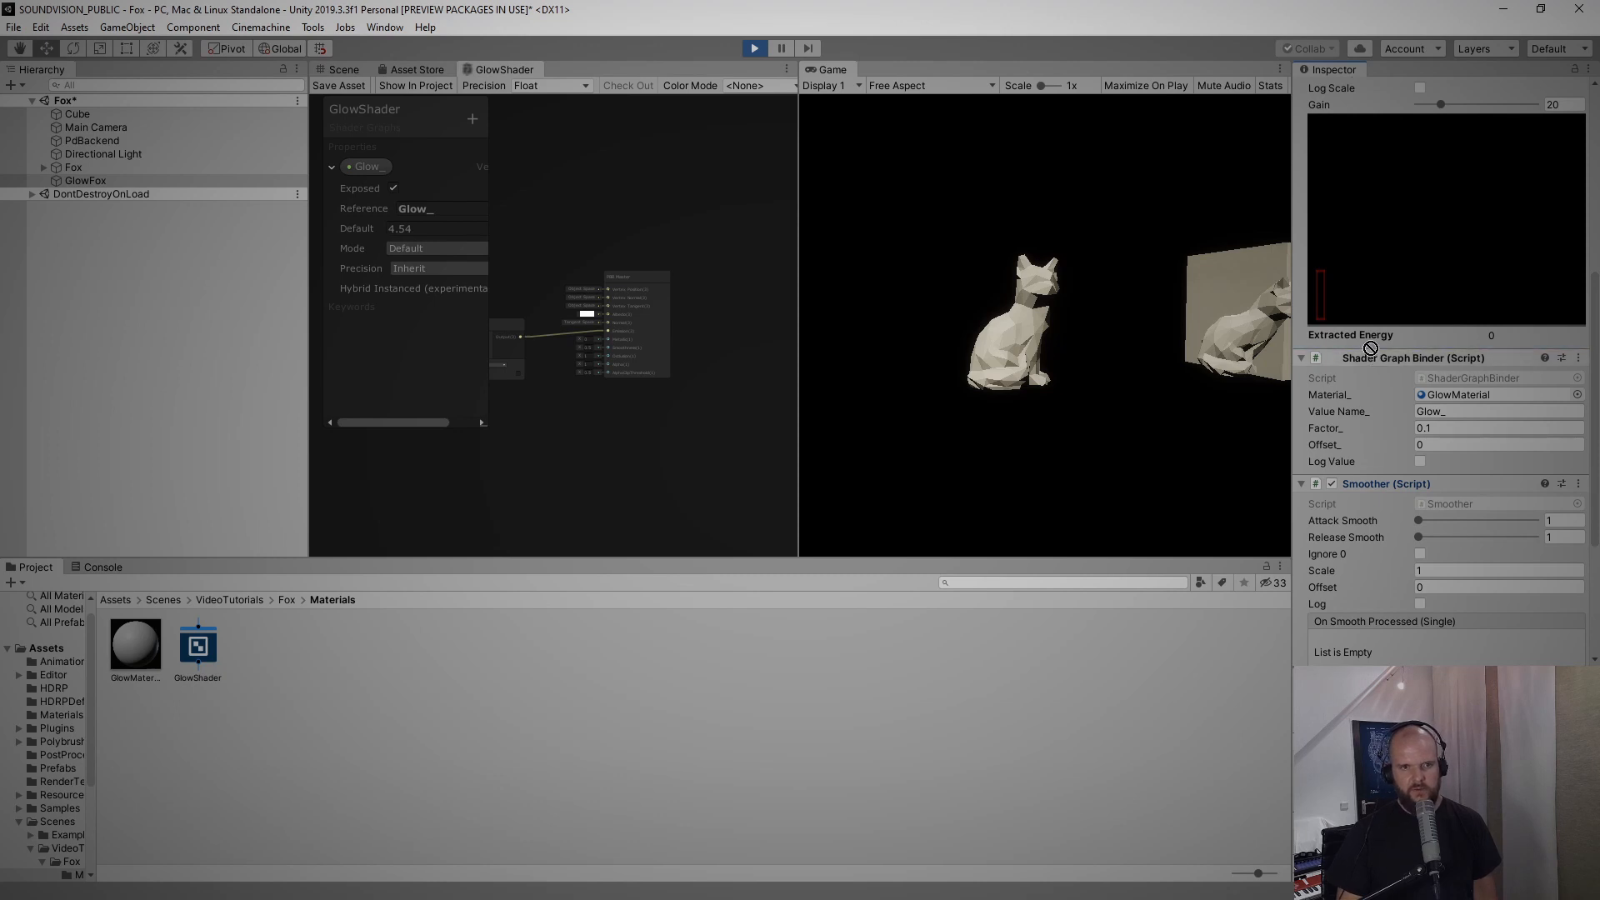
{"action": "scroll", "scroll_direction": "up", "scroll_amount": 3}
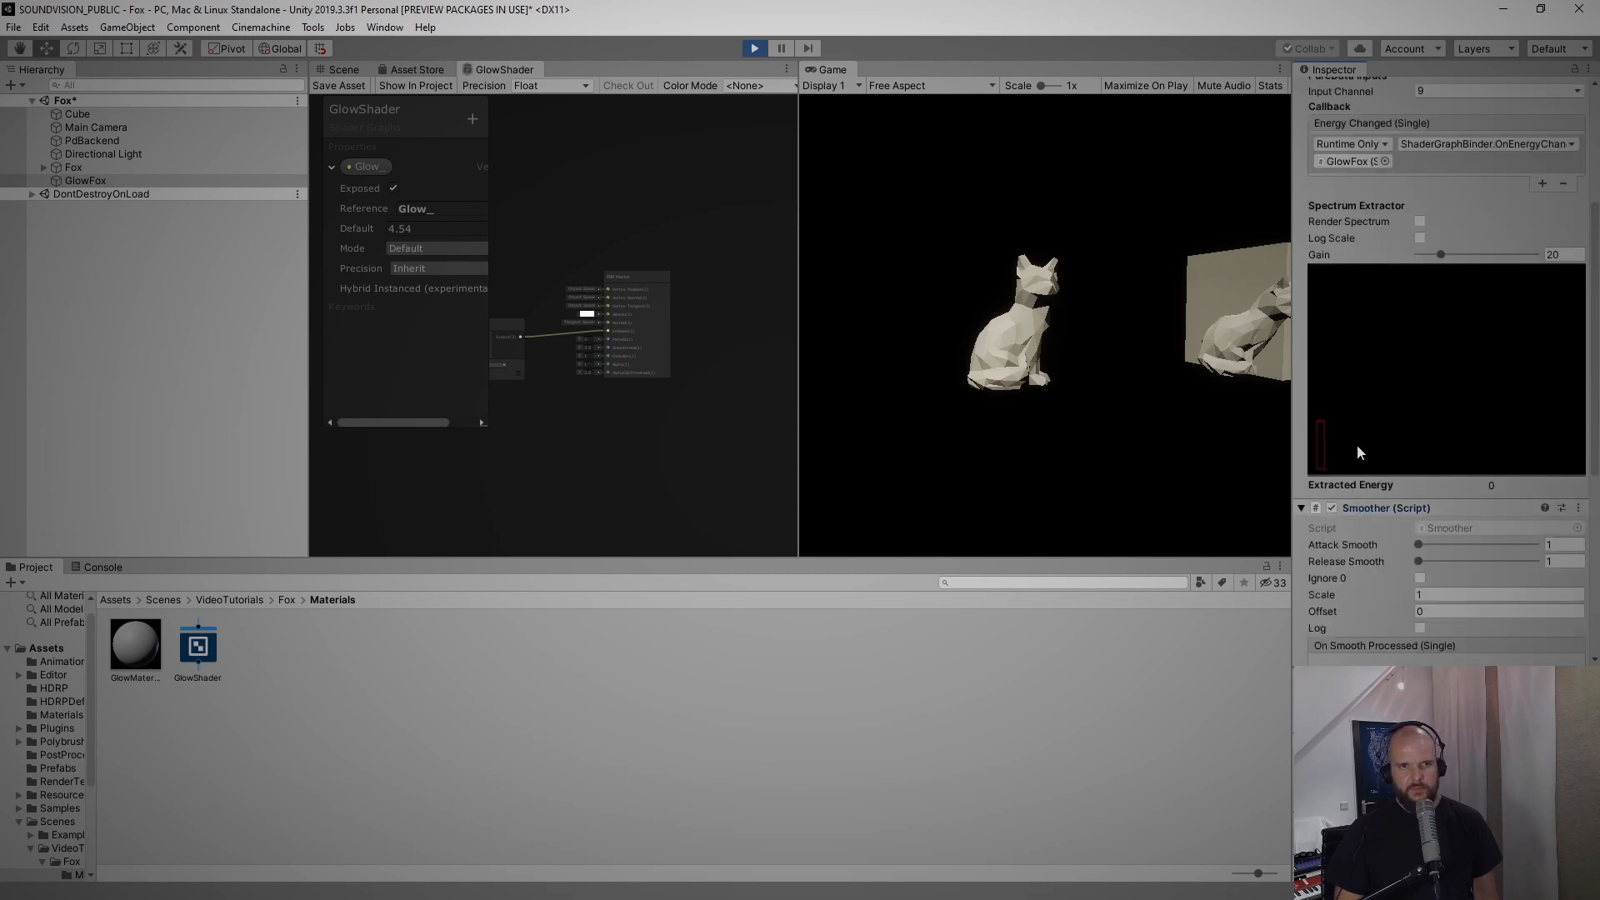
{"action": "left_click", "coordinate": [1485, 142]}
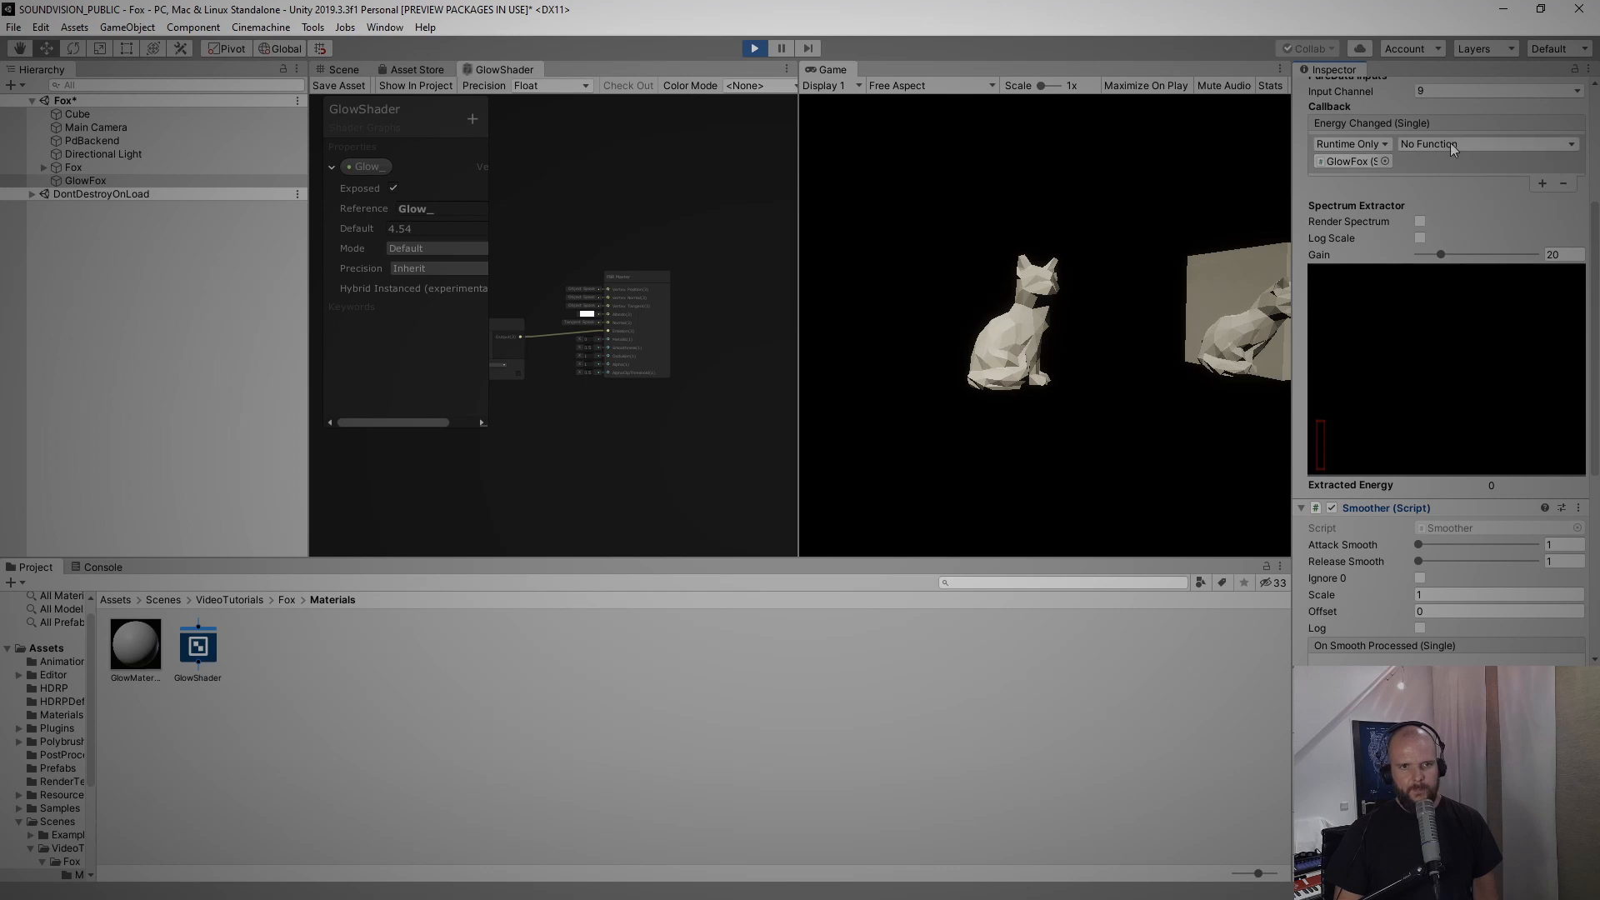
{"action": "left_click", "coordinate": [1481, 143]}
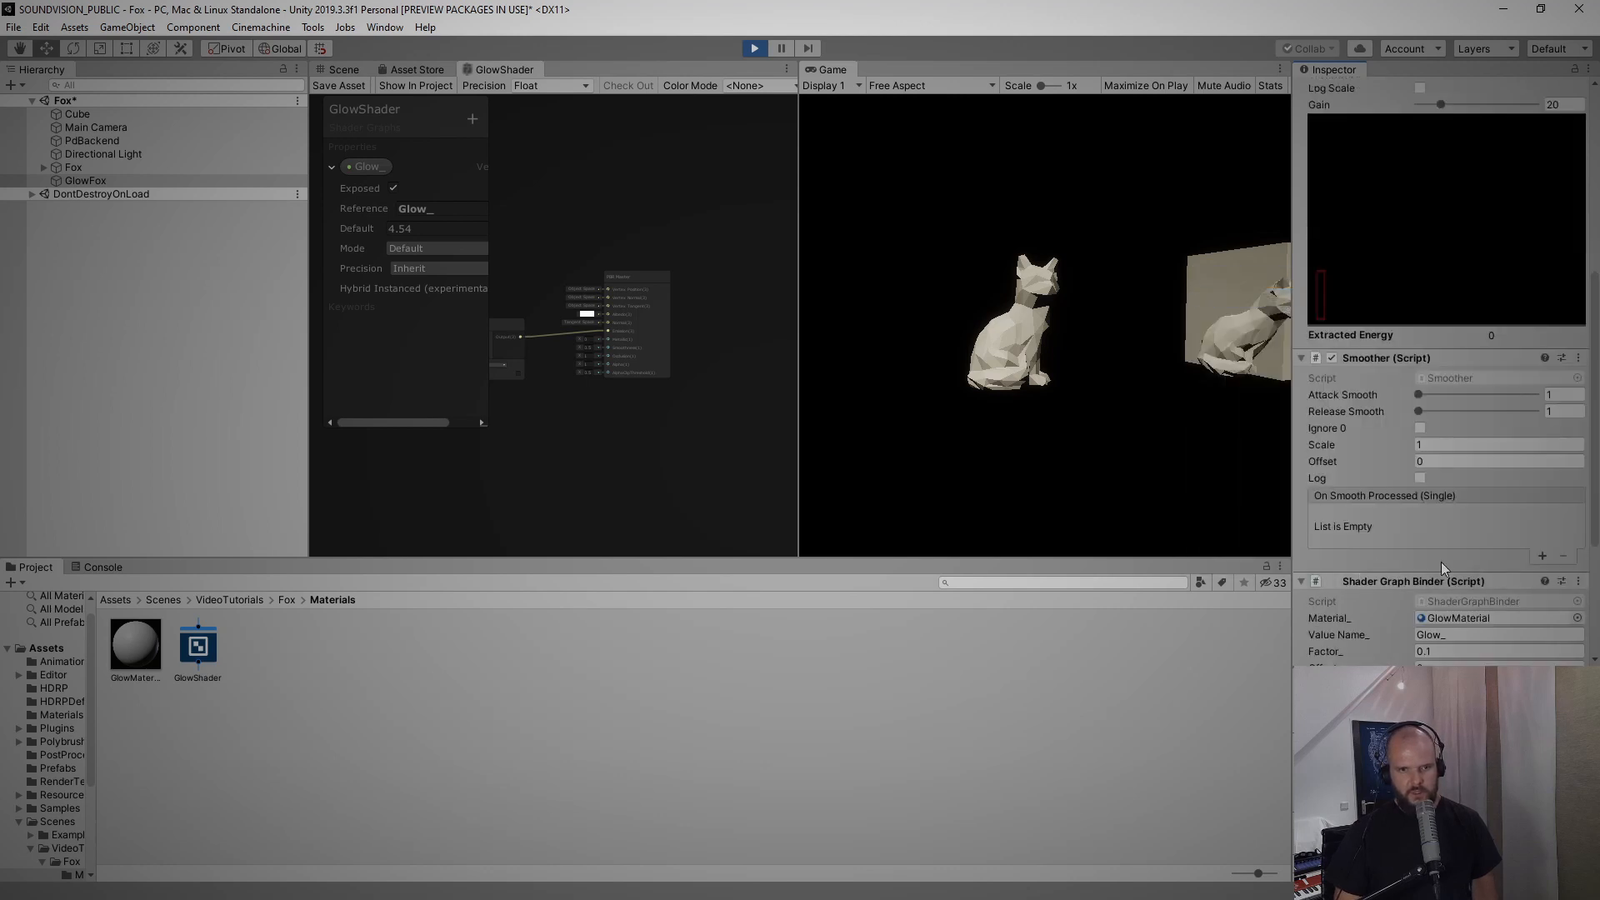
Add a Smoother output event calling ShaderGraphBinder.OnEnergyChanged
{"action": "left_click", "coordinate": [1543, 555]}
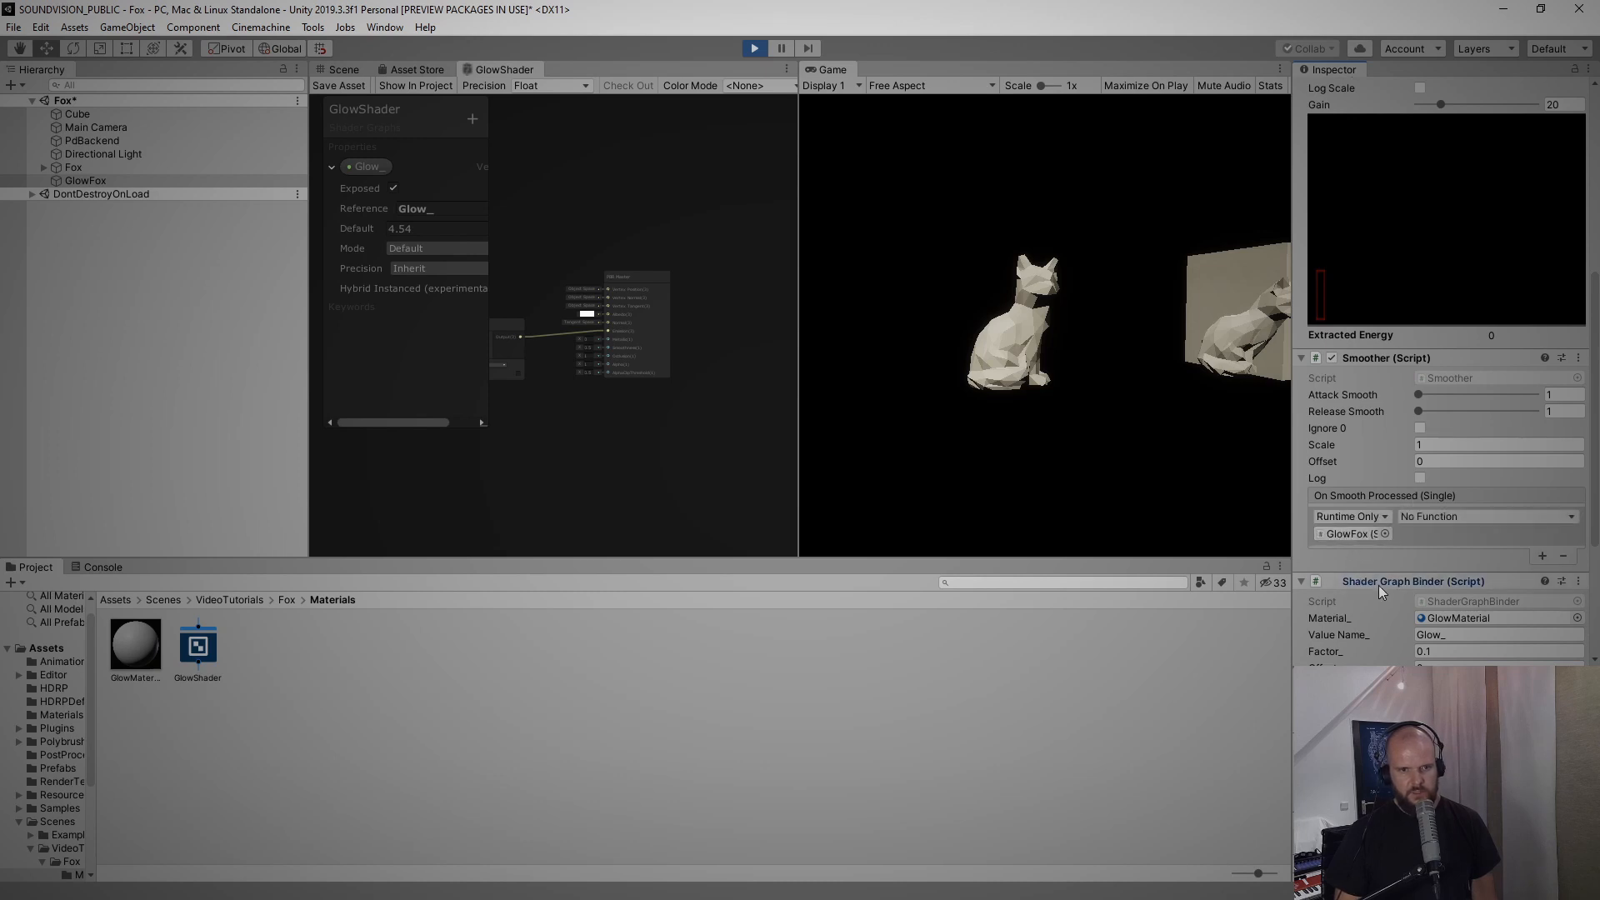
{"action": "left_click", "coordinate": [1485, 517]}
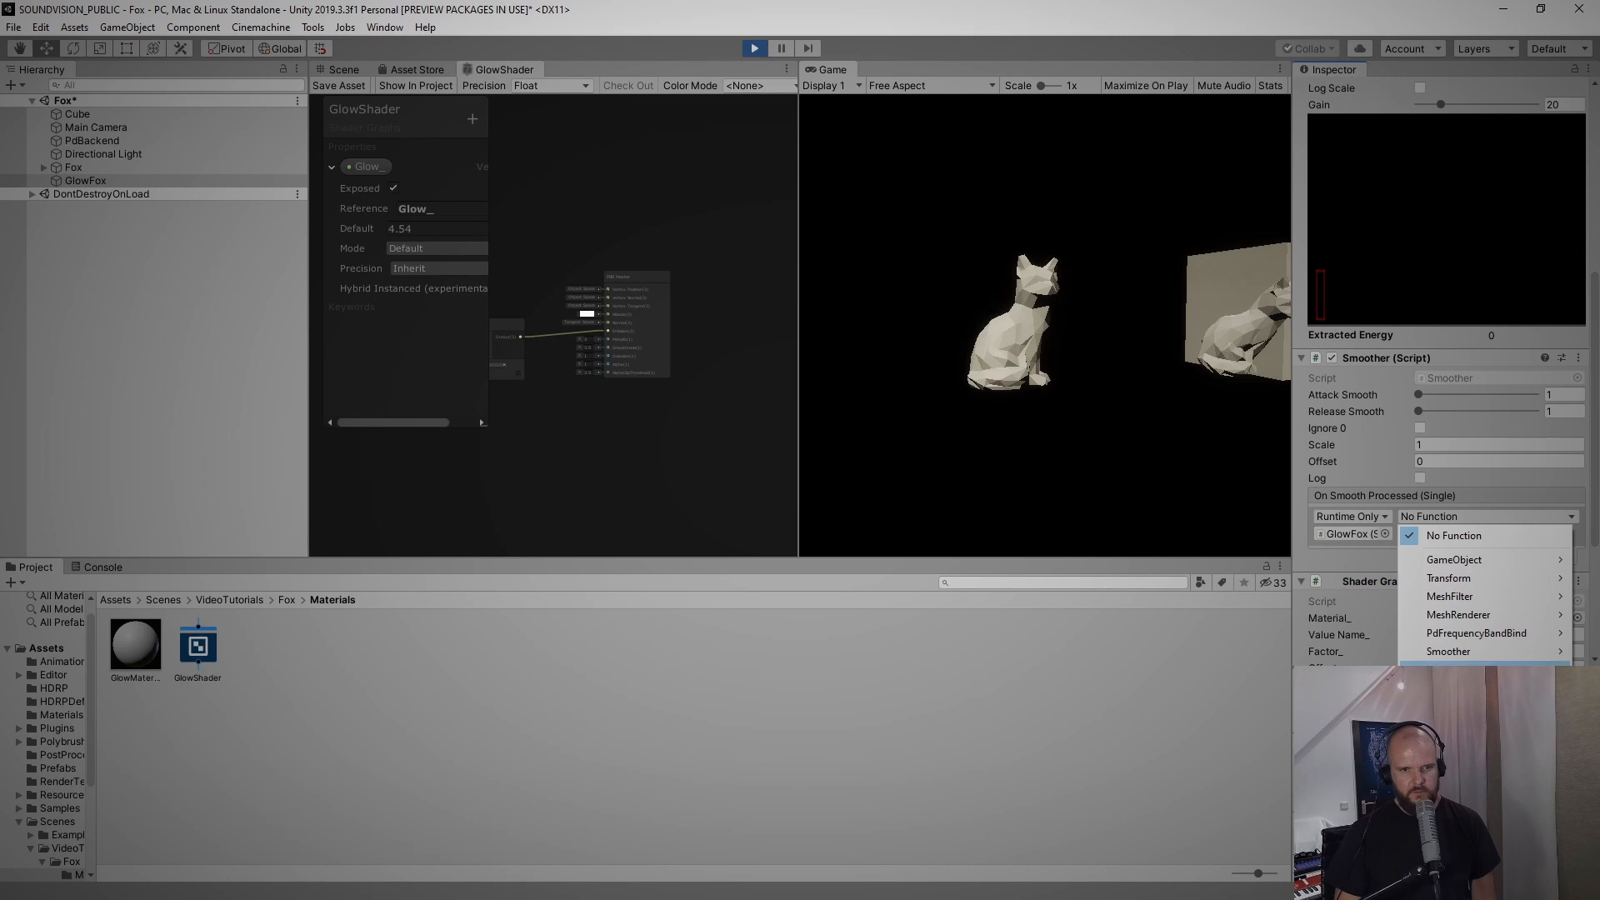
{"action": "left_click", "coordinate": [1449, 651]}
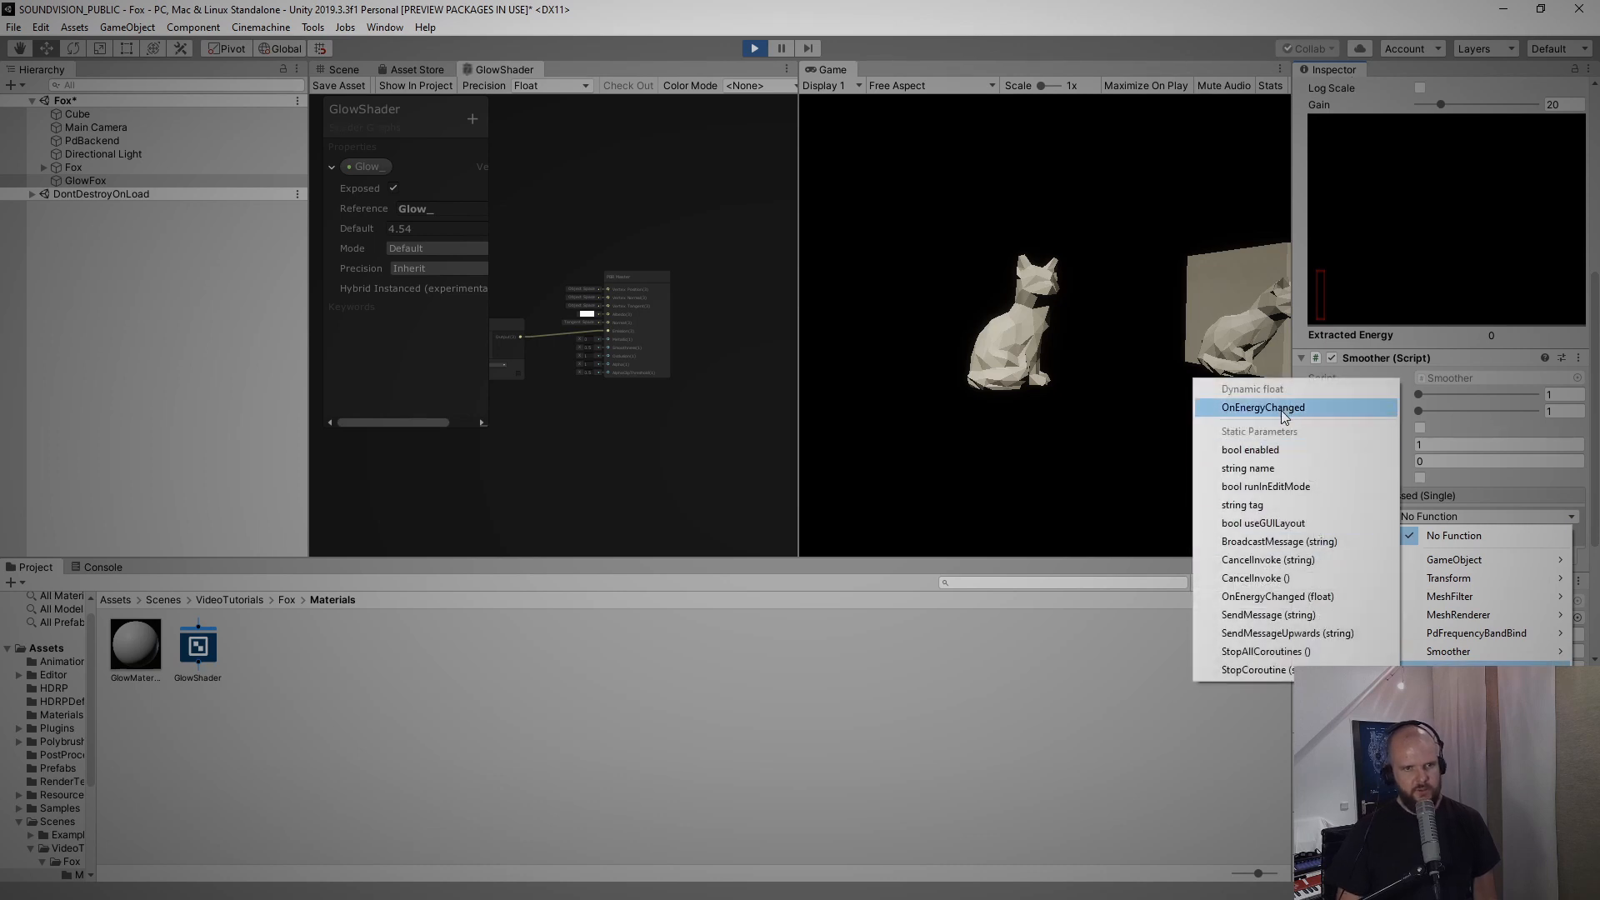
{"action": "left_click", "coordinate": [1263, 407]}
{"action": "type", "text": "3.8"}
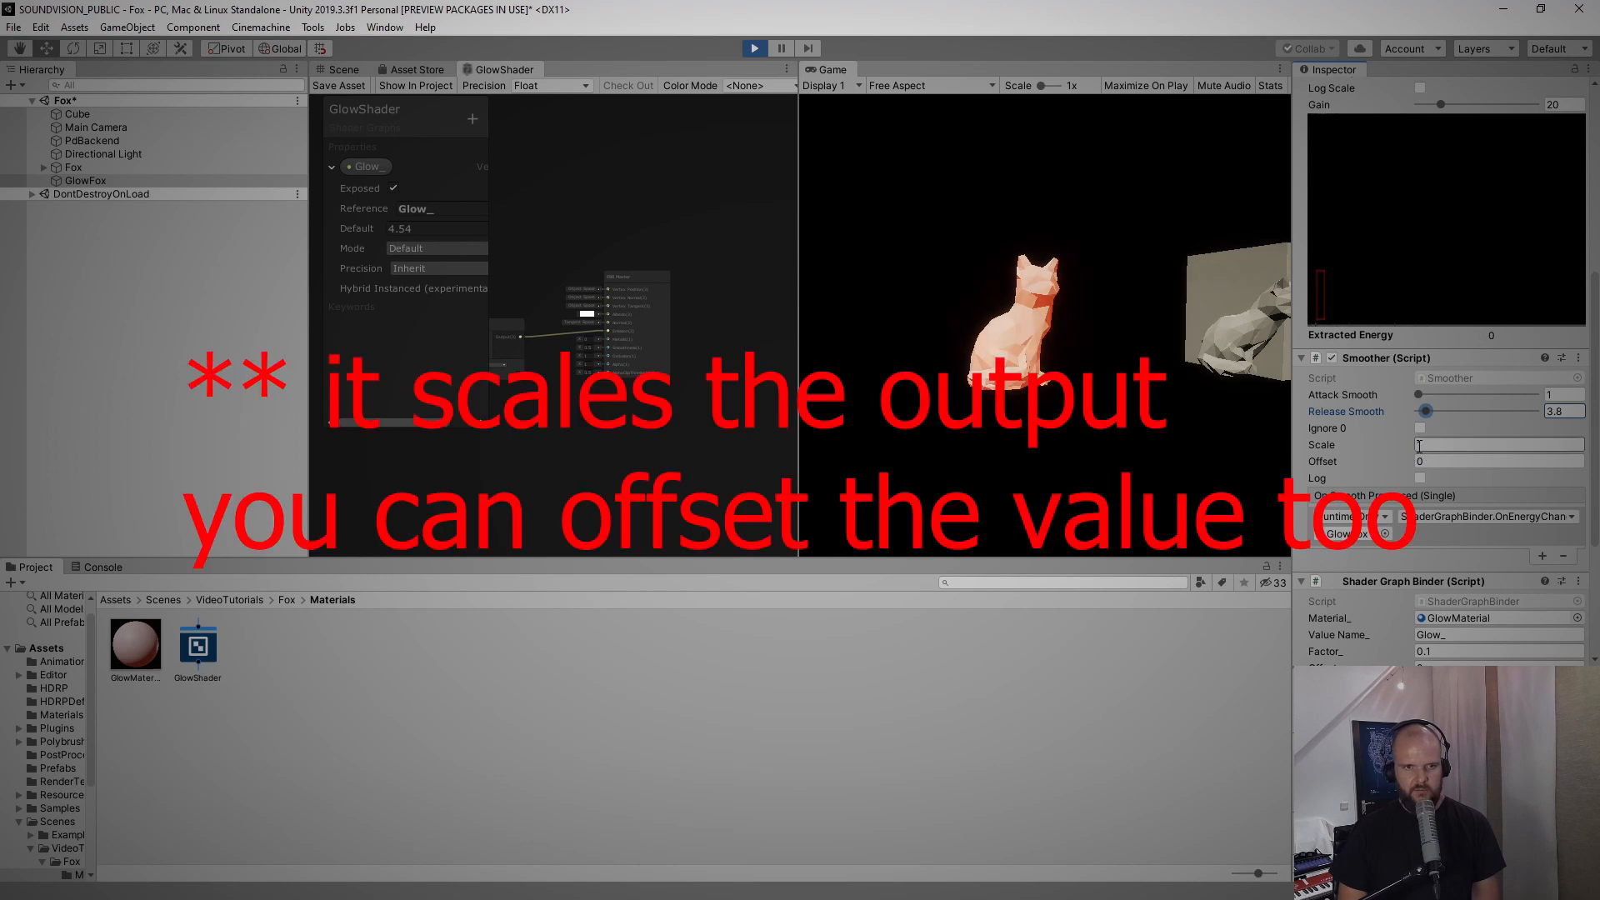
Set the Smoother's output scale to 40 and select all hierarchy objects
{"action": "left_click", "coordinate": [1499, 444]}
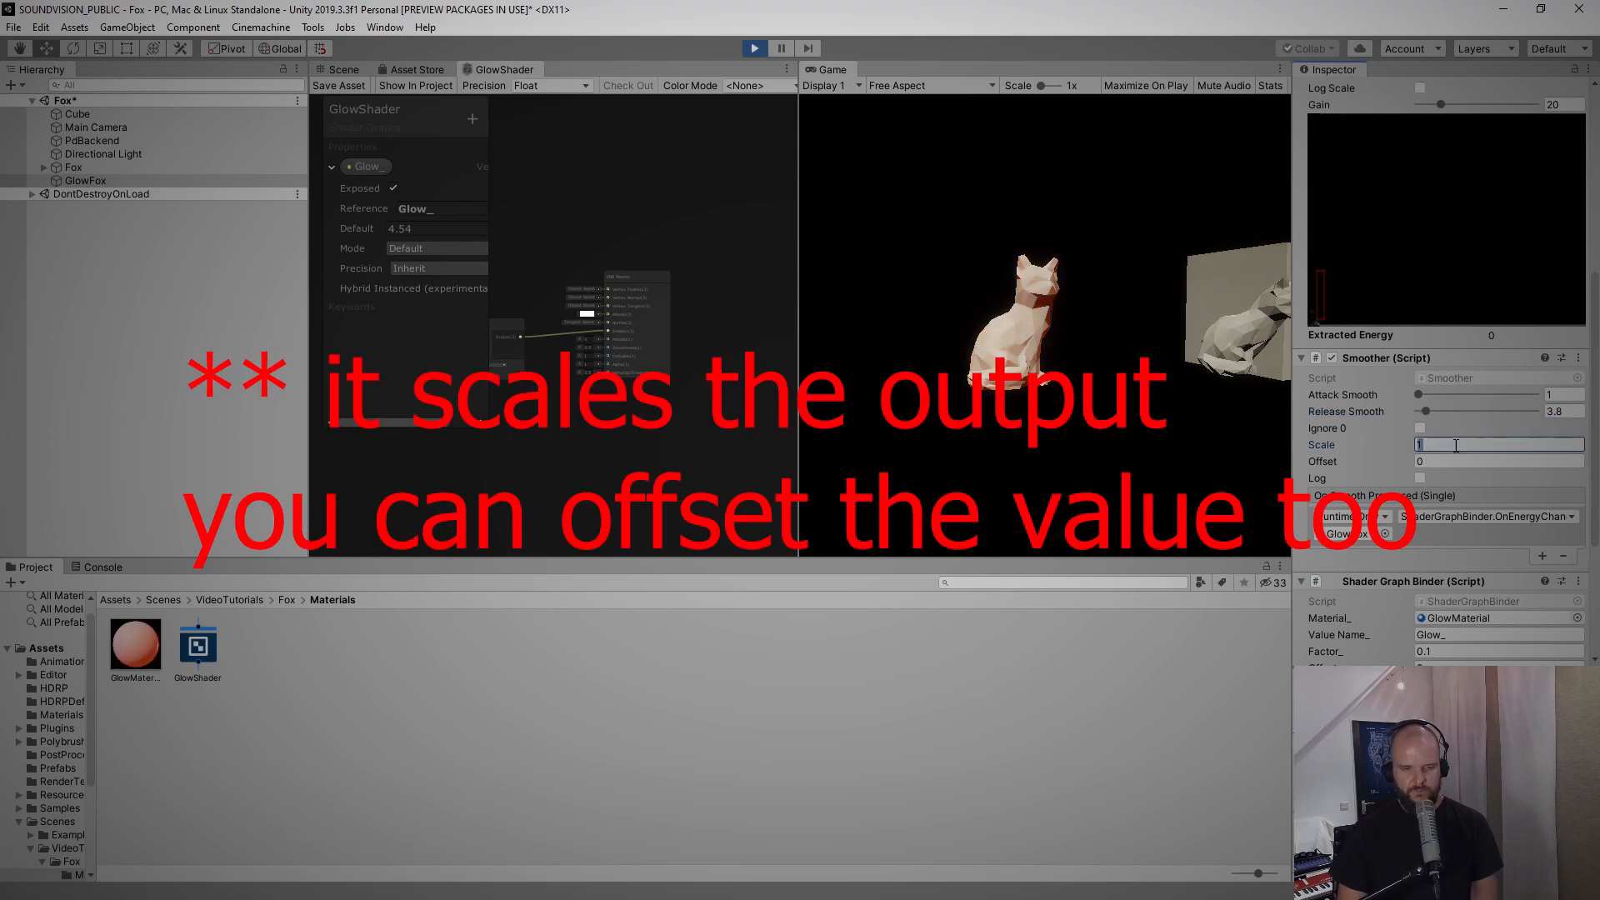
{"action": "type", "text": "10"}
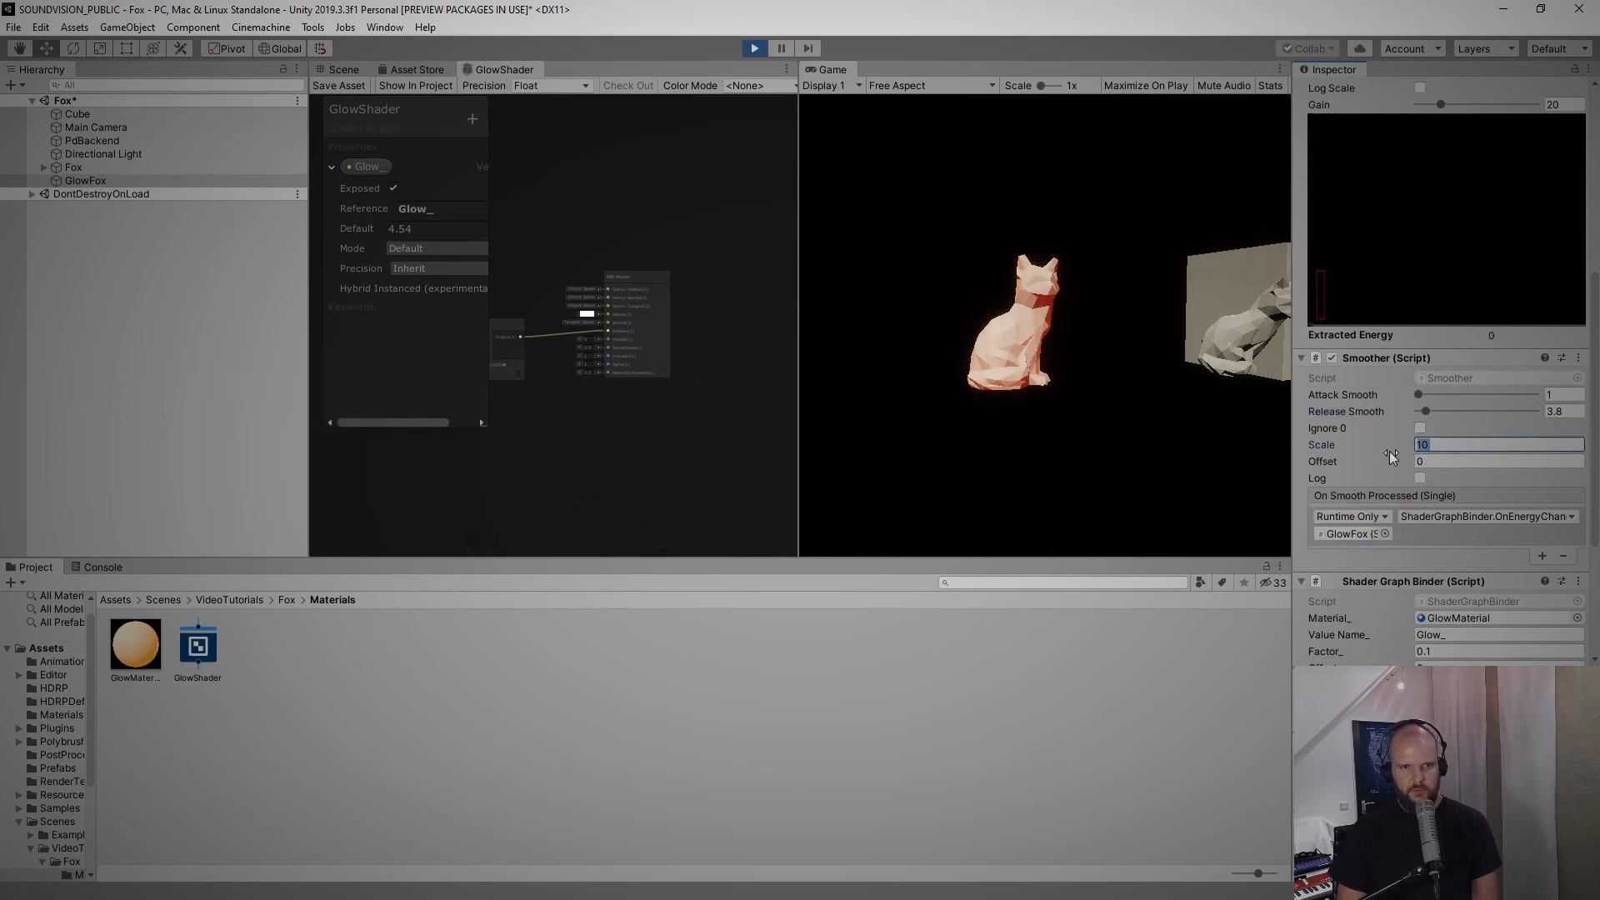
{"action": "type", "text": "40"}
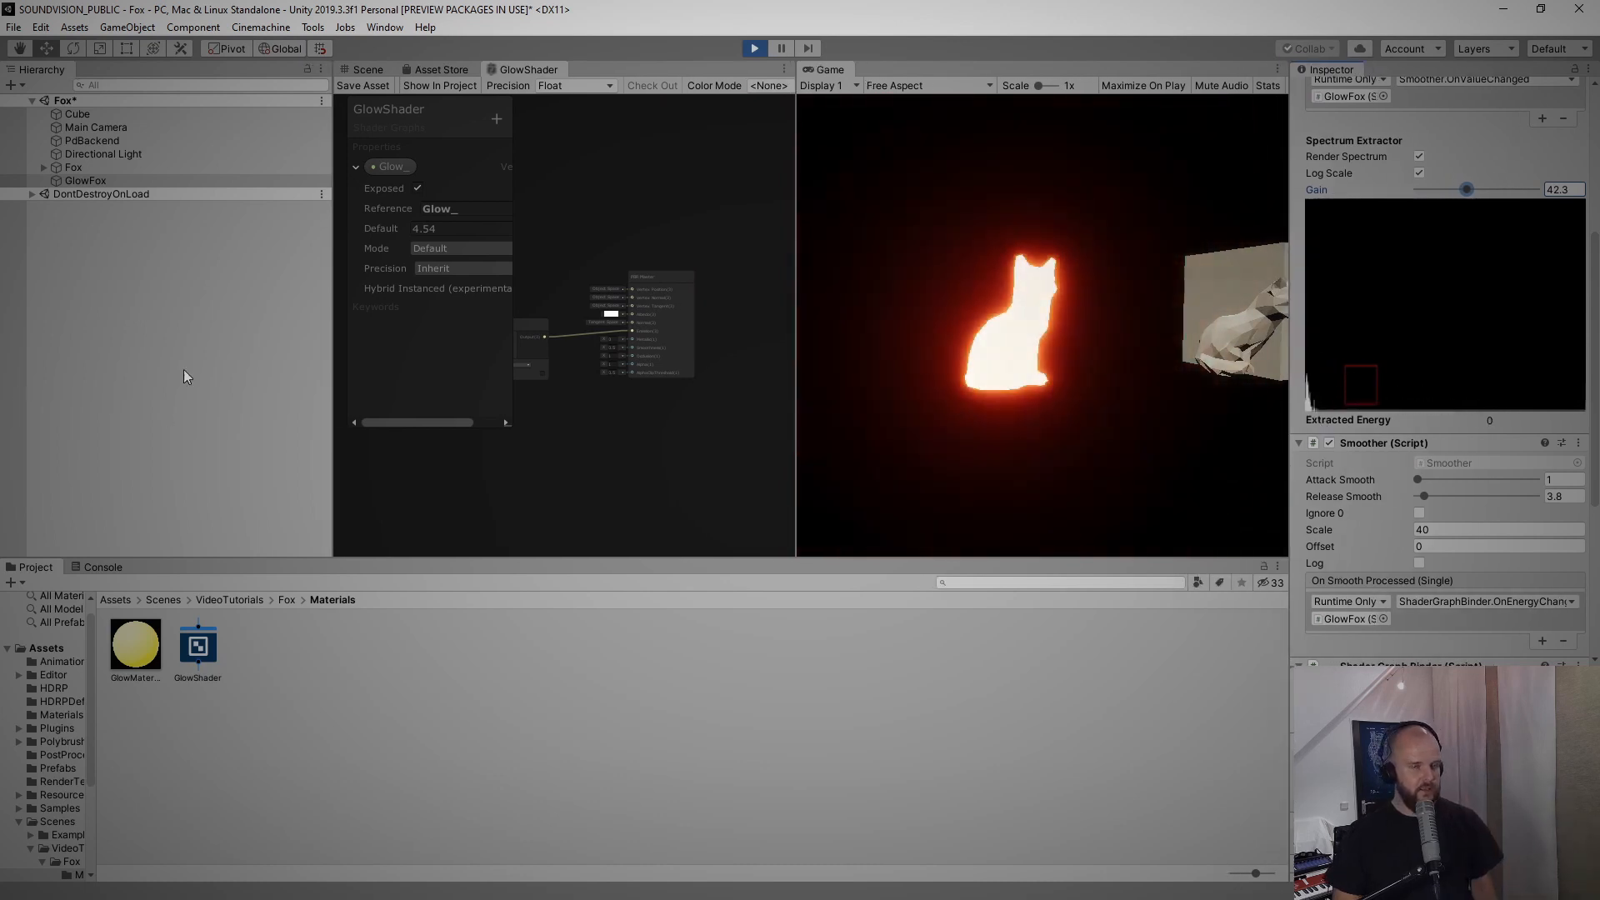
{"action": "left_click", "coordinate": [85, 181]}
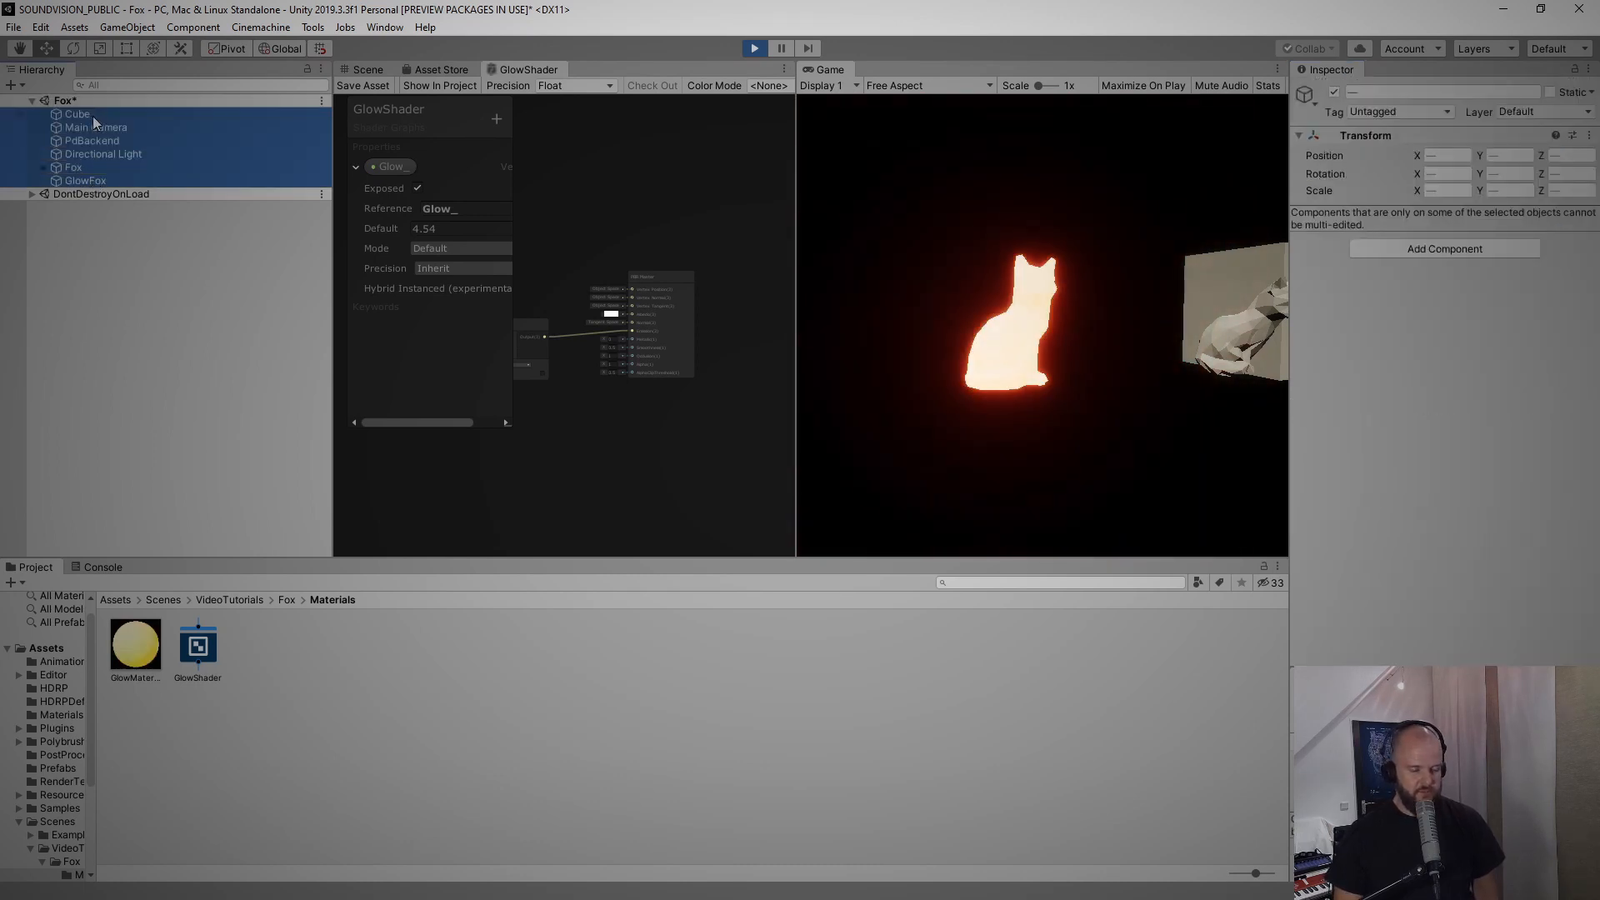
Copy the play-mode objects, exit Play, paste them back, replay, and select GlowFox
{"action": "key", "text": "ctrl+c"}
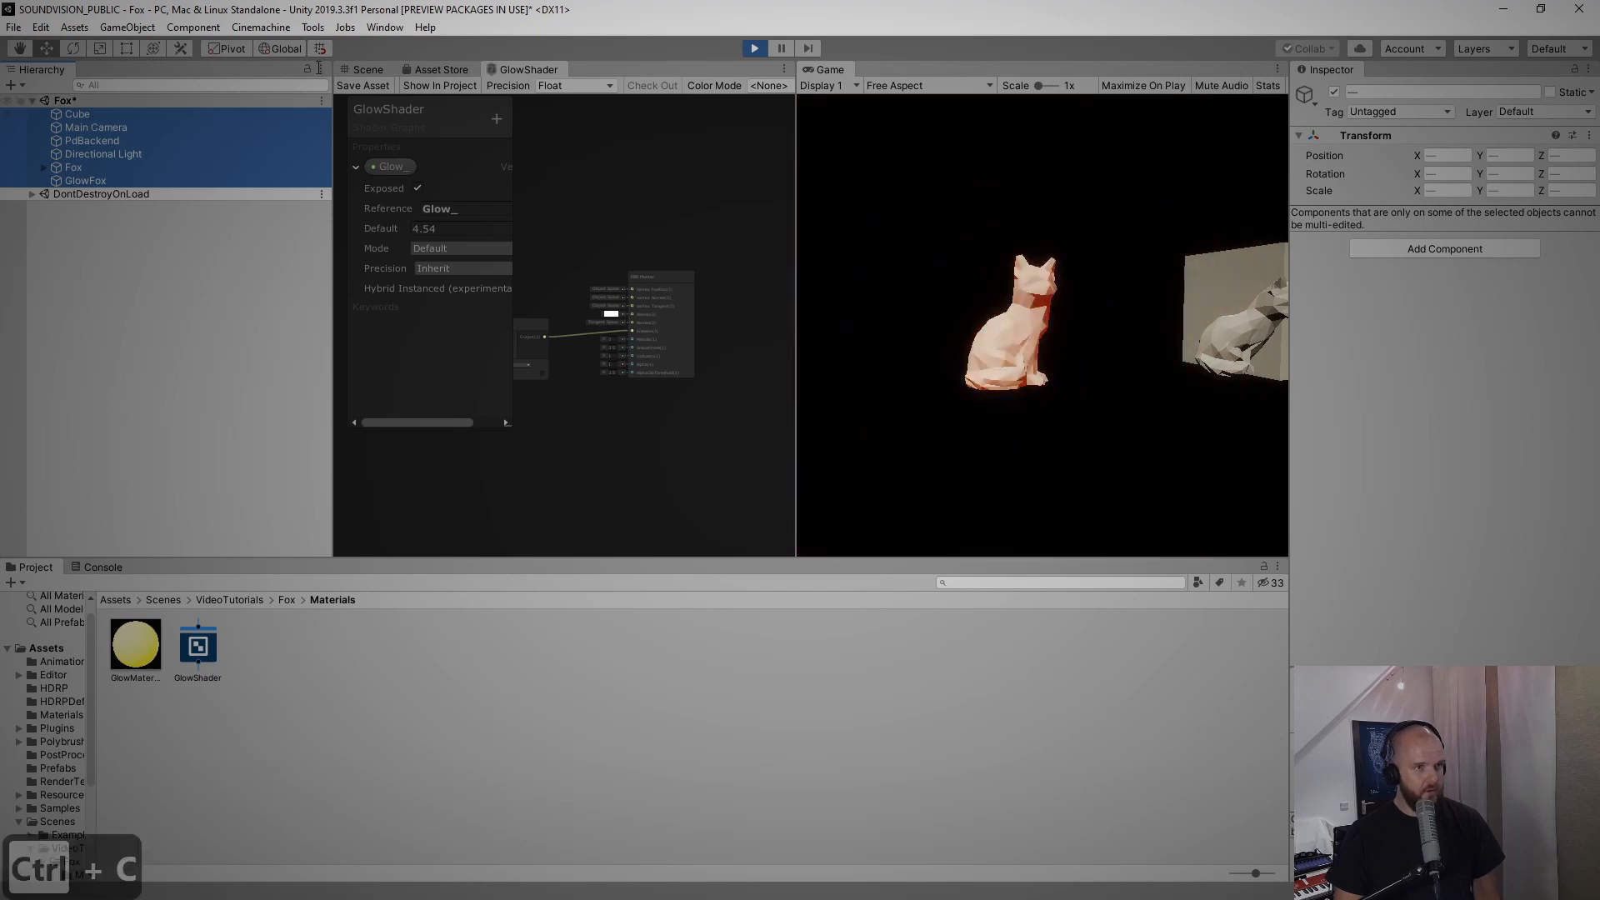
{"action": "left_click", "coordinate": [83, 180]}
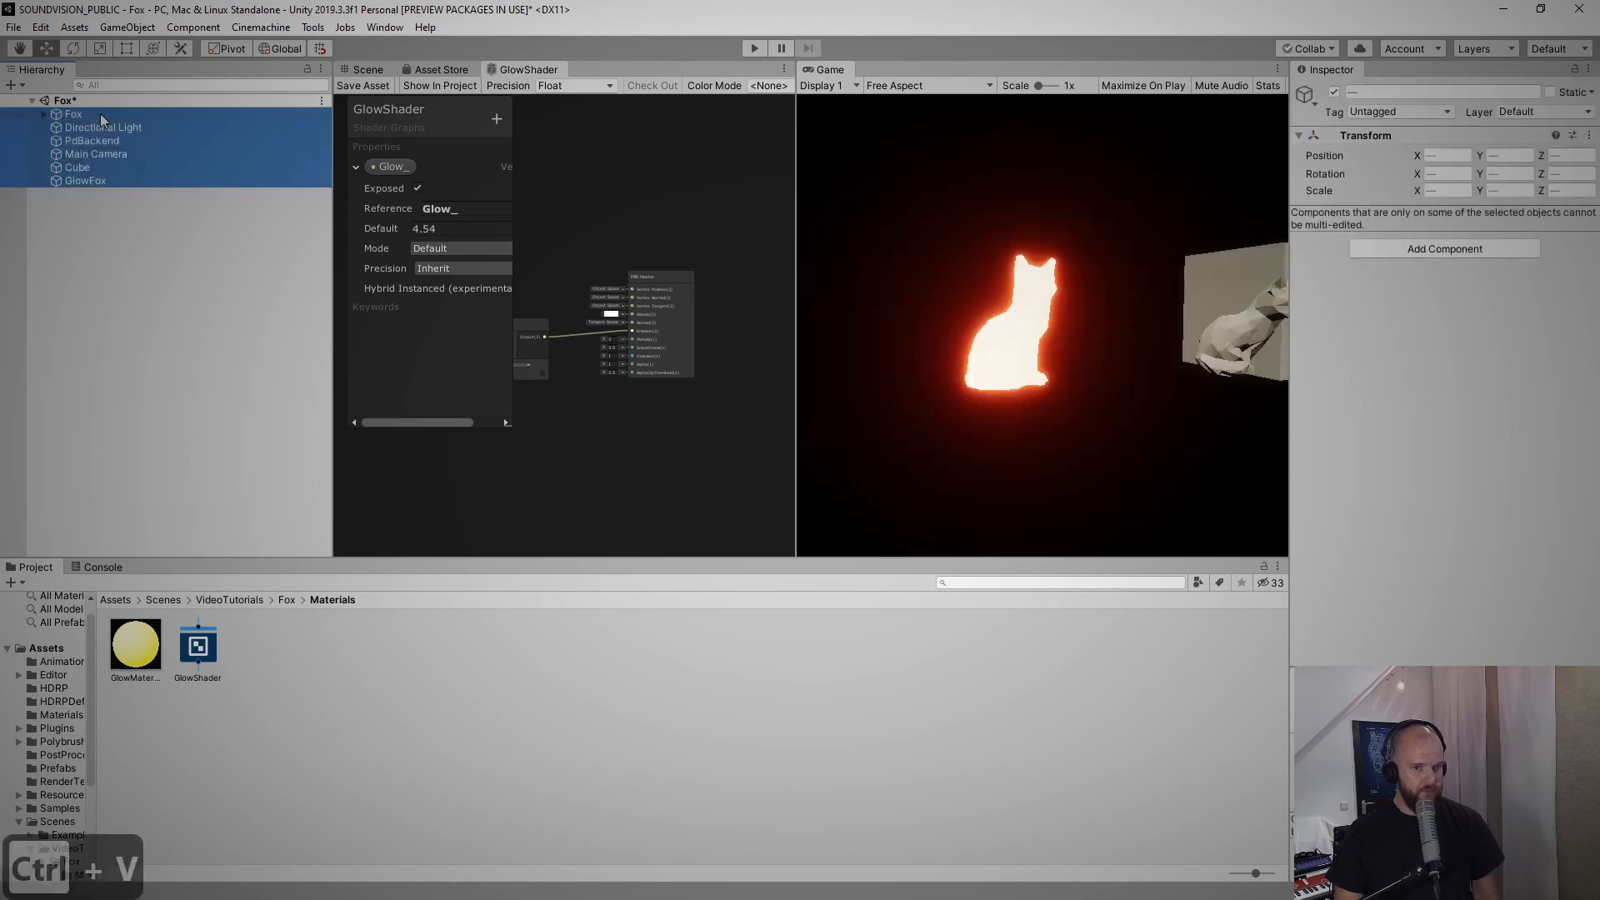
{"action": "left_click", "coordinate": [753, 49]}
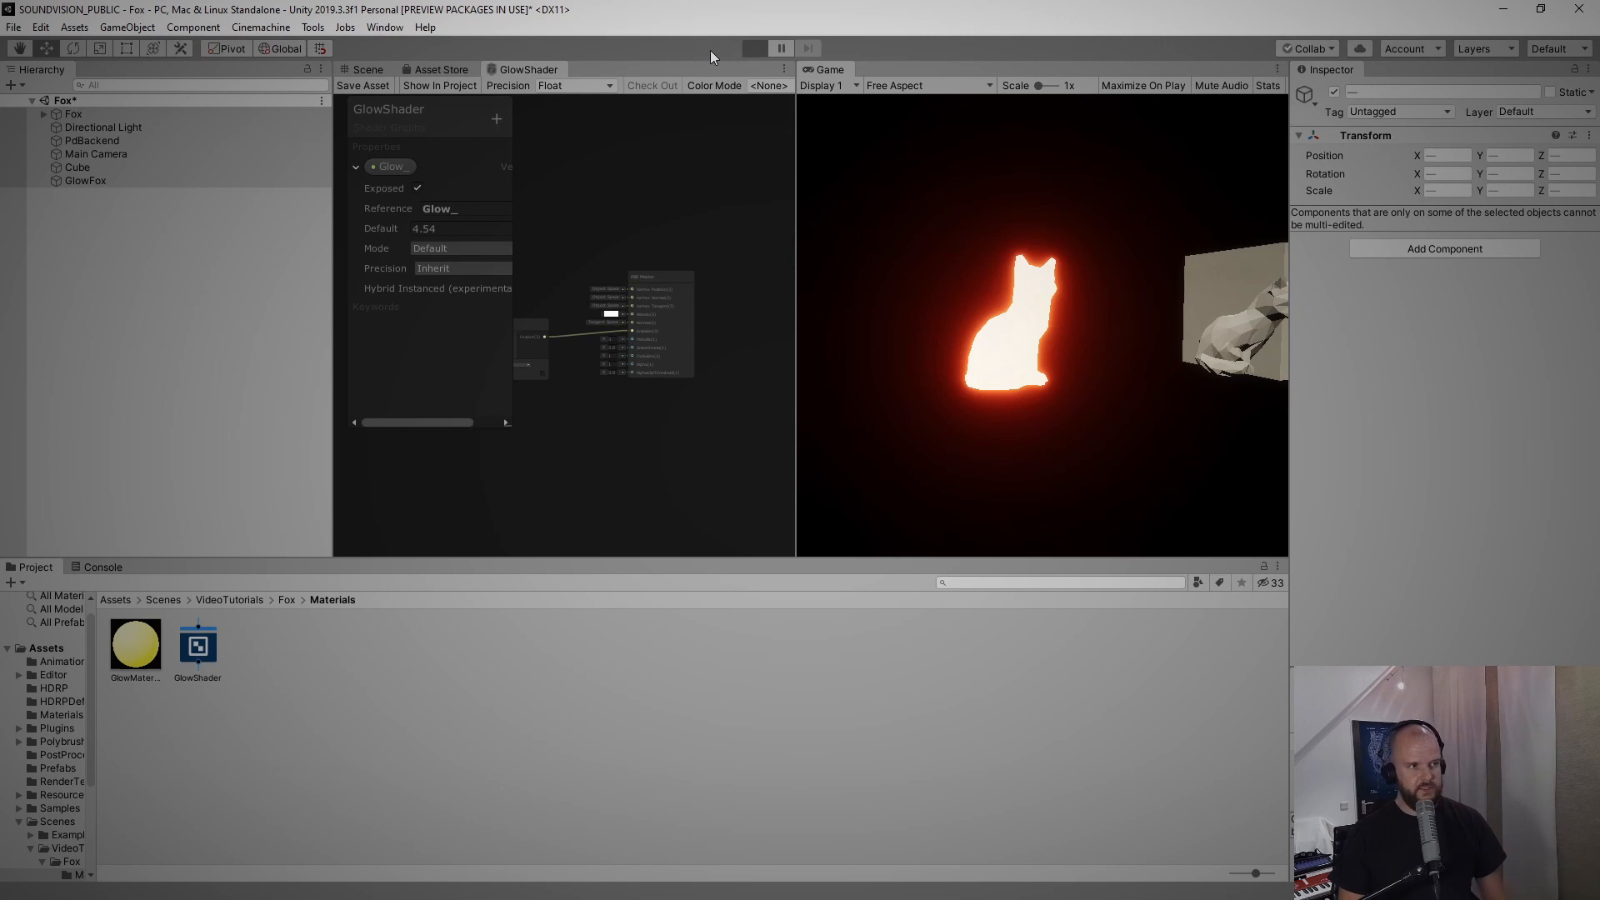
{"action": "left_click", "coordinate": [755, 49]}
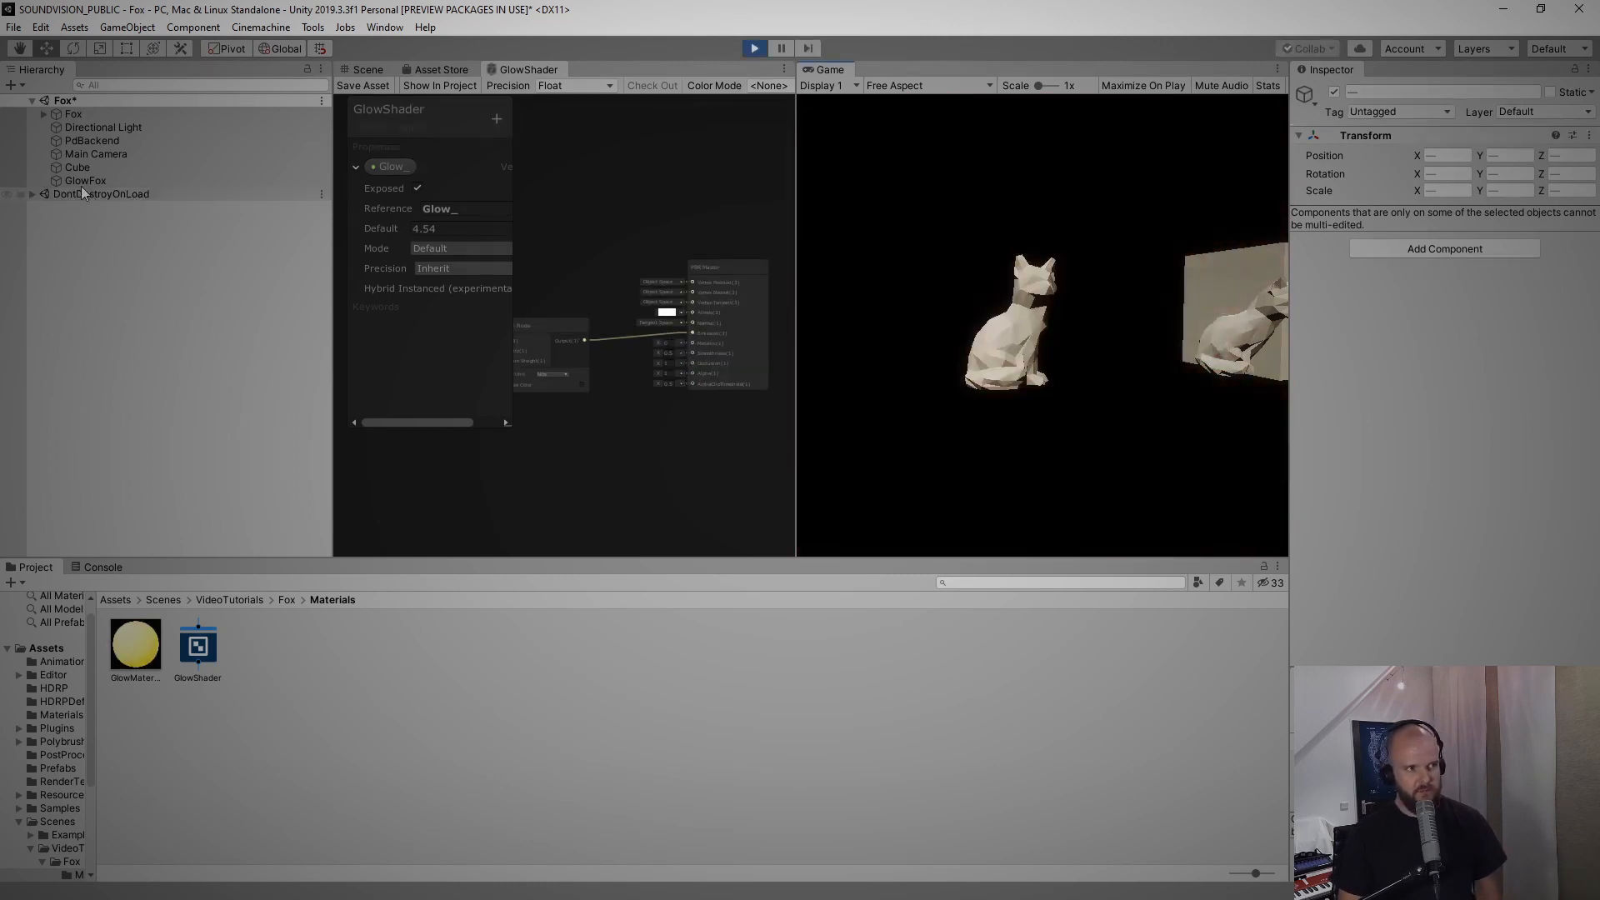
{"action": "left_click", "coordinate": [85, 181]}
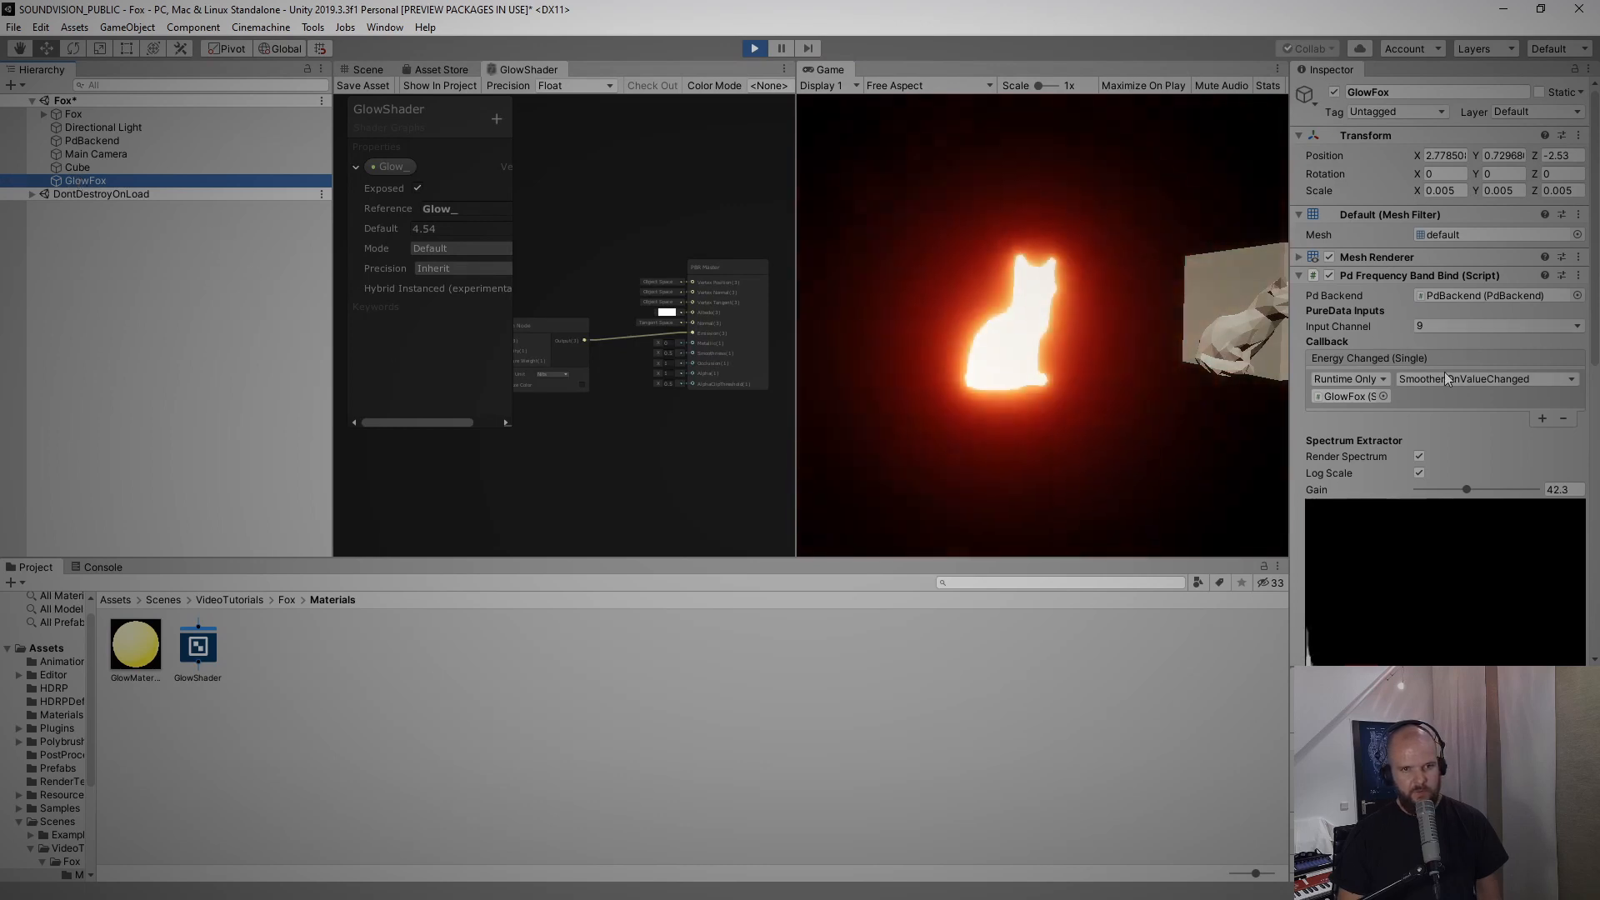
Stop Play, uncheck Render Spectrum on the Pd Frequency Band Bind, and play again
{"action": "scroll", "scroll_direction": "down", "scroll_amount": 3}
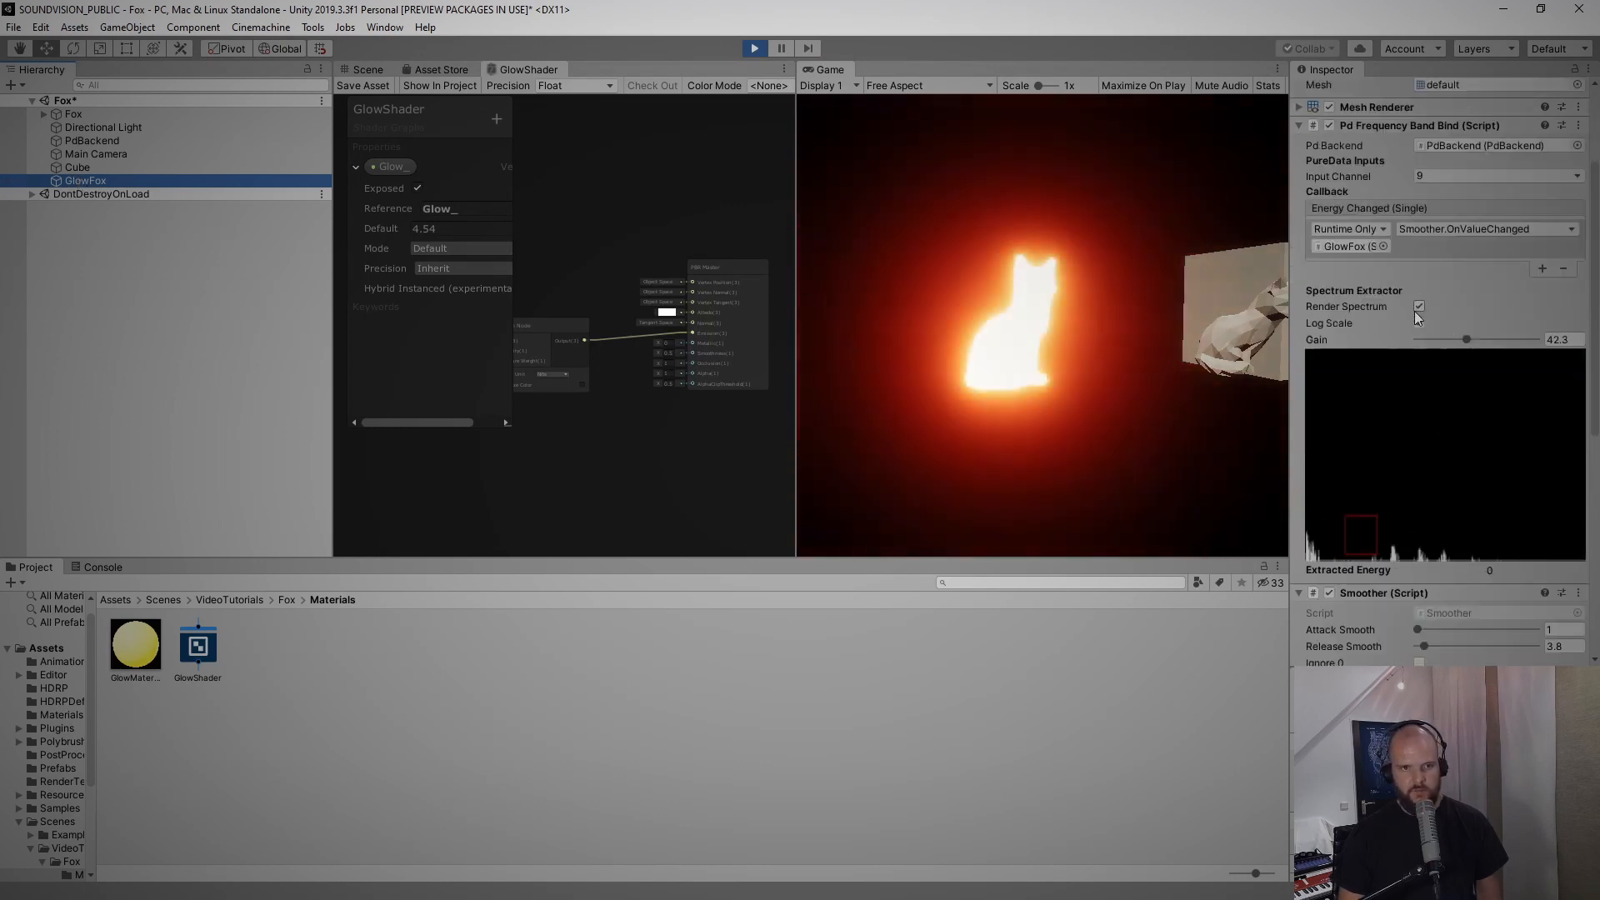
{"action": "left_click", "coordinate": [1419, 322]}
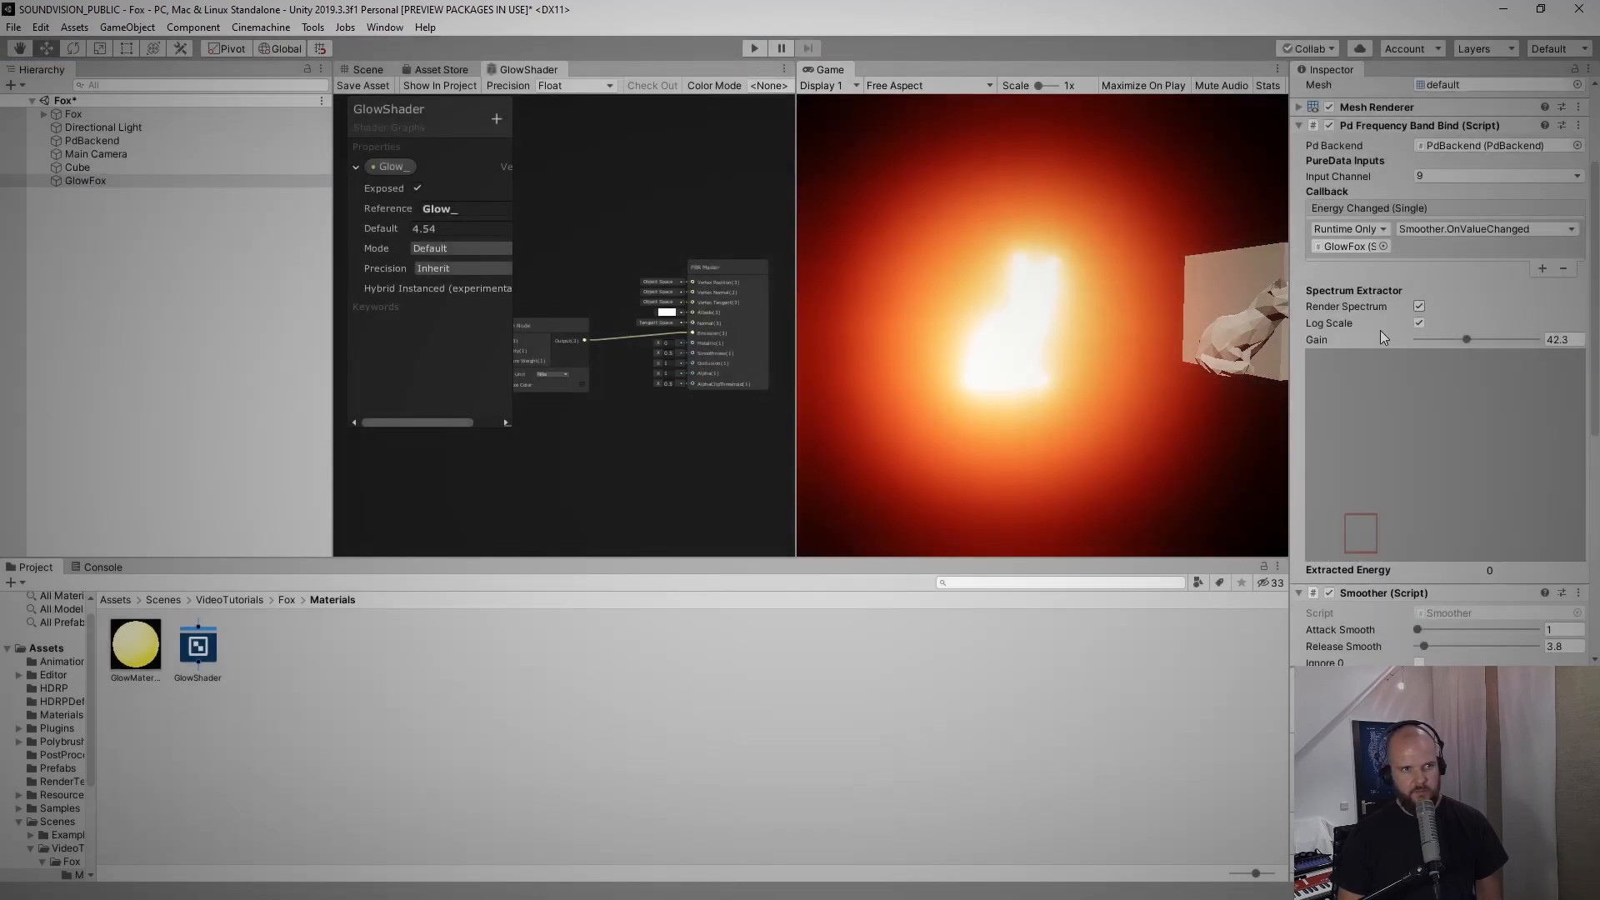
{"action": "left_click", "coordinate": [1417, 306]}
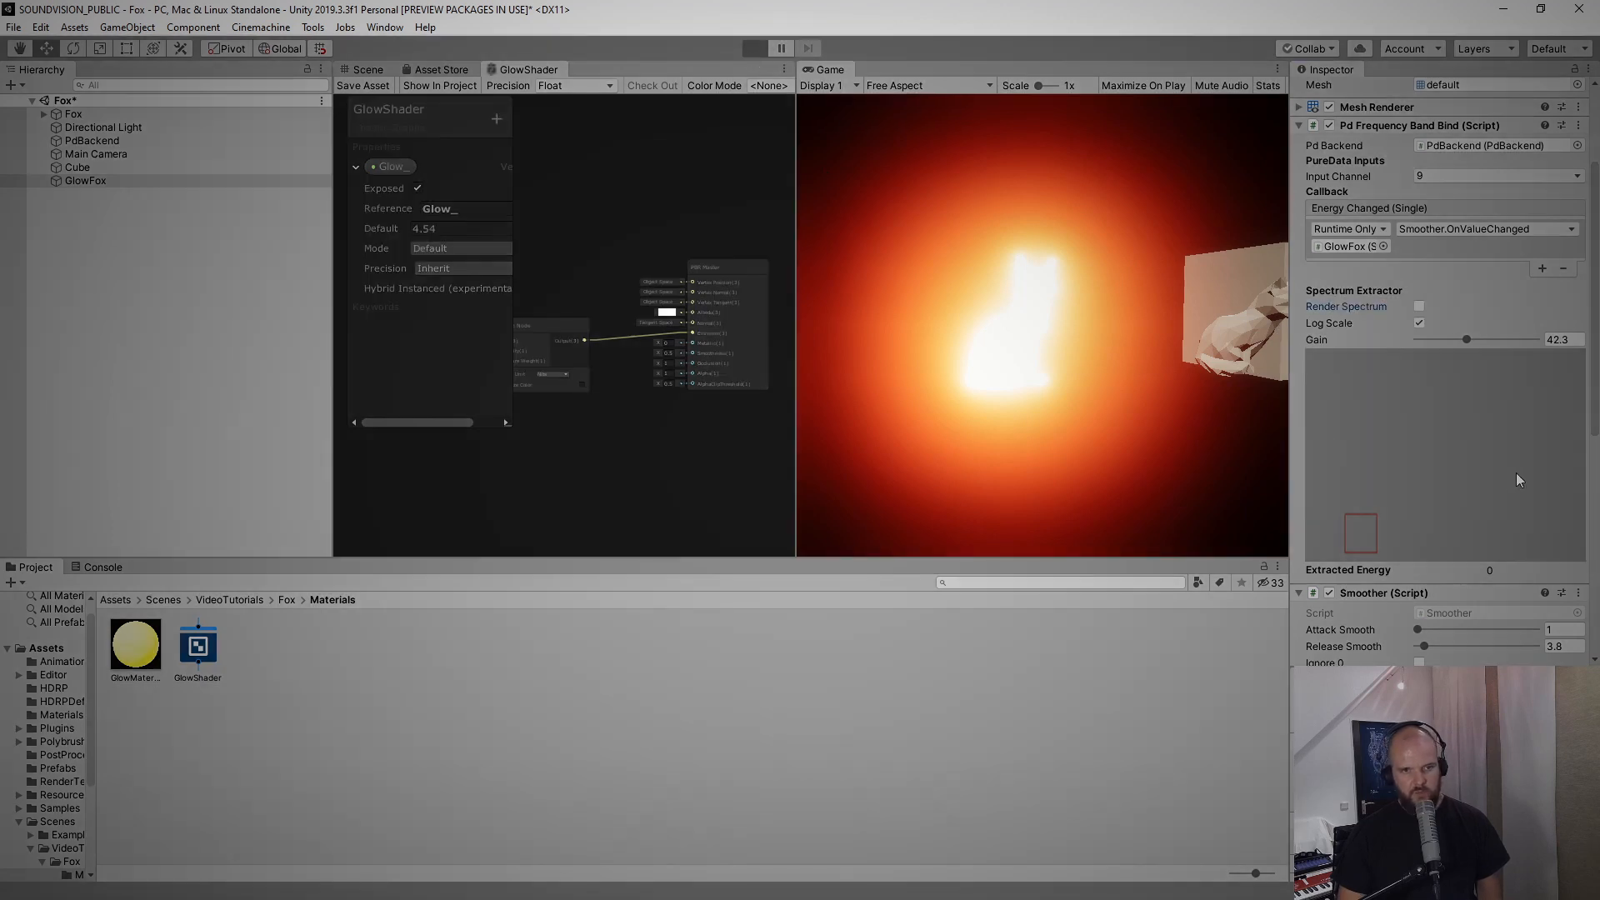
{"action": "mouse_move", "coordinate": [1368, 427]}
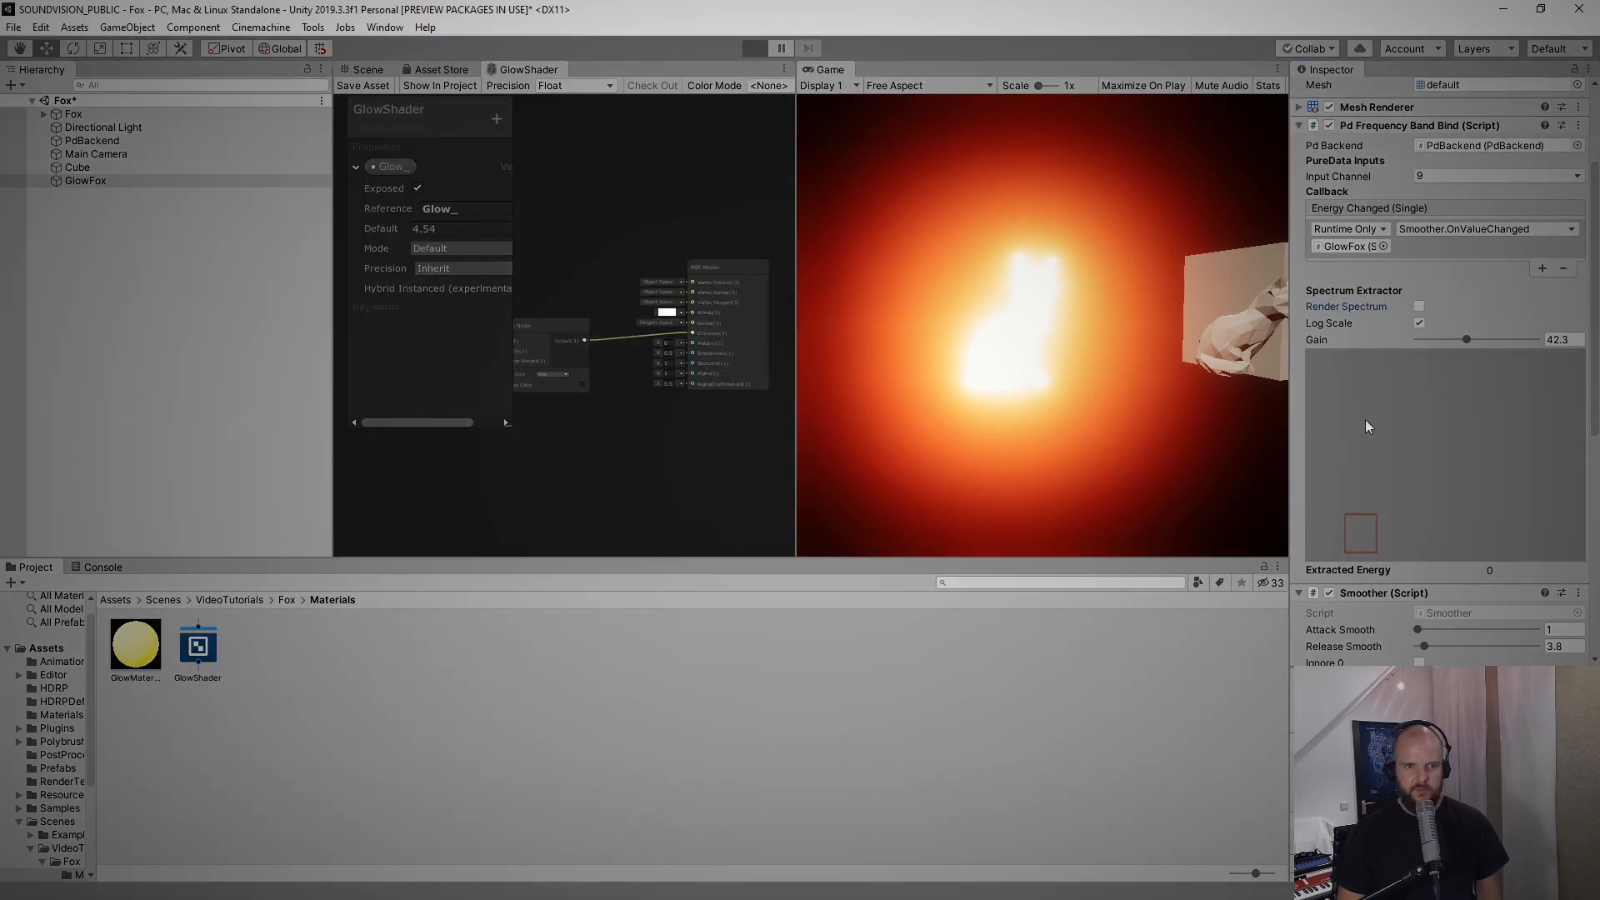
{"action": "left_click", "coordinate": [755, 49]}
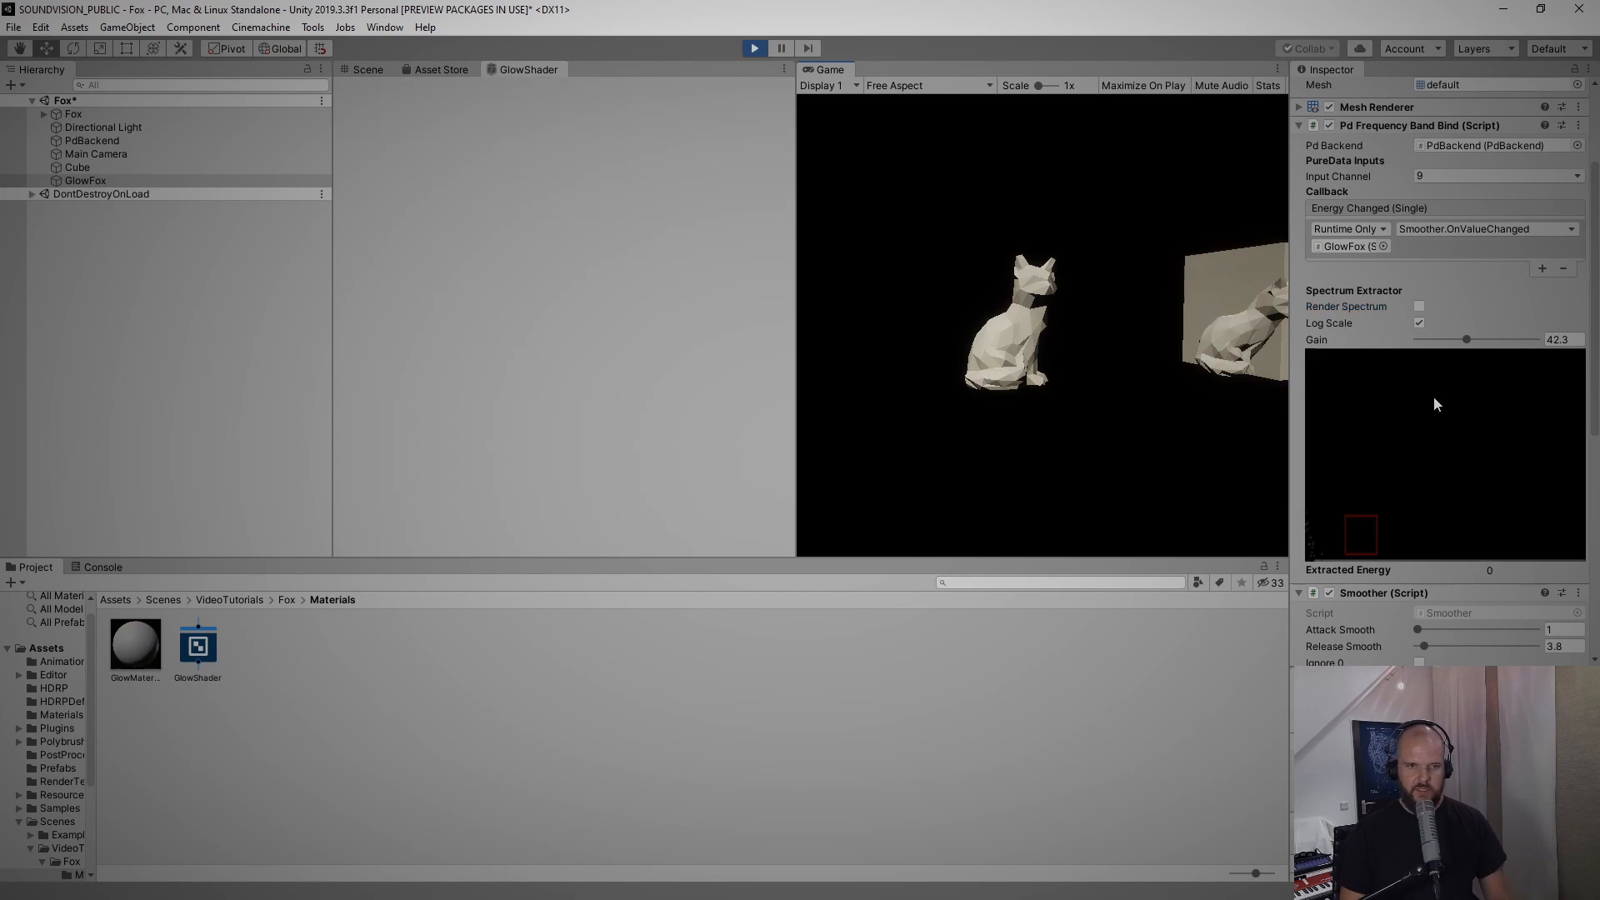
{"action": "left_click", "coordinate": [528, 70]}
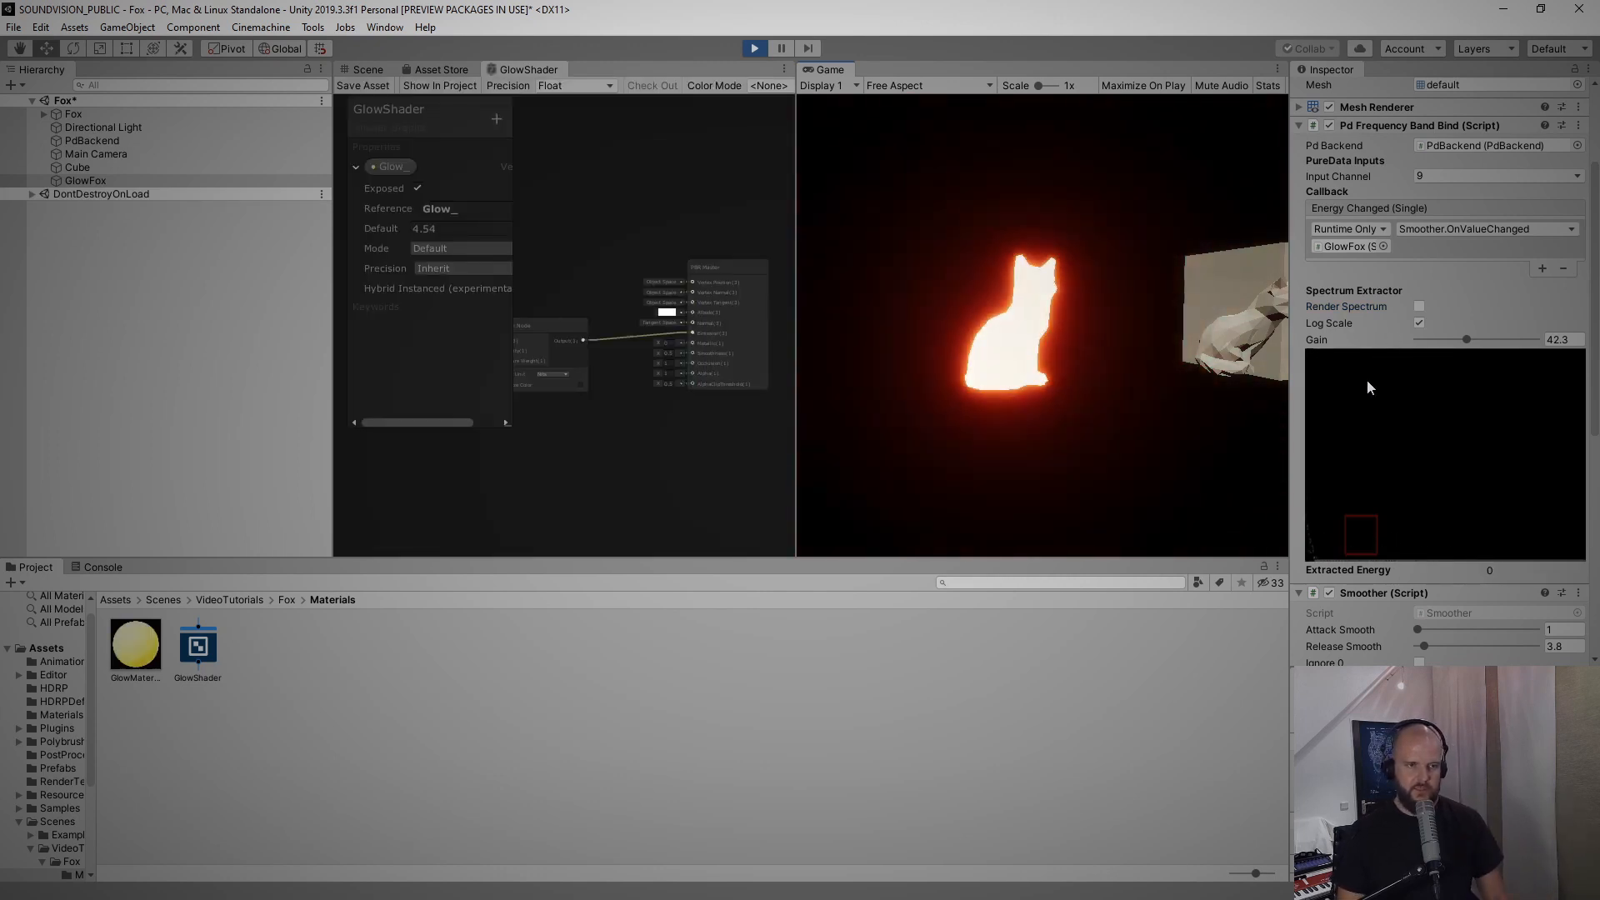